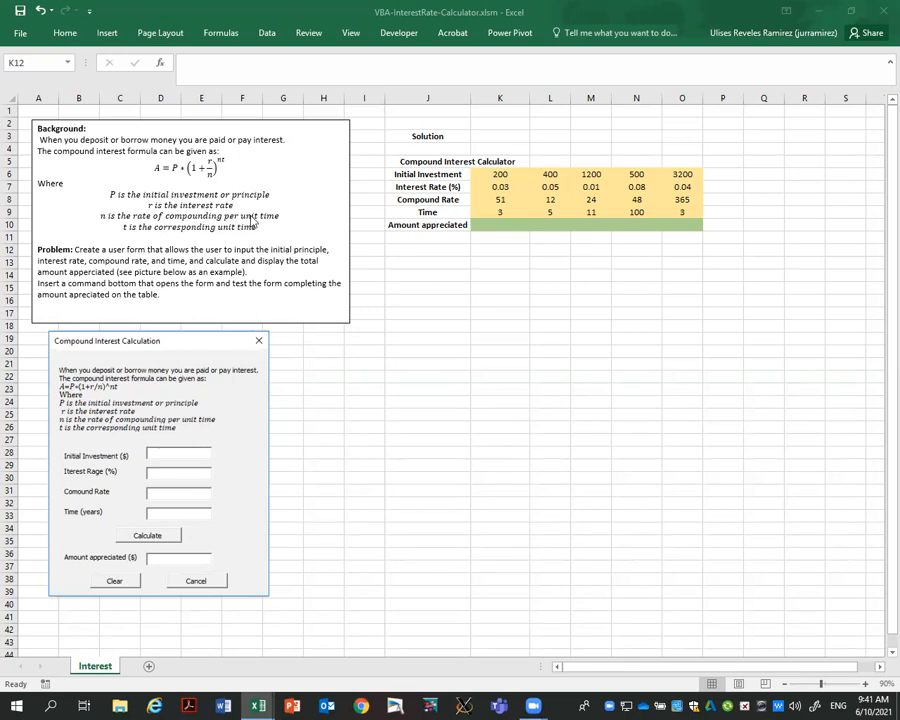
pyautogui.moveTo(258, 222)
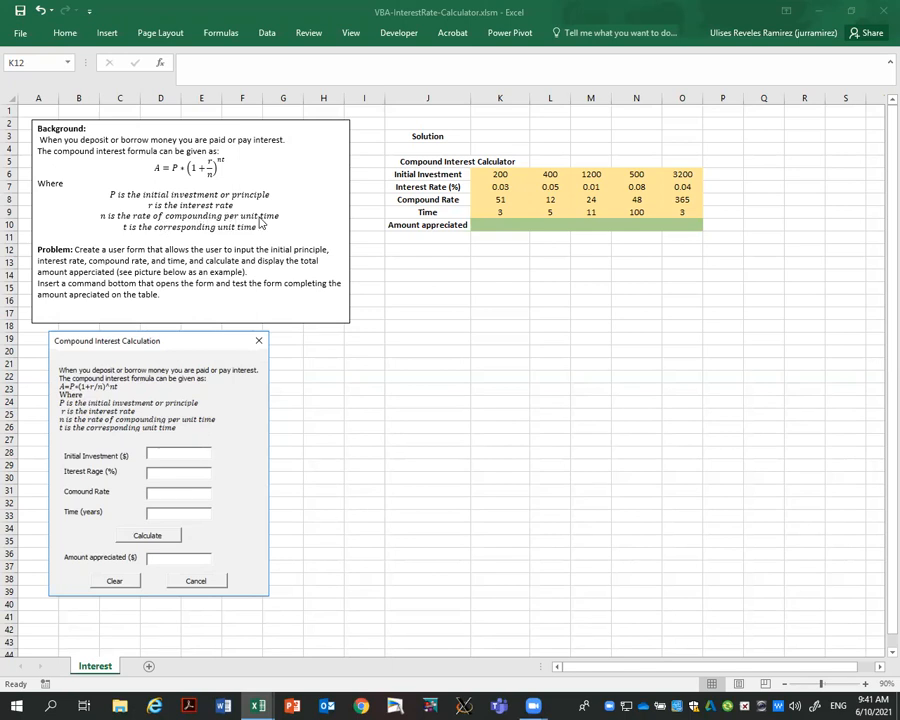
pyautogui.moveTo(132, 232)
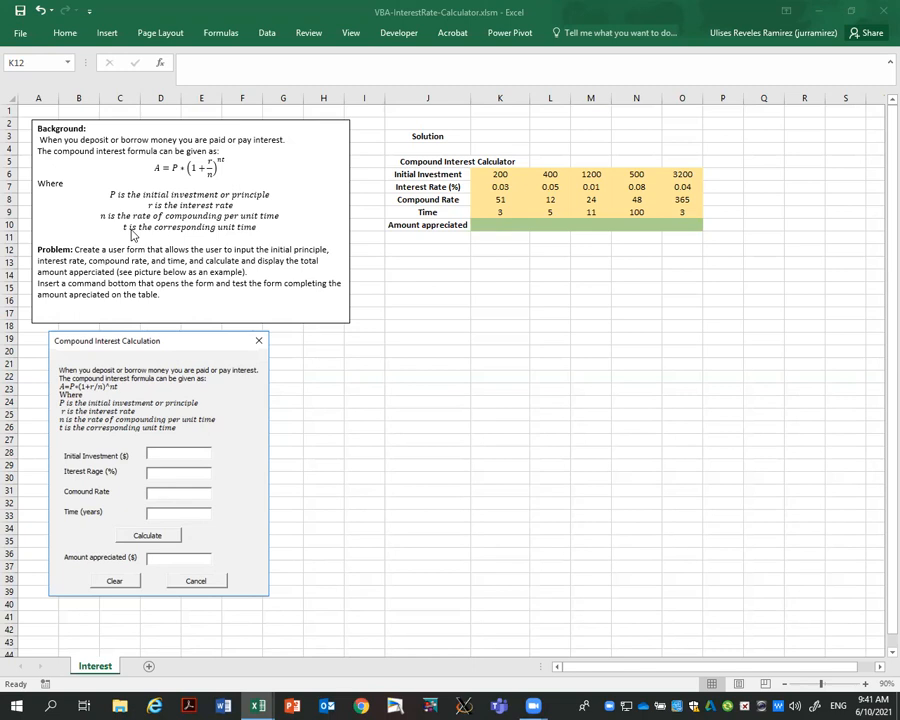
pyautogui.moveTo(196, 184)
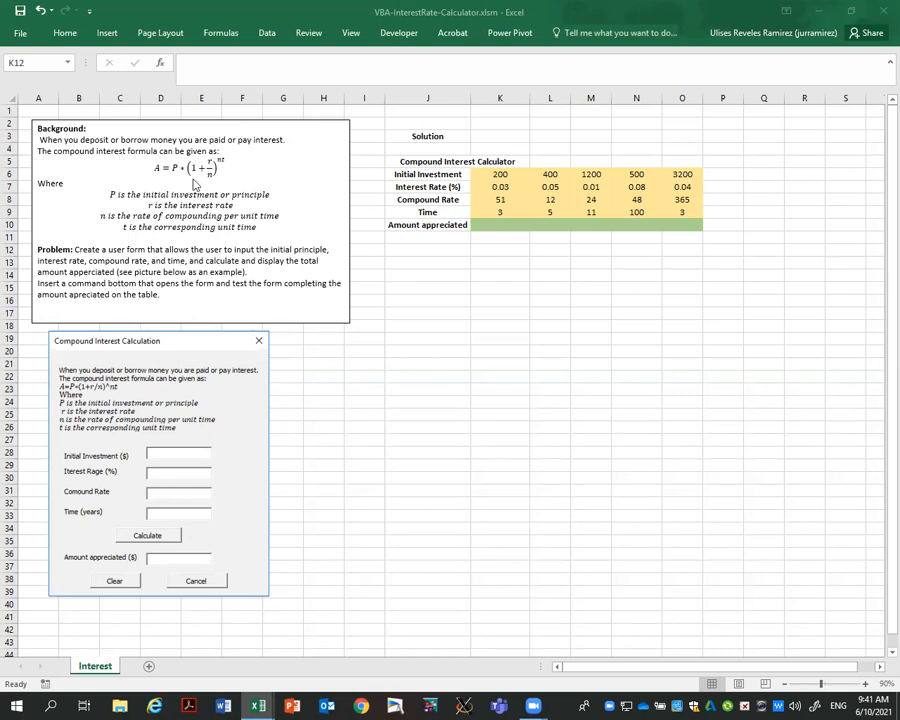
pyautogui.moveTo(208, 168)
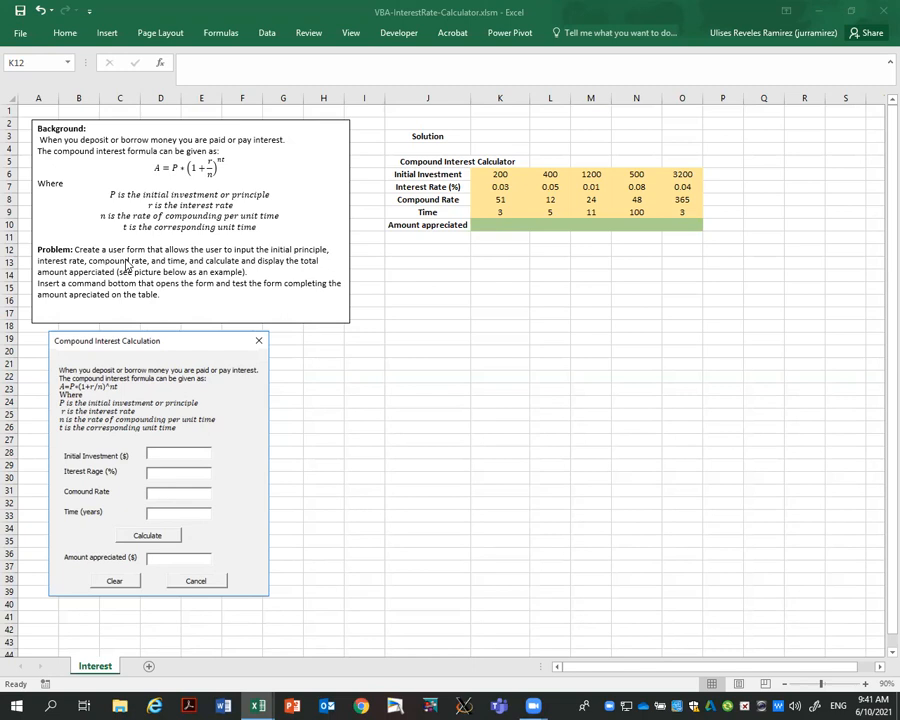
pyautogui.moveTo(222, 382)
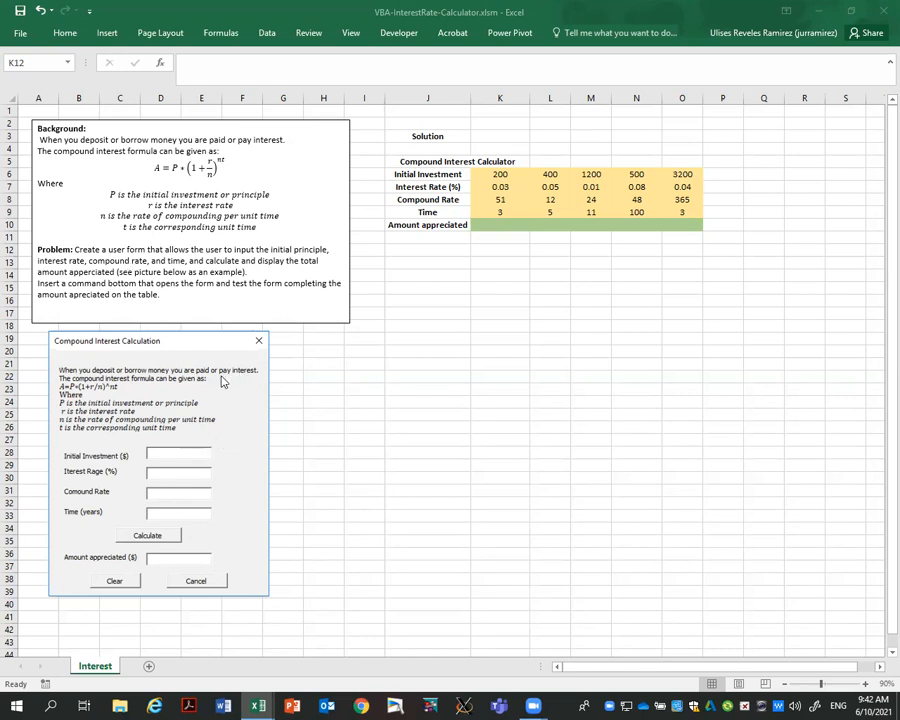
# Bring up the VBA editor, select the InterestRate-Calculator project and show the Insert options.
pyautogui.click(500, 250)
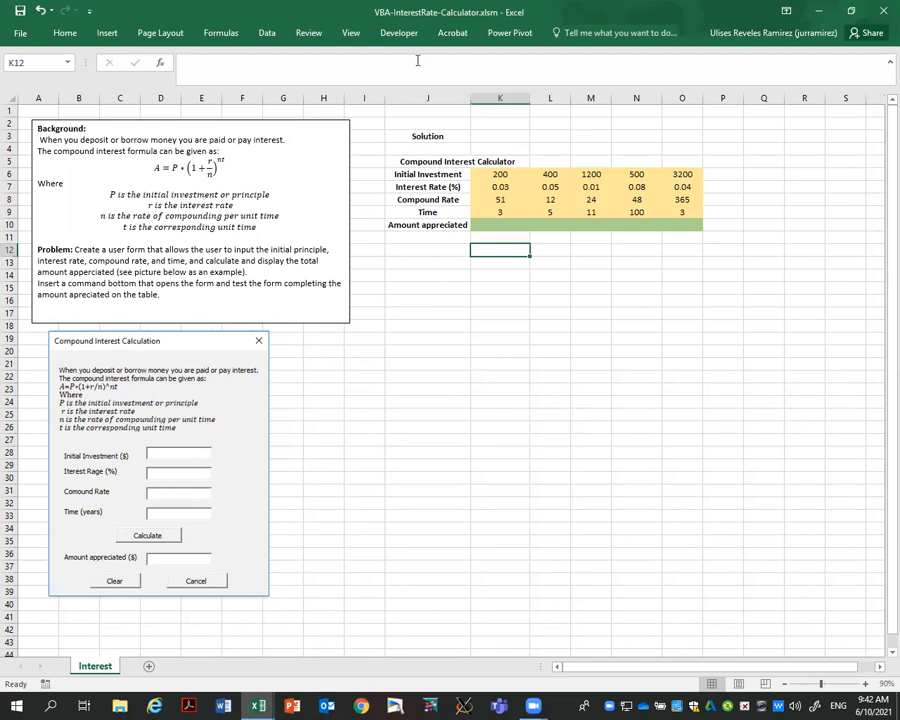
pyautogui.click(400, 32)
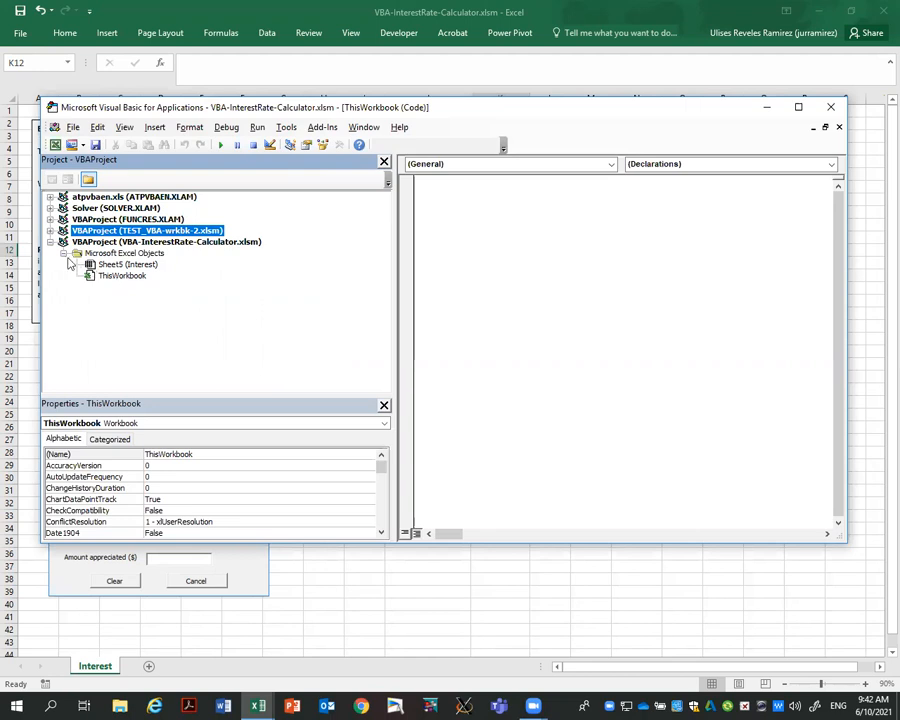
pyautogui.click(166, 240)
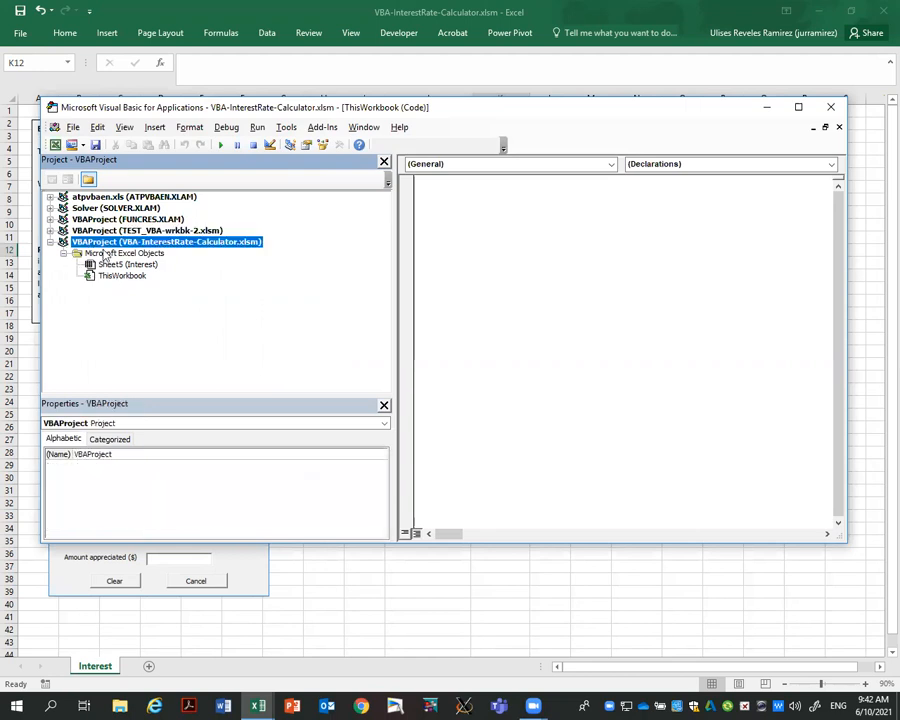
pyautogui.click(154, 128)
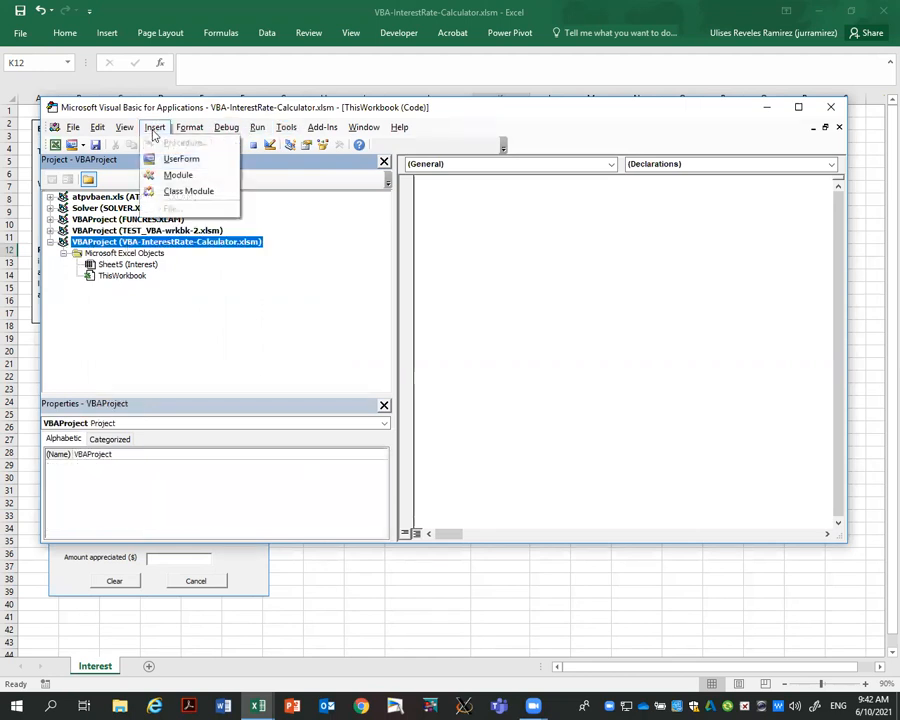
# Insert a UserForm named InterestCalculator with caption Interest Calculator and enlarge it.
pyautogui.click(180, 158)
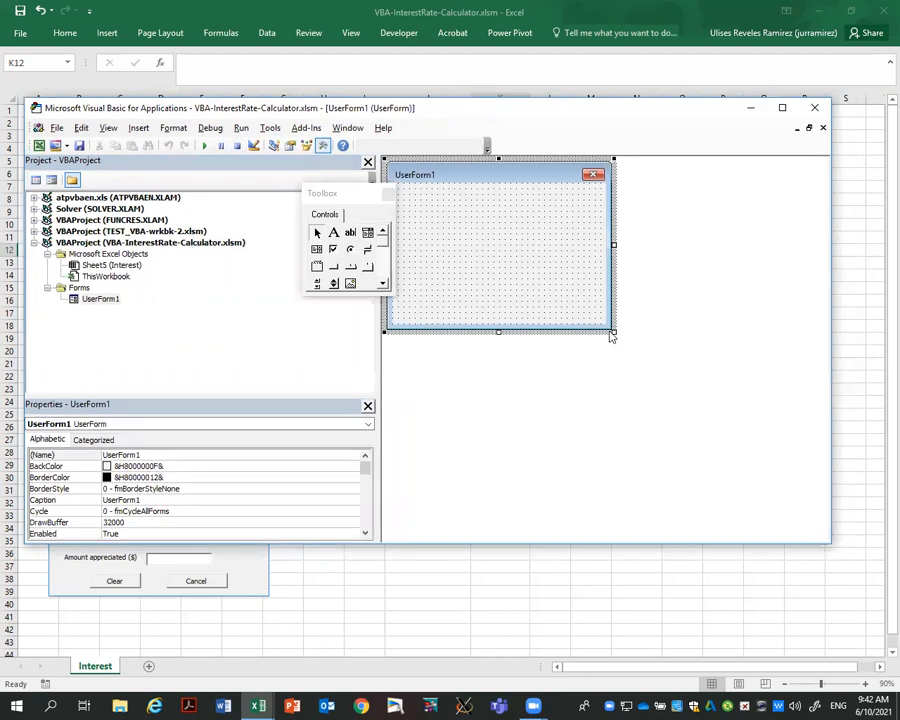
pyautogui.moveTo(612, 336)
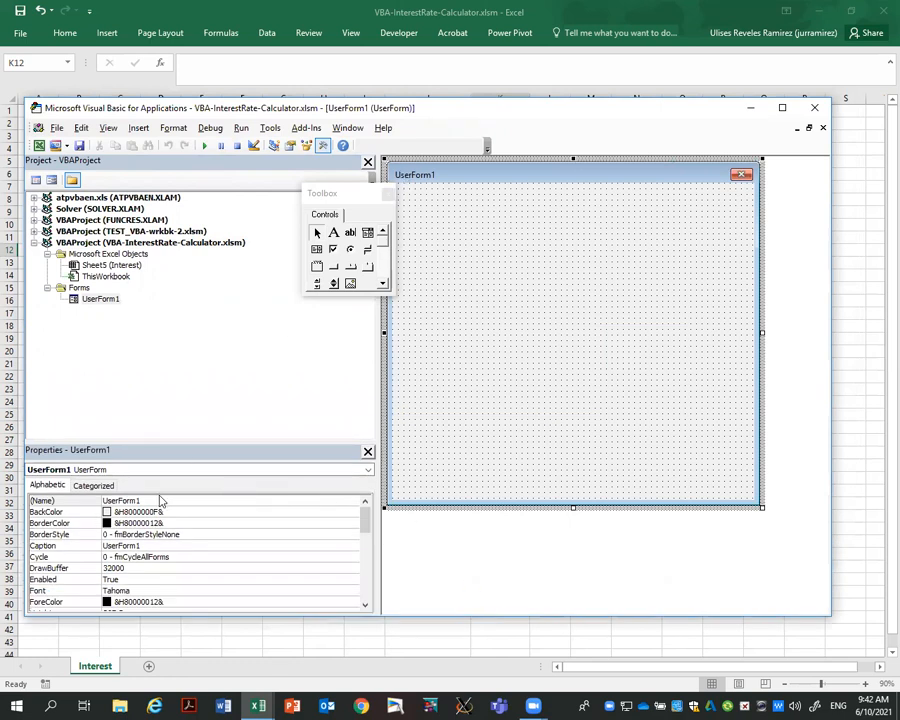
pyautogui.click(140, 500)
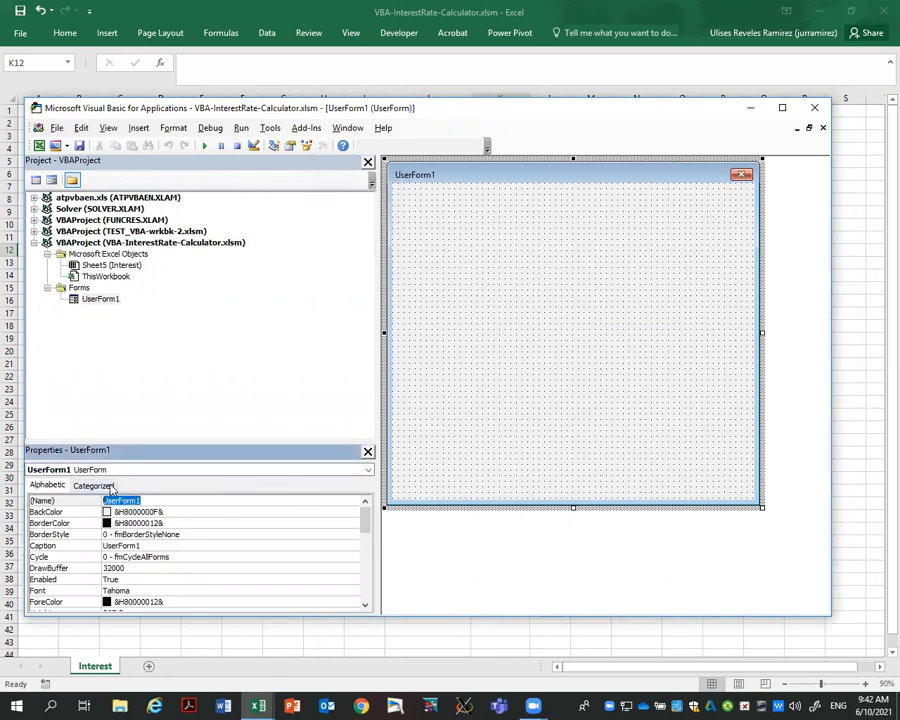
pyautogui.write('InterestCalculator')
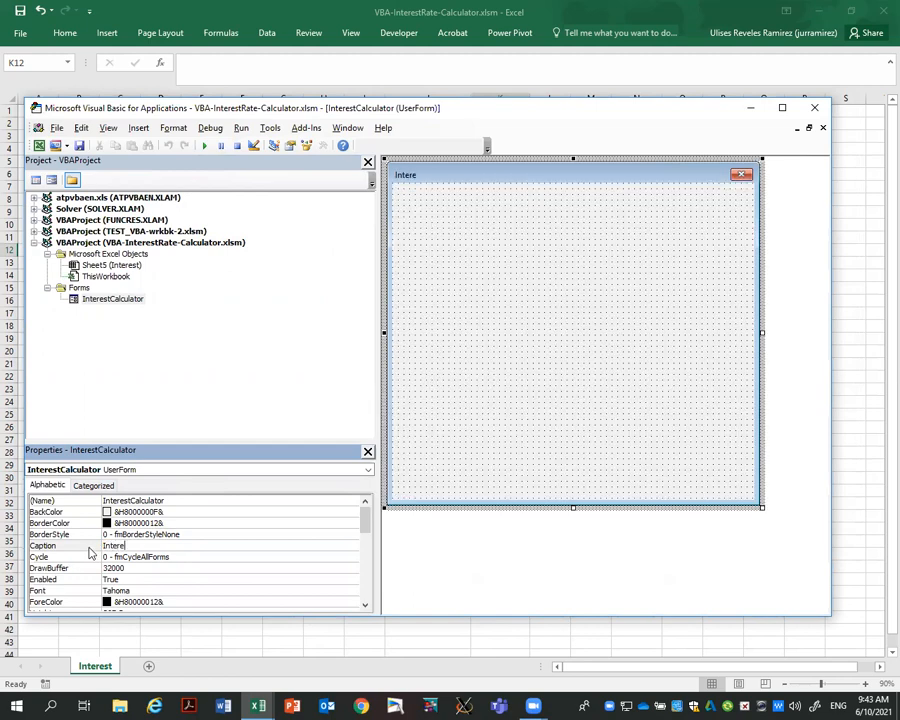
pyautogui.write('Interest Calculator')
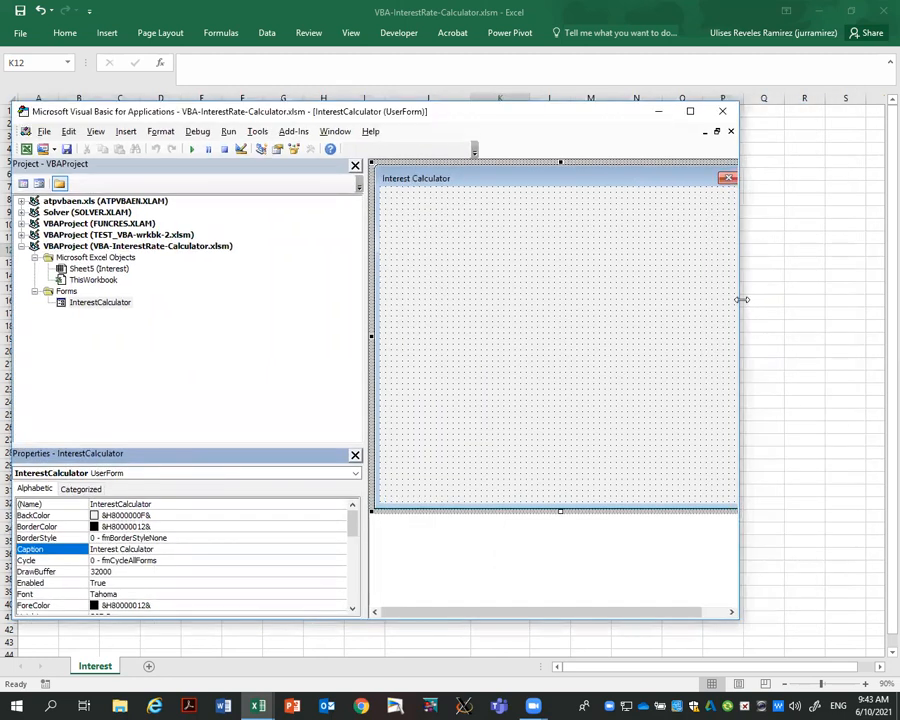
# Draw a label across the top of the form explaining the compound interest formula and variables.
pyautogui.click(310, 148)
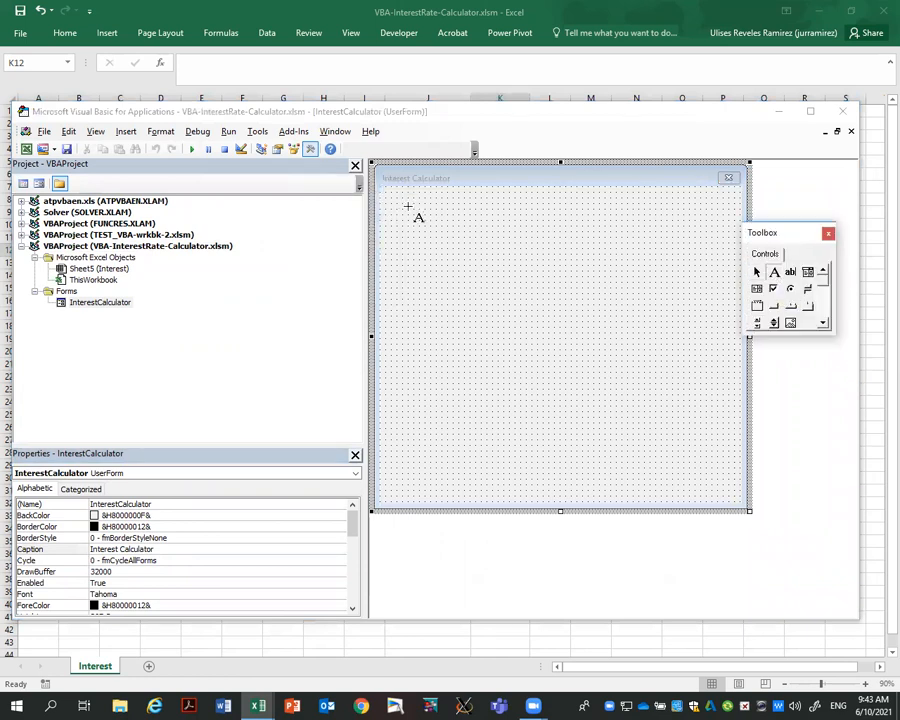
pyautogui.moveTo(408, 206); pyautogui.dragTo(562, 300)
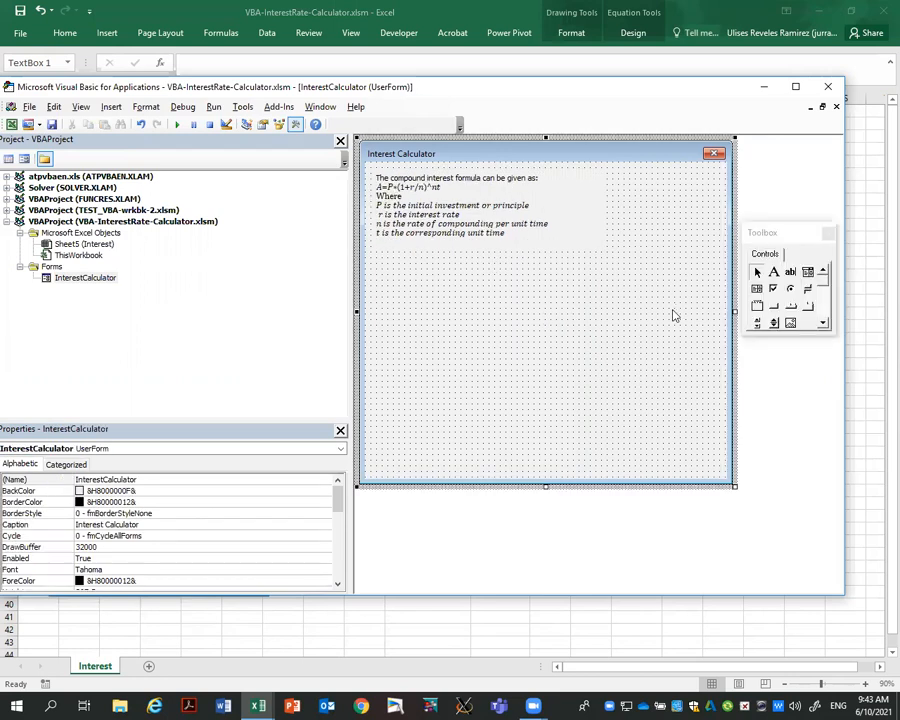
pyautogui.moveTo(498, 94)
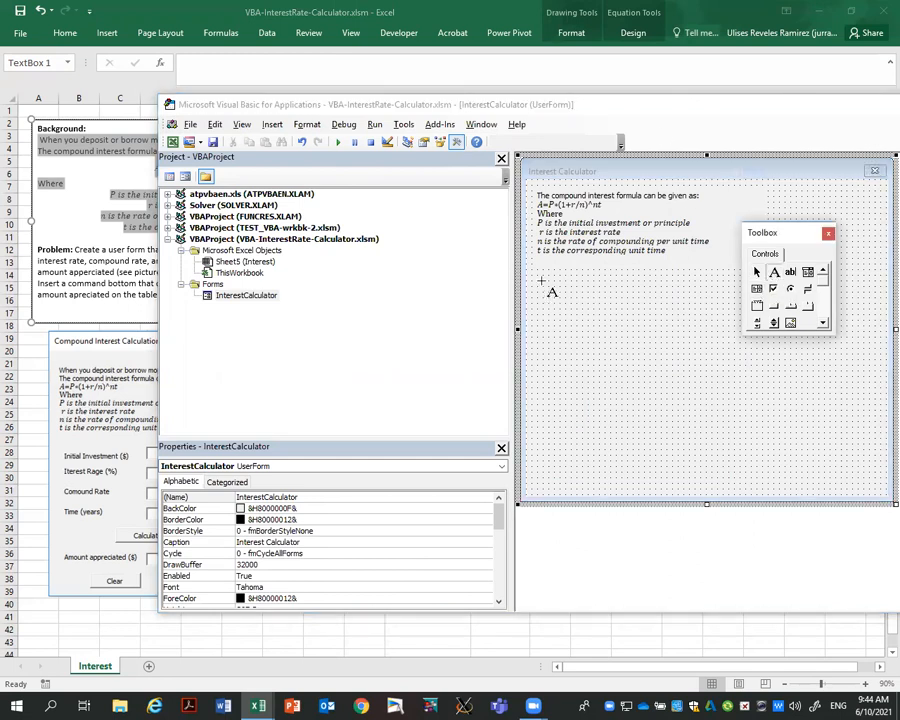
# Add an Initial Investment ($) label with an entry box beside it, then an Interest Rate (%) label.
pyautogui.moveTo(540, 278); pyautogui.dragTo(618, 300)
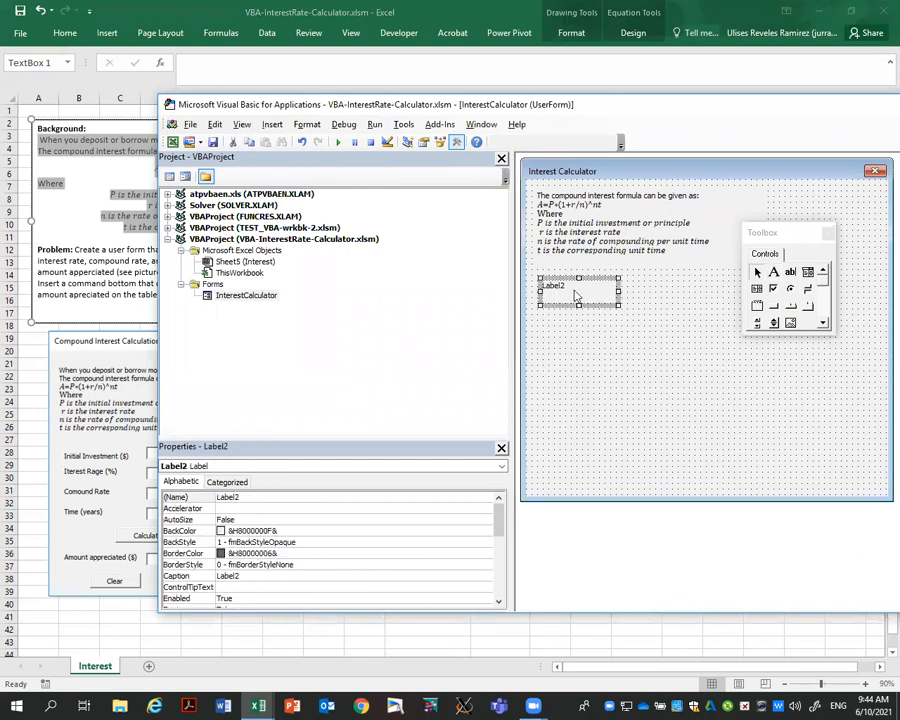
pyautogui.click(578, 284)
pyautogui.write('Initial Investment ($)')
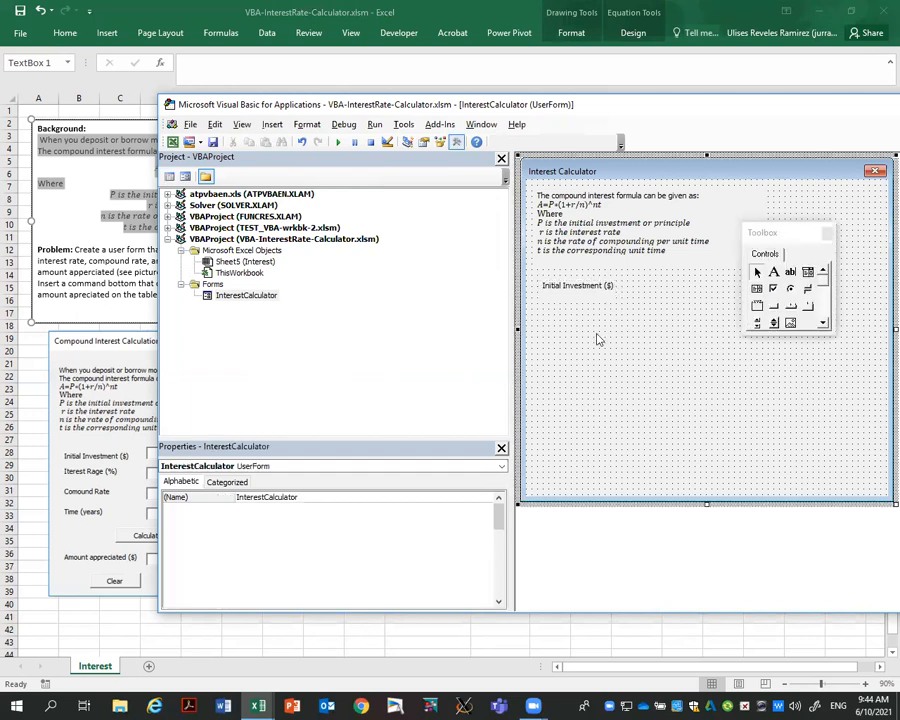
pyautogui.click(576, 284)
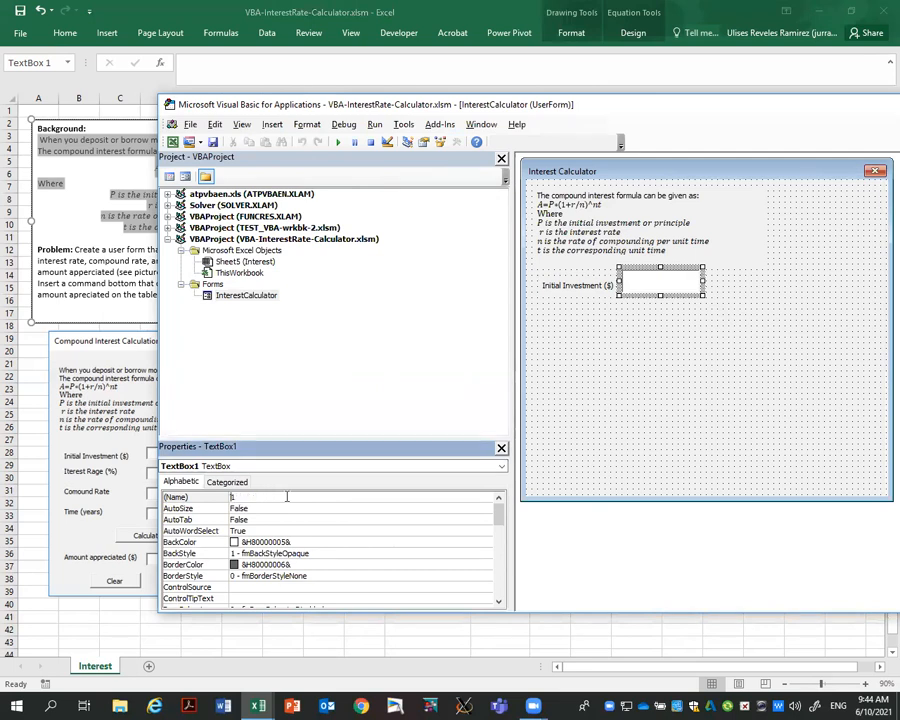
pyautogui.write('InitialInv')
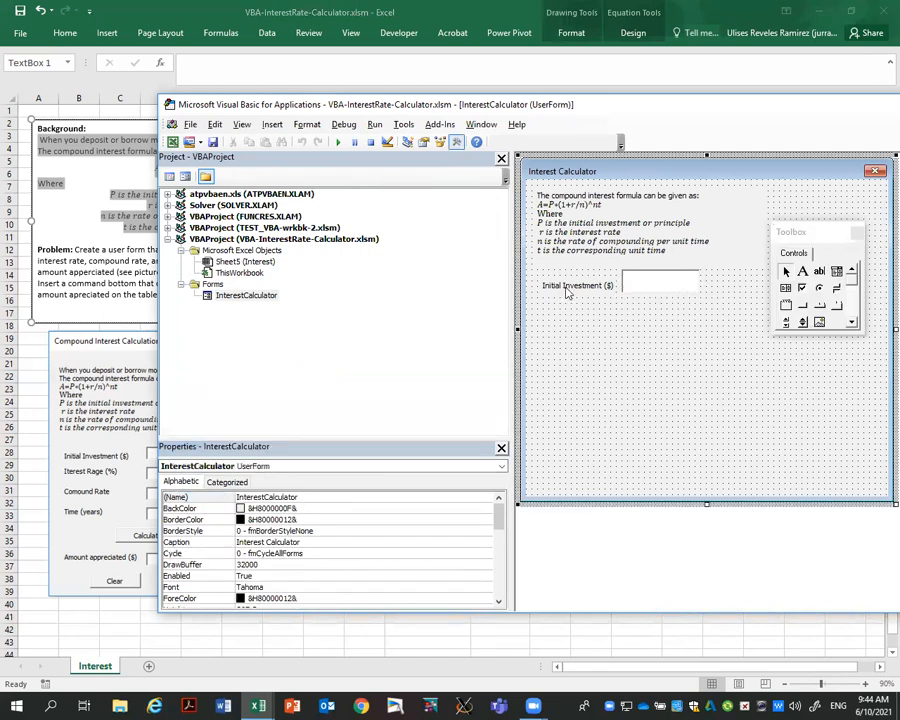
pyautogui.click(576, 284)
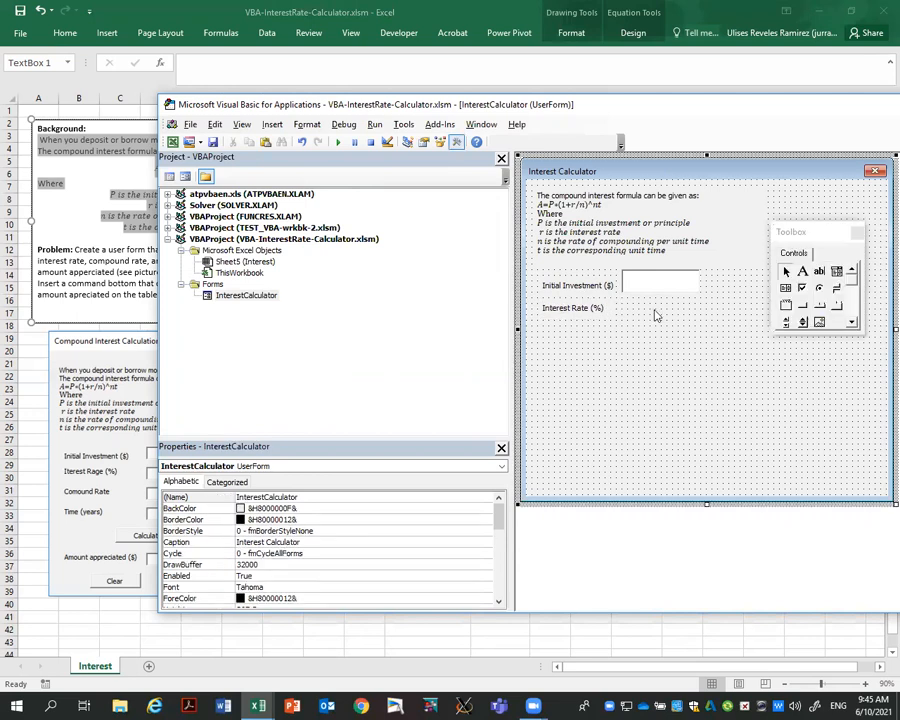
# Add an entry box named InterestRate1 beside Interest Rate (%) and duplicate that label.
pyautogui.click(660, 284)
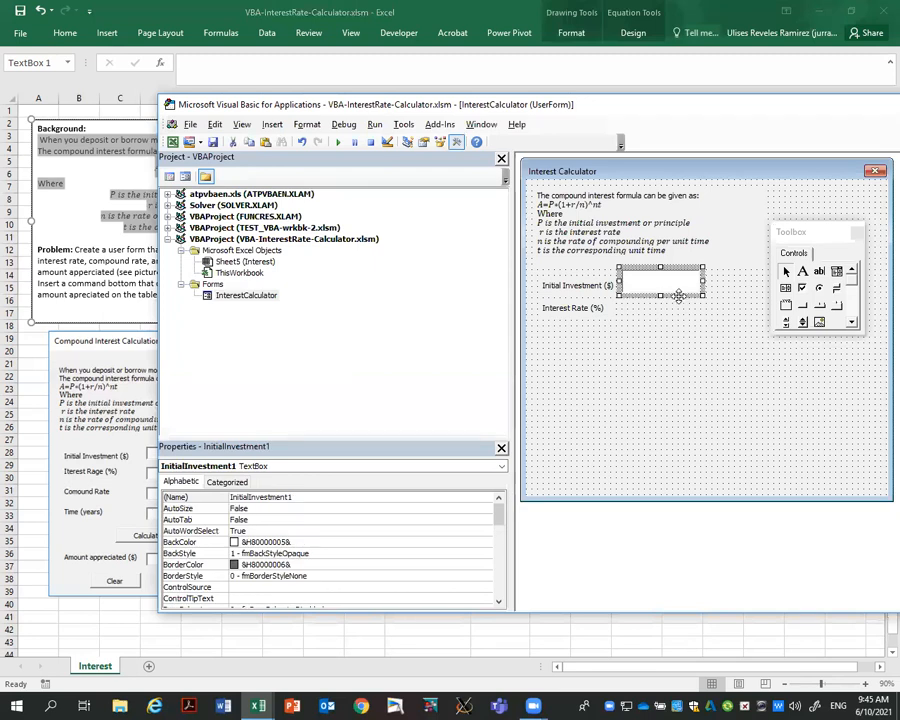
pyautogui.click(704, 336)
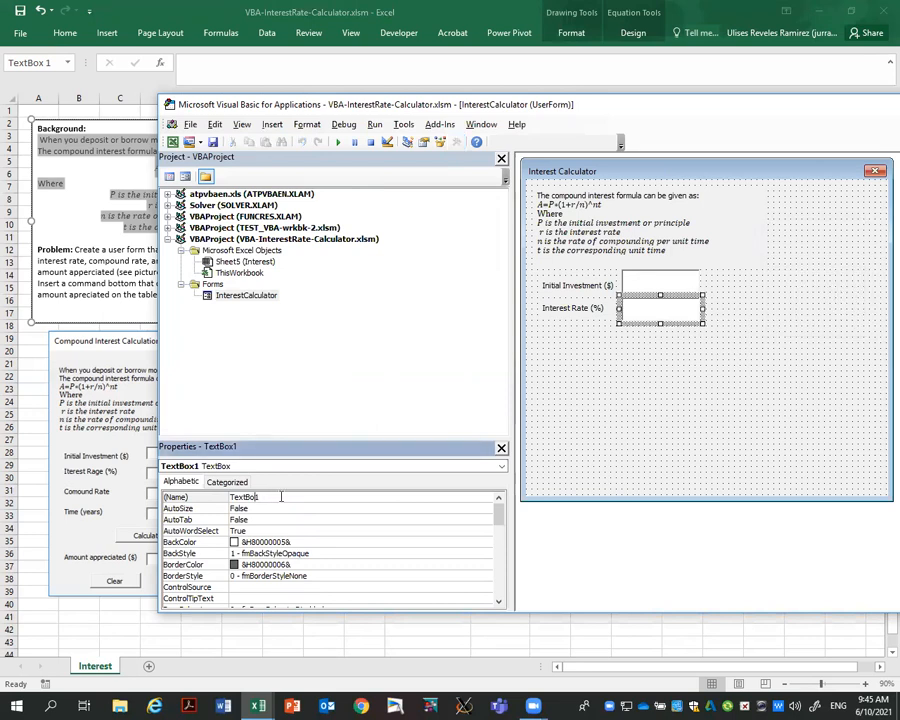
pyautogui.write('Interest')
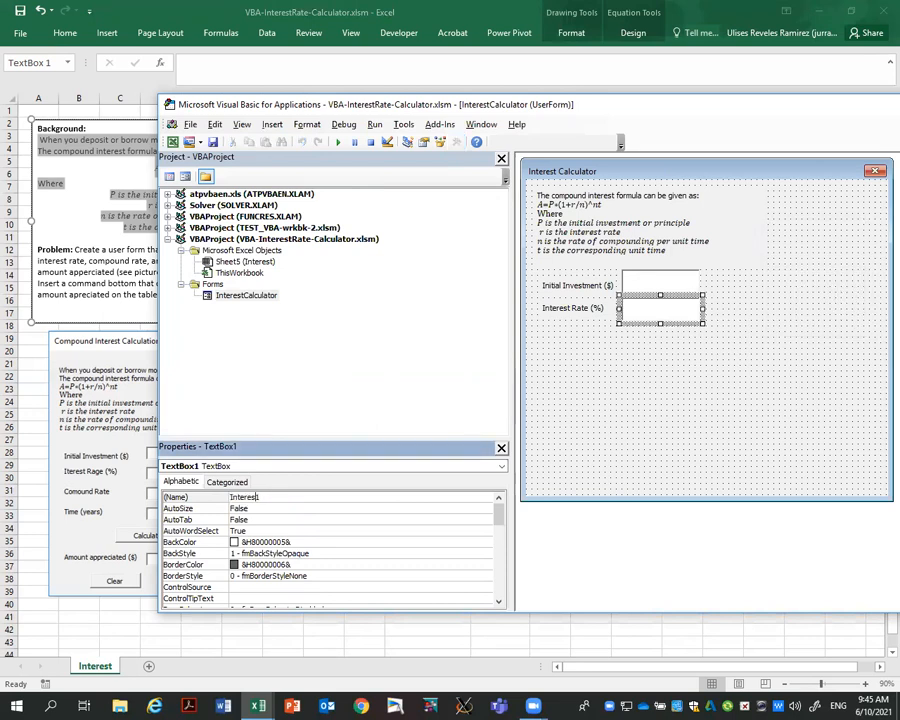
pyautogui.write('InterestRate1')
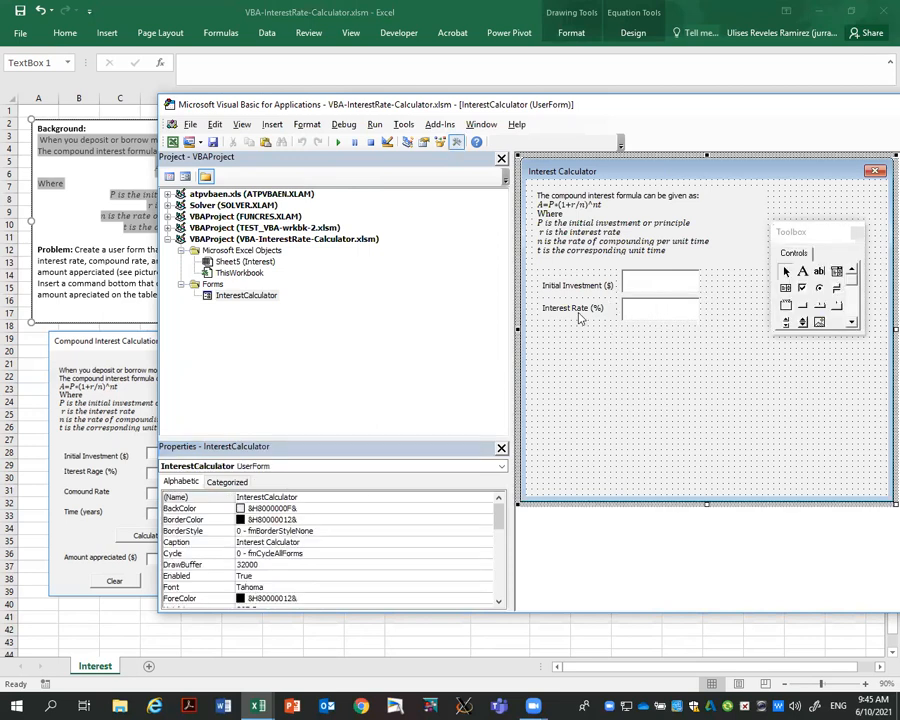
pyautogui.click(572, 308)
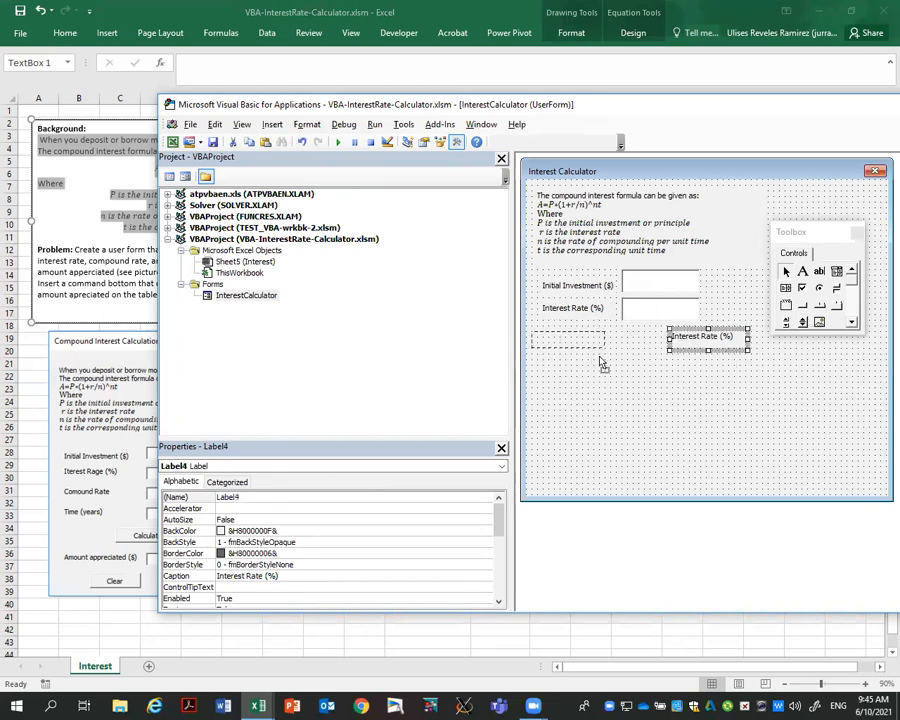
# Place the copied label below the interest row and reword it to Compound Rate.
pyautogui.moveTo(700, 336); pyautogui.dragTo(576, 340)
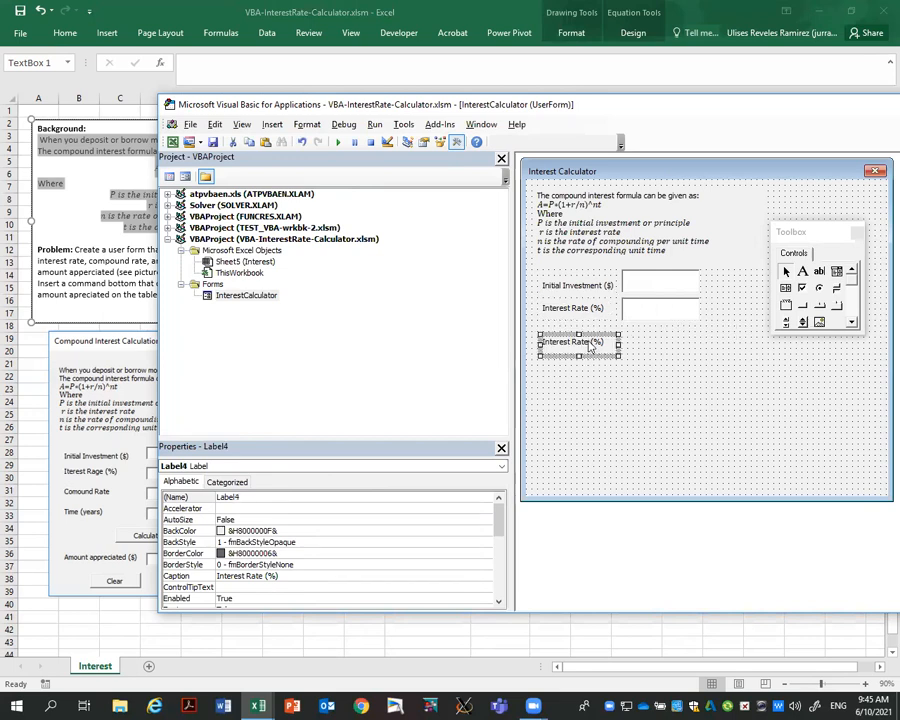
pyautogui.click(578, 340)
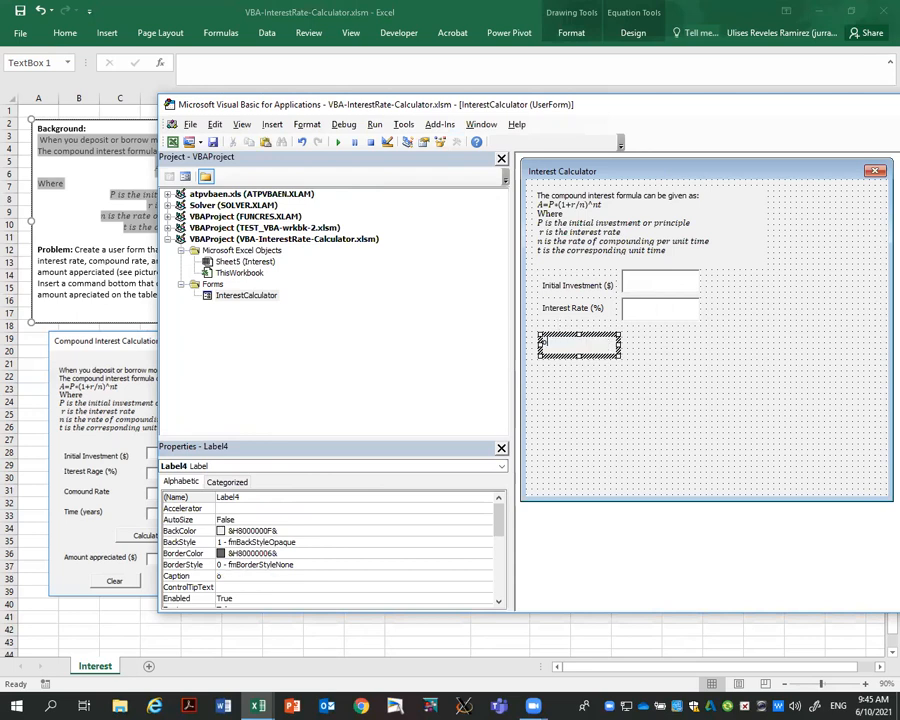
pyautogui.write('Compound Rate')
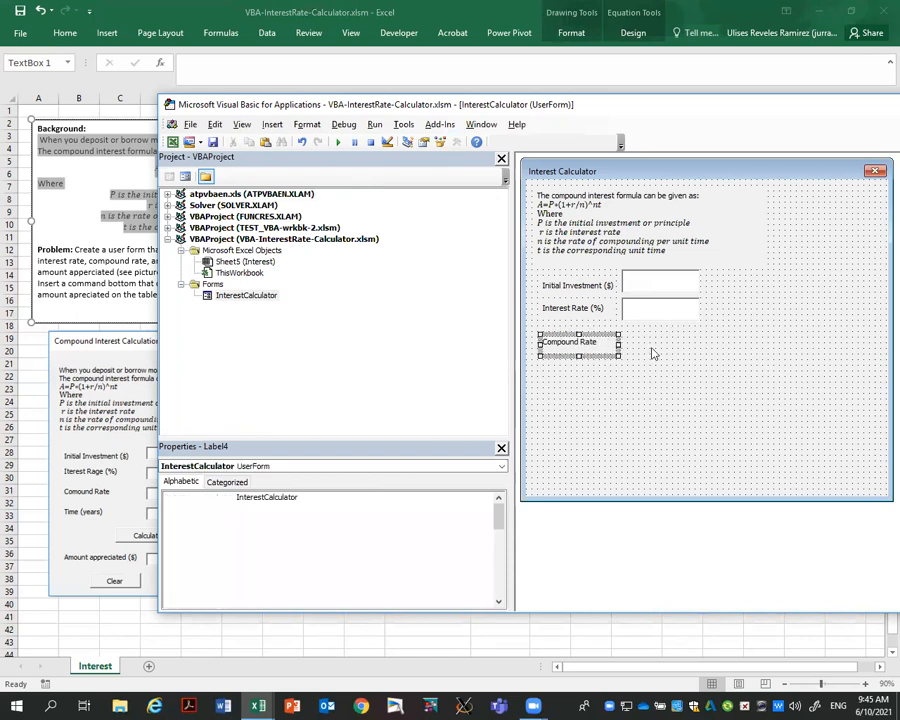
# Add a text box beside Compound Rate named CompoundRate1.
pyautogui.click(660, 308)
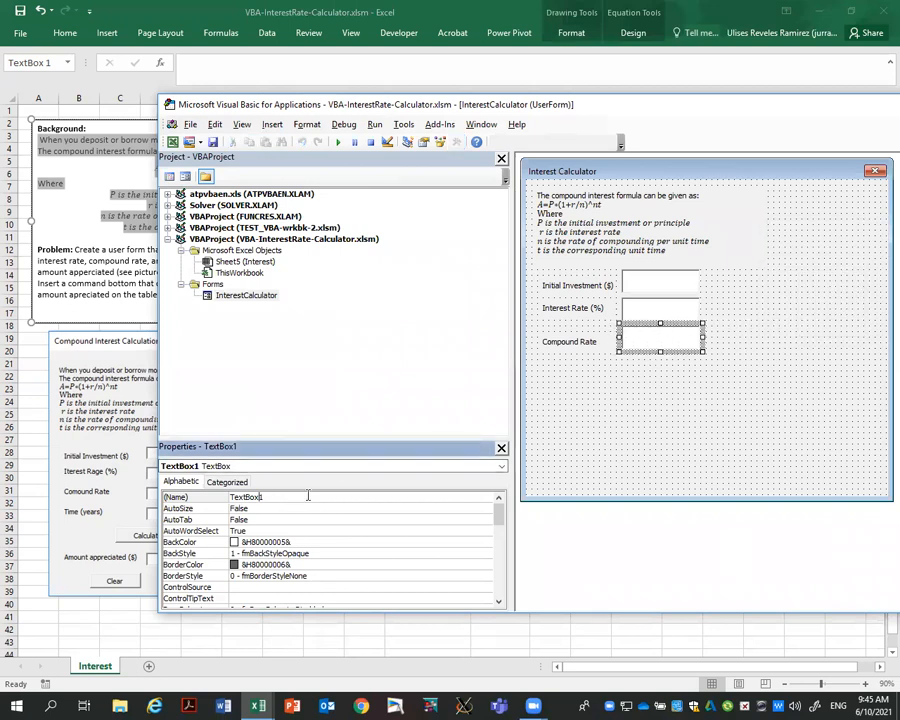
pyautogui.write('compl')
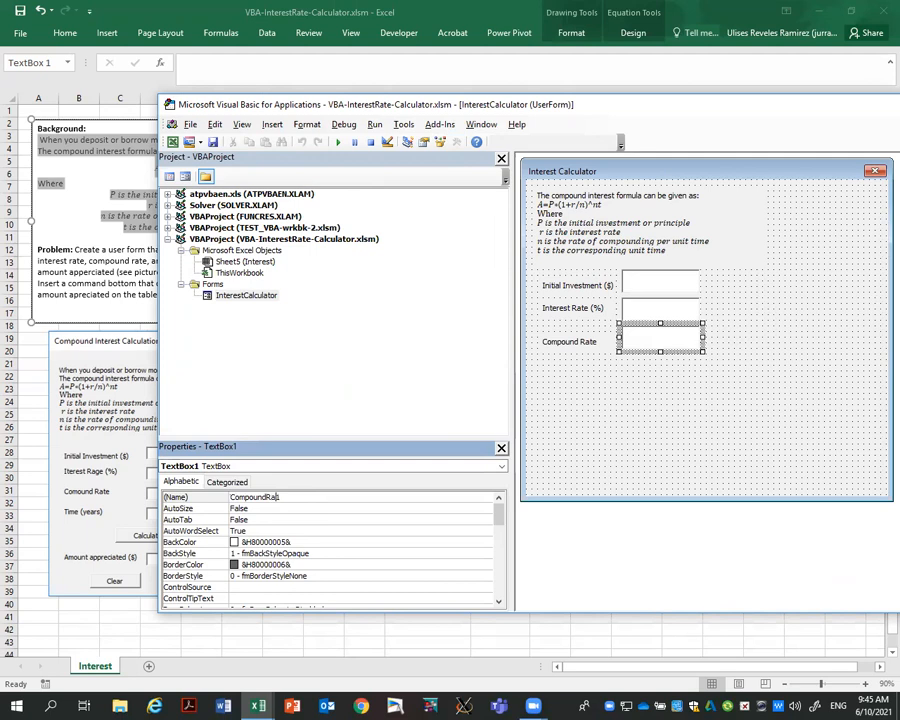
pyautogui.click(650, 396)
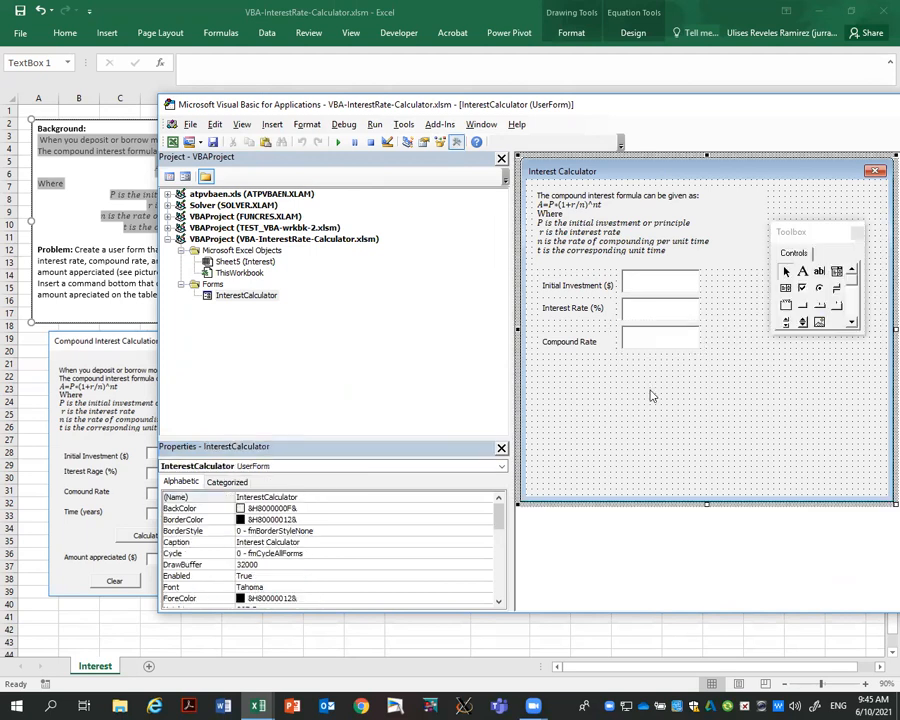
pyautogui.click(570, 340)
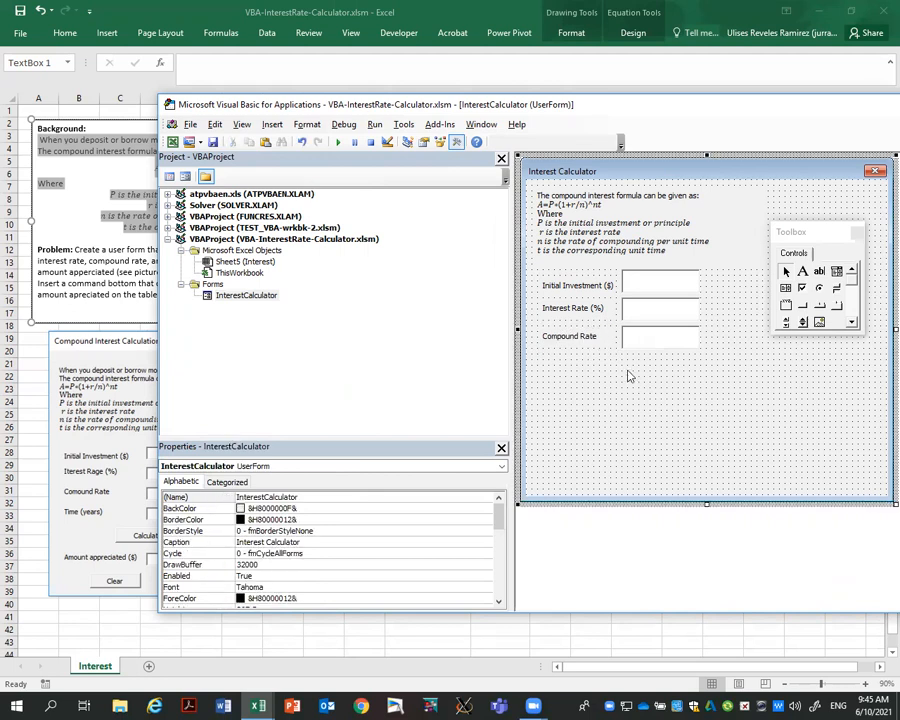
# Add a time (years) label with a text box beside it named Time1.
pyautogui.click(570, 336)
pyautogui.write('time (years)')
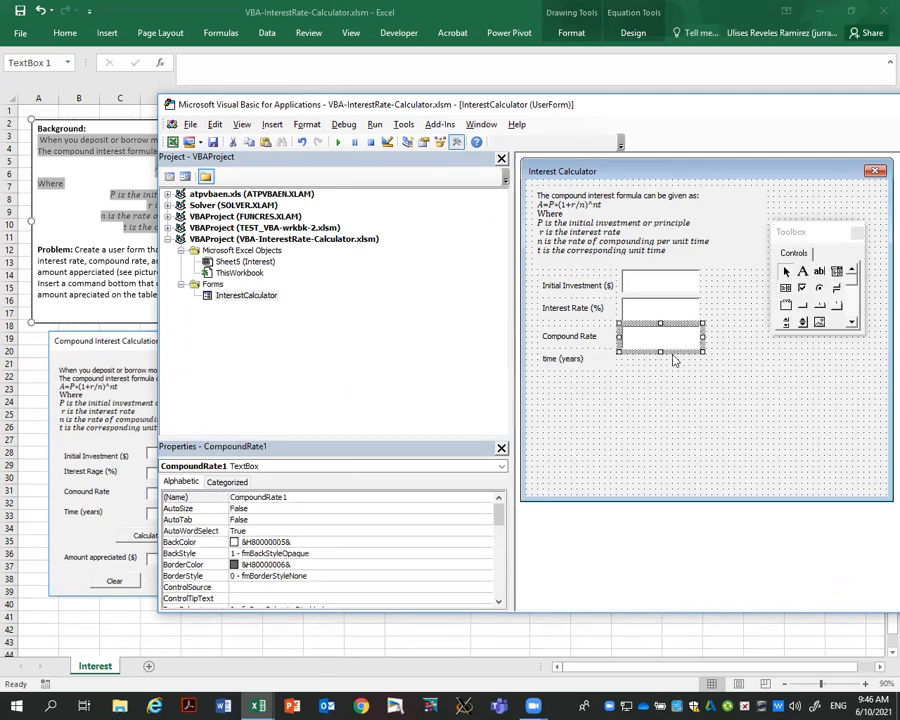
pyautogui.click(684, 350)
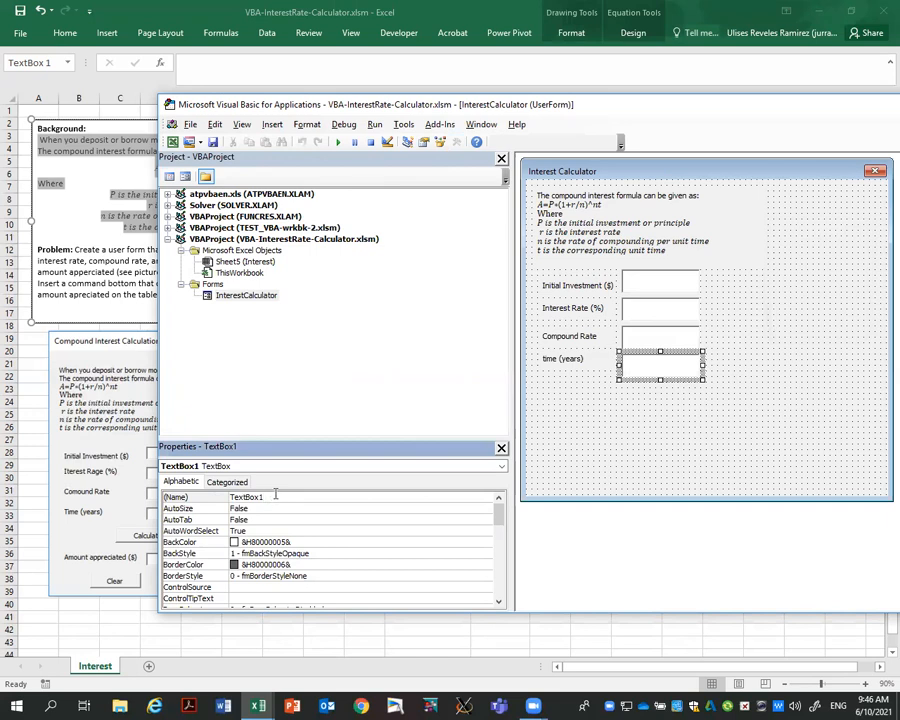
pyautogui.write('Time1')
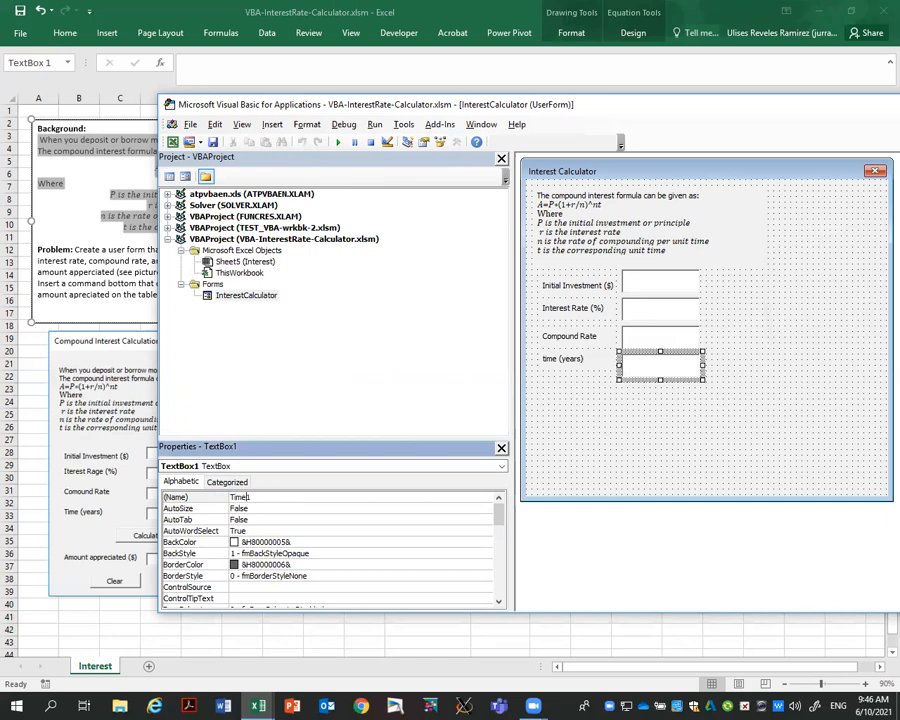
pyautogui.click(636, 420)
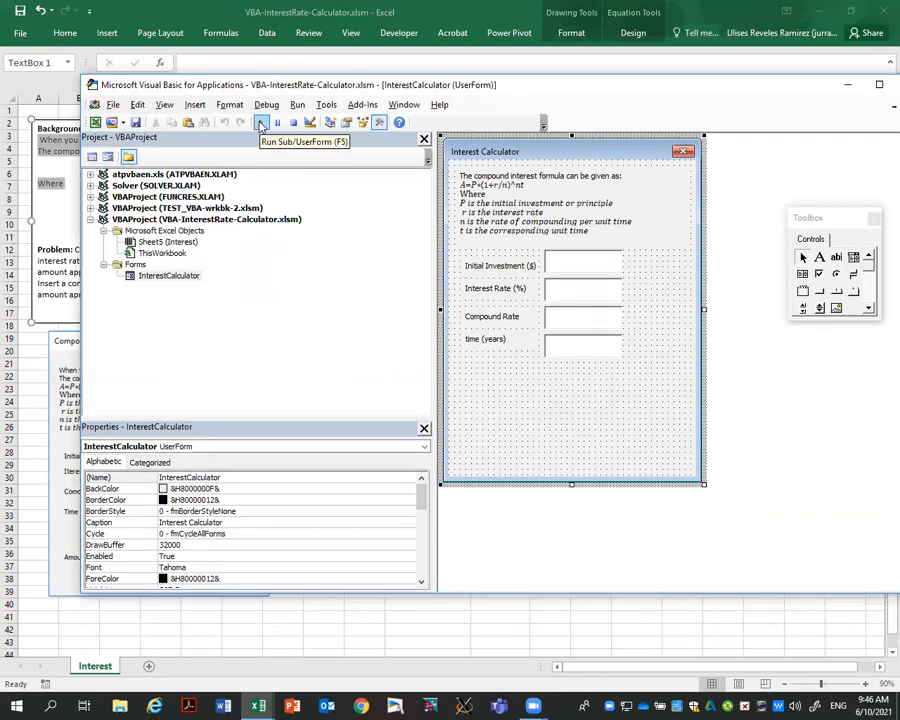
pyautogui.click(260, 122)
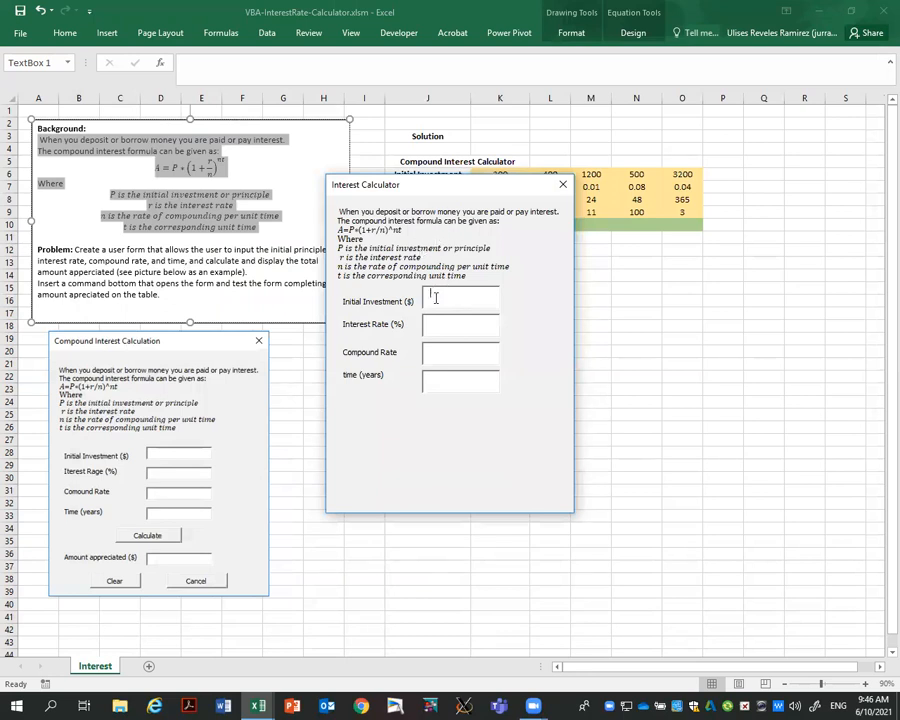
pyautogui.write('1200')
pyautogui.click(460, 324)
pyautogui.write('22')
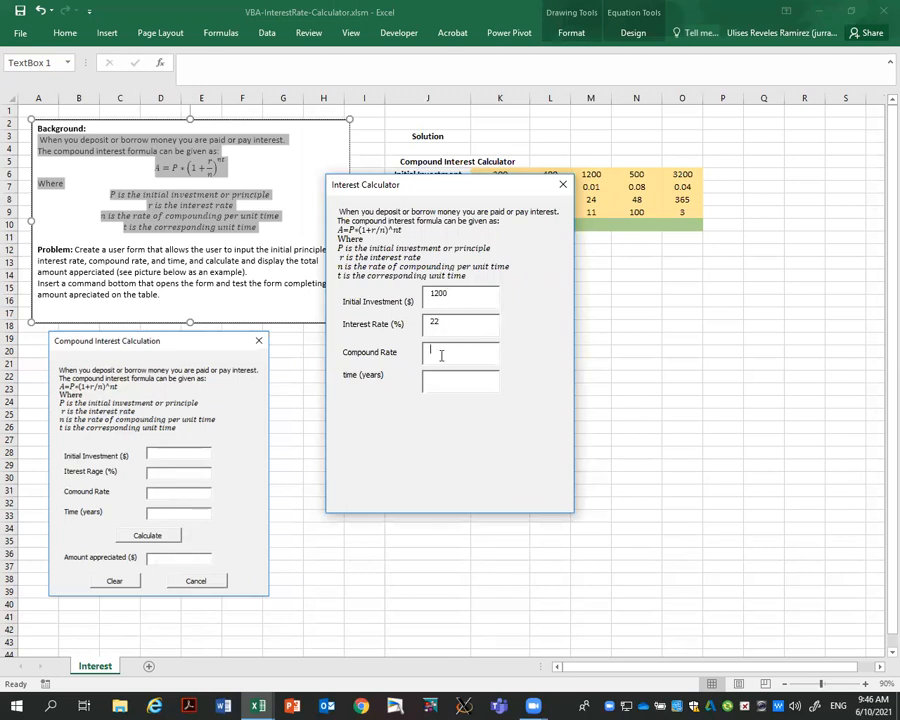
pyautogui.write('111')
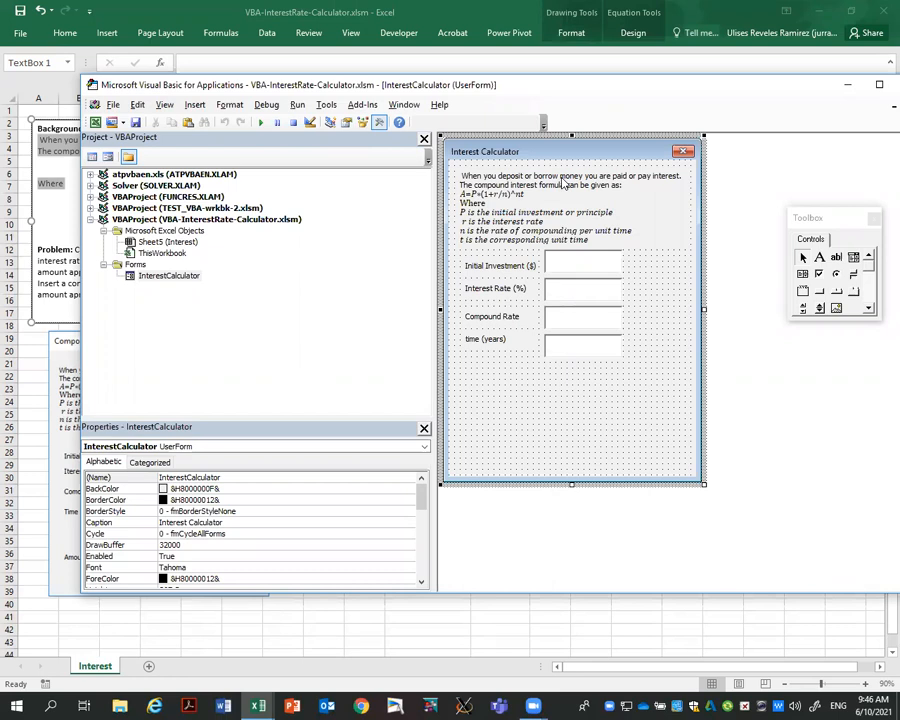
pyautogui.moveTo(820, 290)
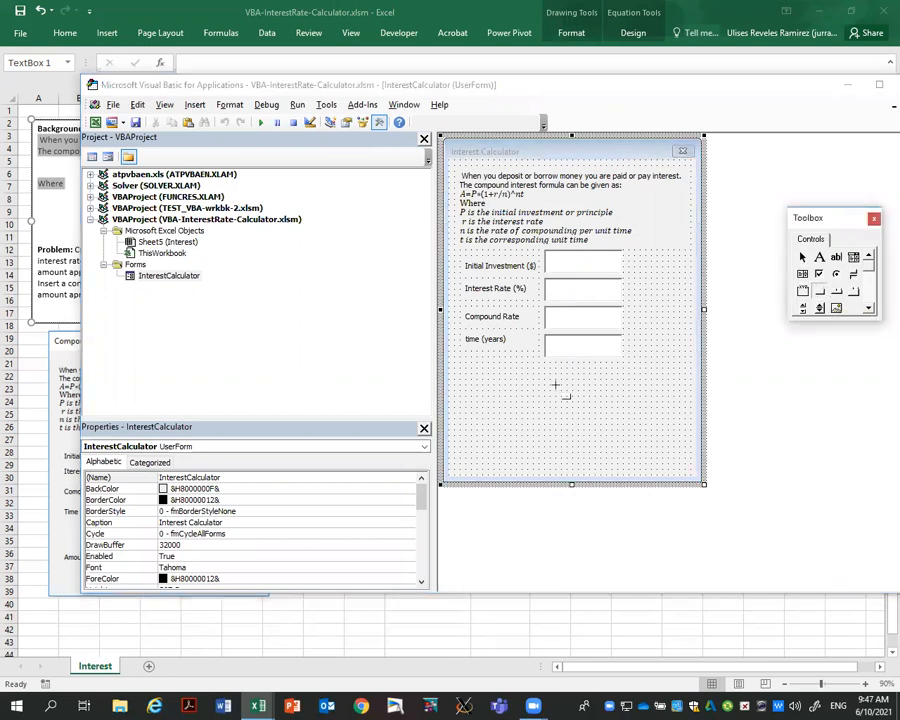
# Draw a button below the time box named CalculateButton1 with caption Calculate.
pyautogui.moveTo(534, 376); pyautogui.dragTo(596, 398)
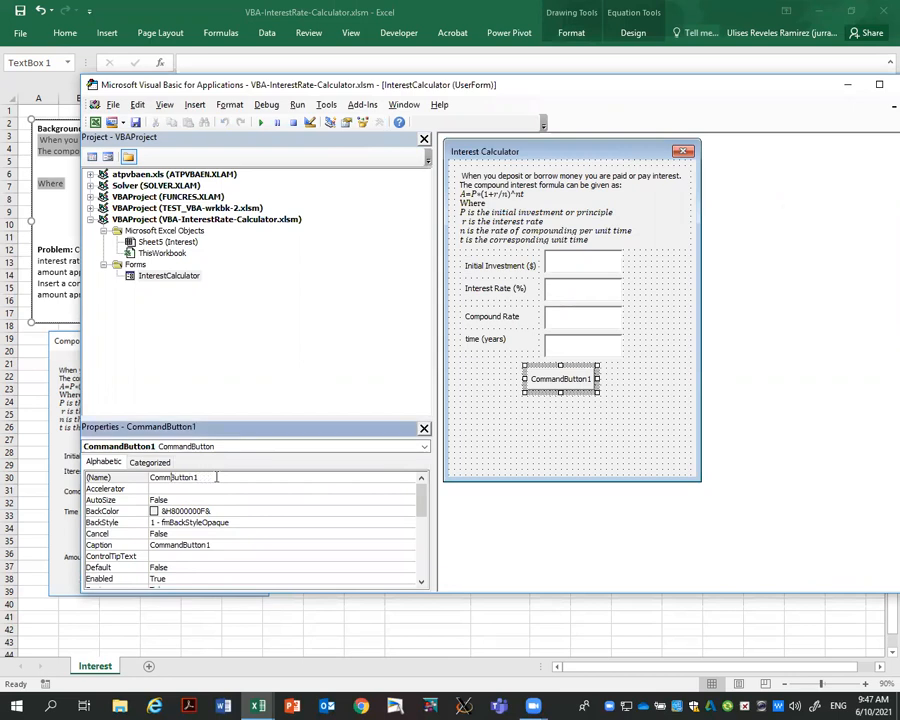
pyautogui.write('CalcButton1')
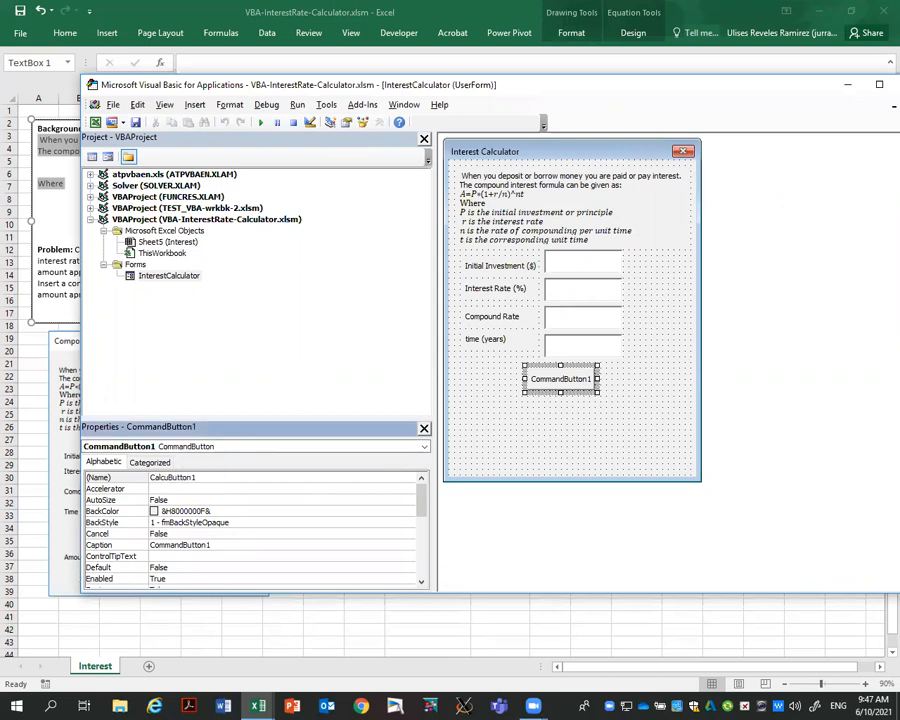
pyautogui.write('CalculateButton1')
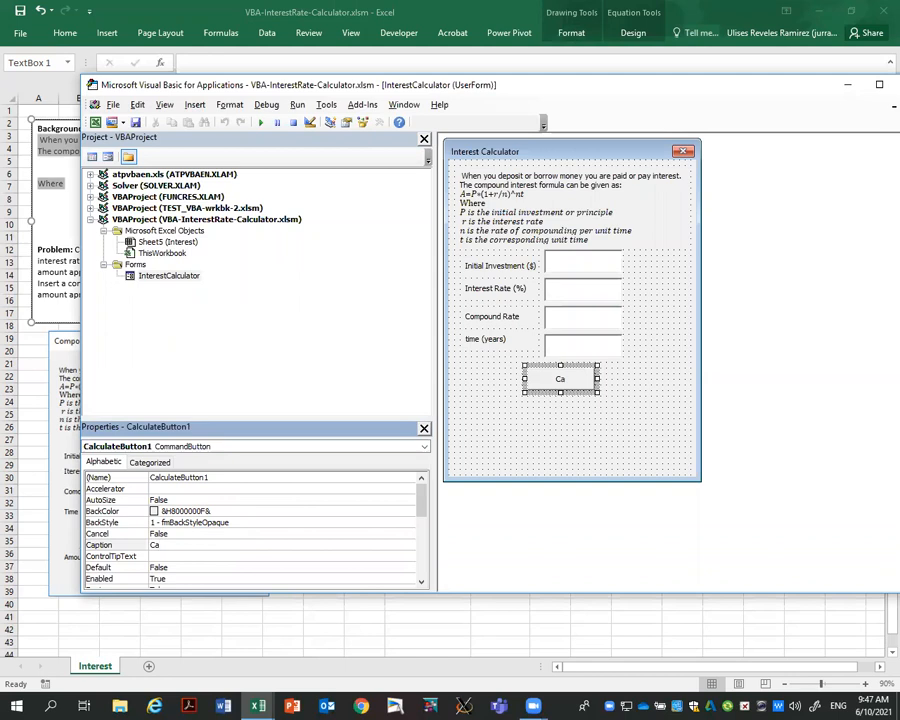
pyautogui.write('Calculate')
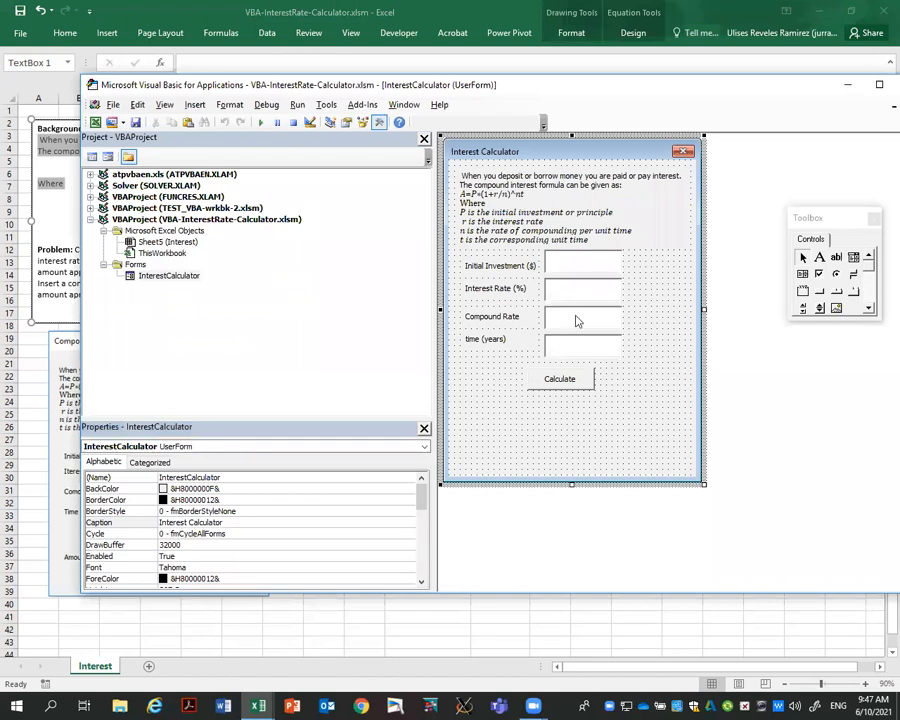
# Add a label below Calculate captioned Amount appreciated ($).
pyautogui.click(482, 340)
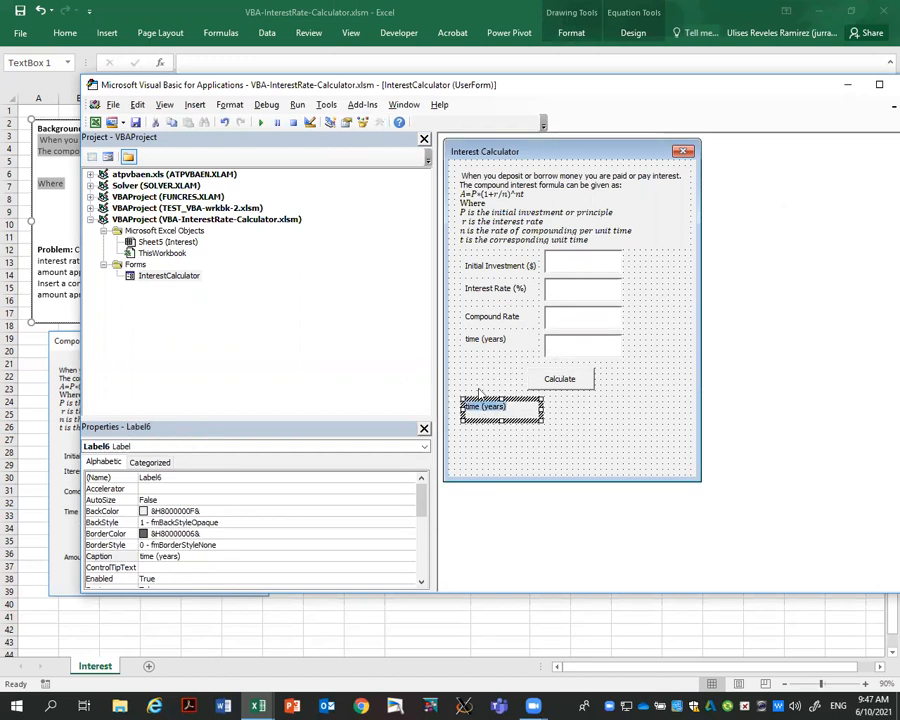
pyautogui.write('Amou')
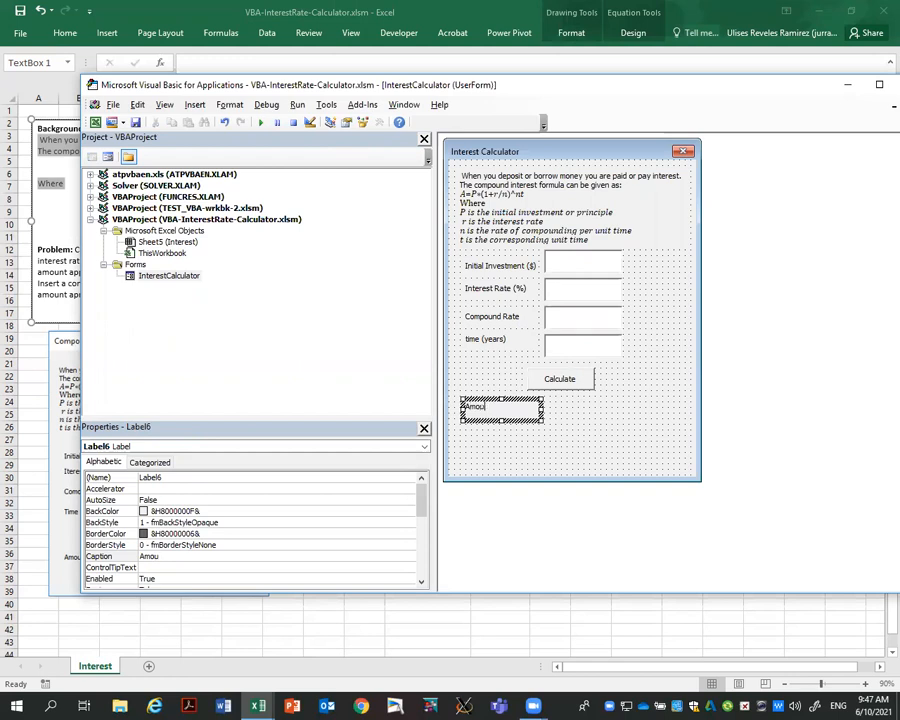
pyautogui.write('Amount appreciated ($')
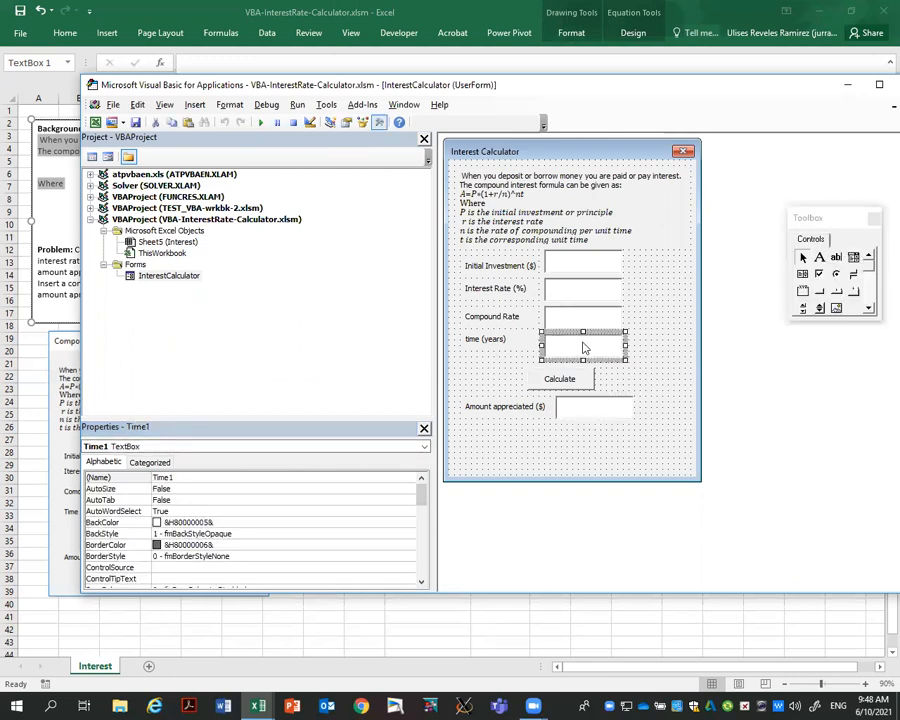
# Check the names of the compound rate, interest rate and initial investment boxes.
pyautogui.click(584, 316)
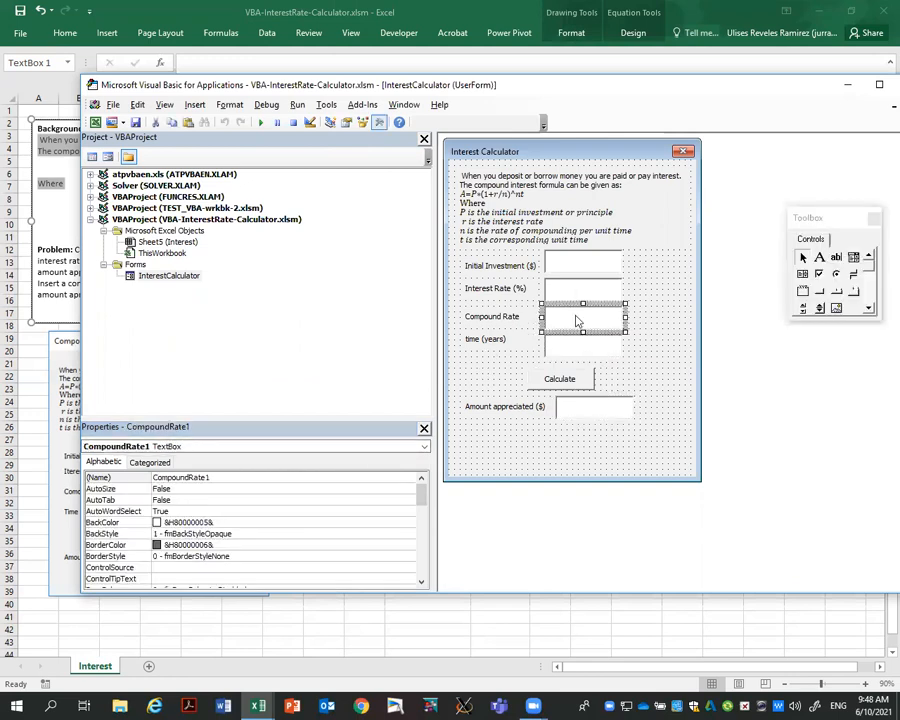
pyautogui.click(584, 288)
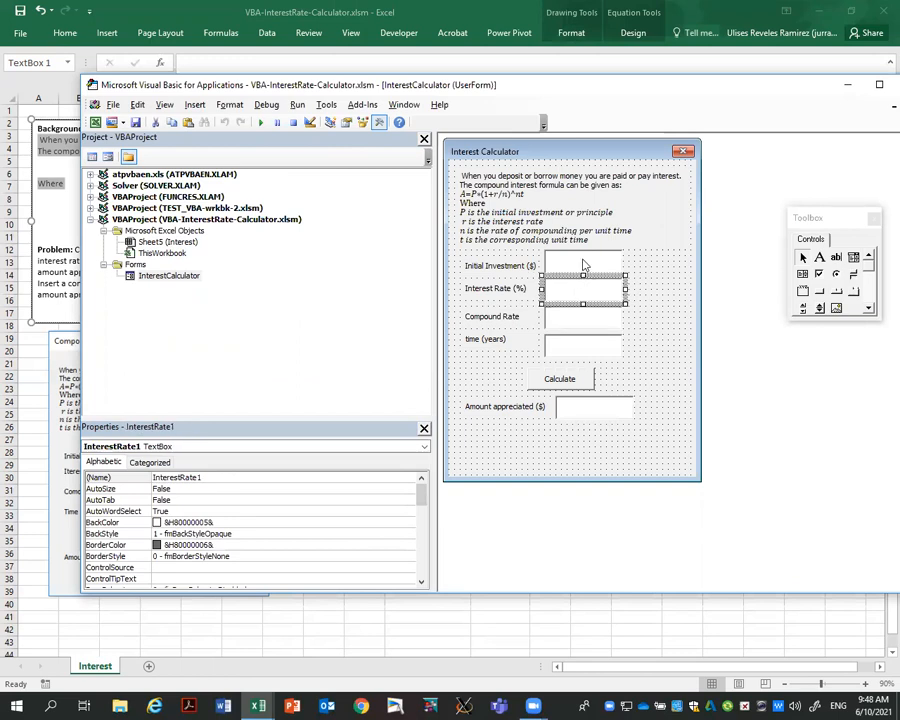
pyautogui.click(584, 358)
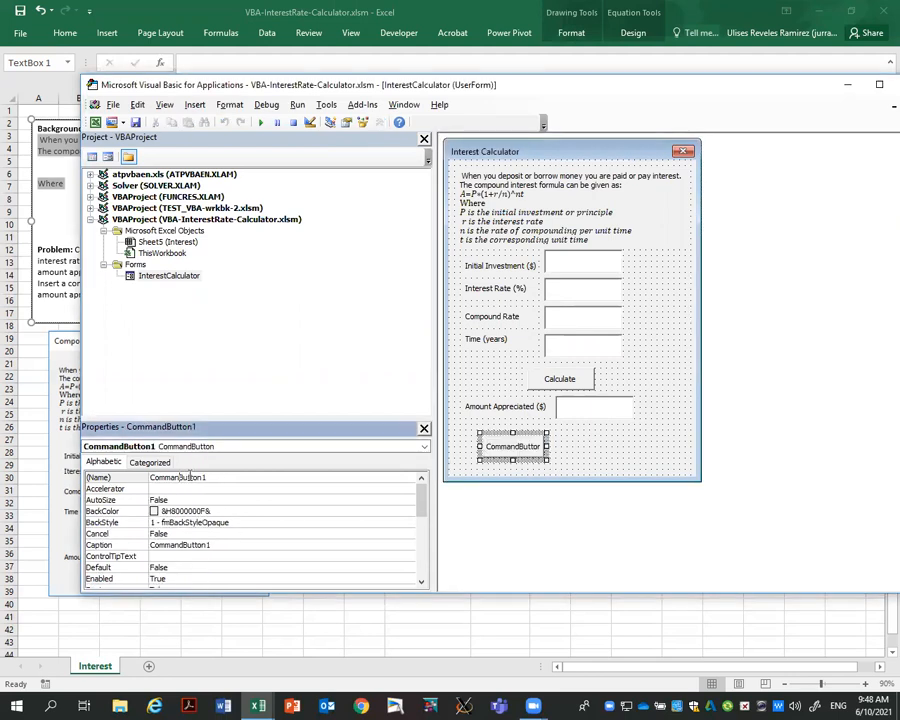
# Name a button ClearButton1 captioned Clear, then copy it as CancelButton1 captioned Cancel.
pyautogui.write('ClearButton1')
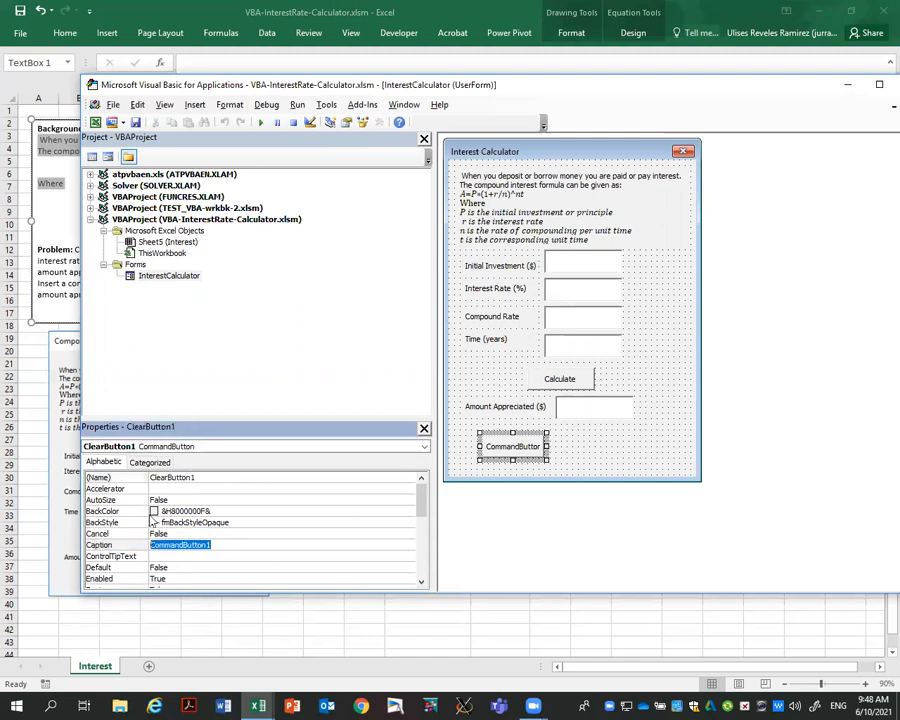
pyautogui.write('Clear')
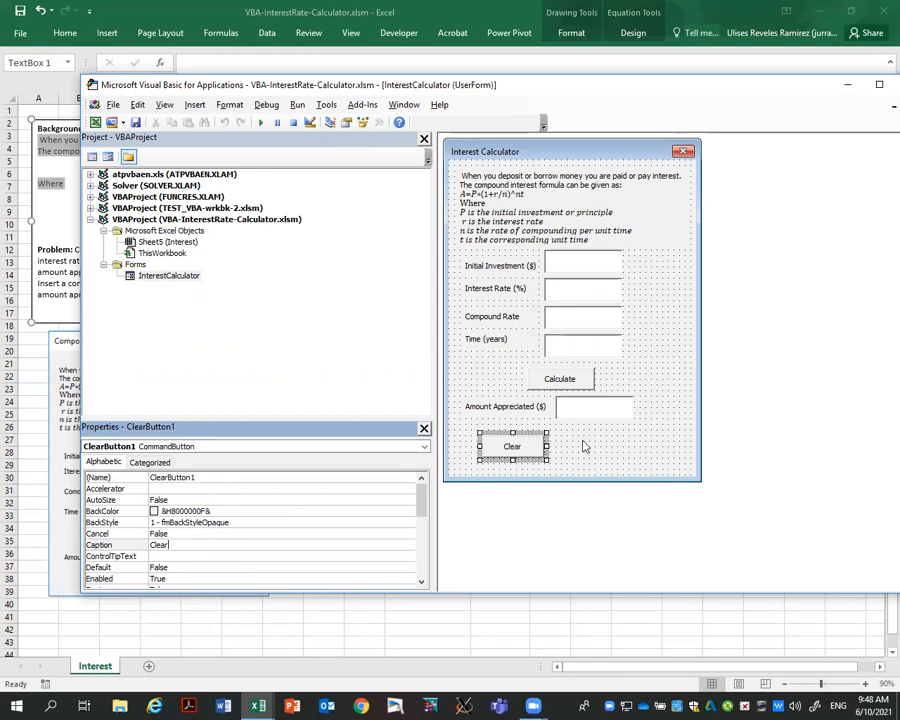
pyautogui.click(380, 122)
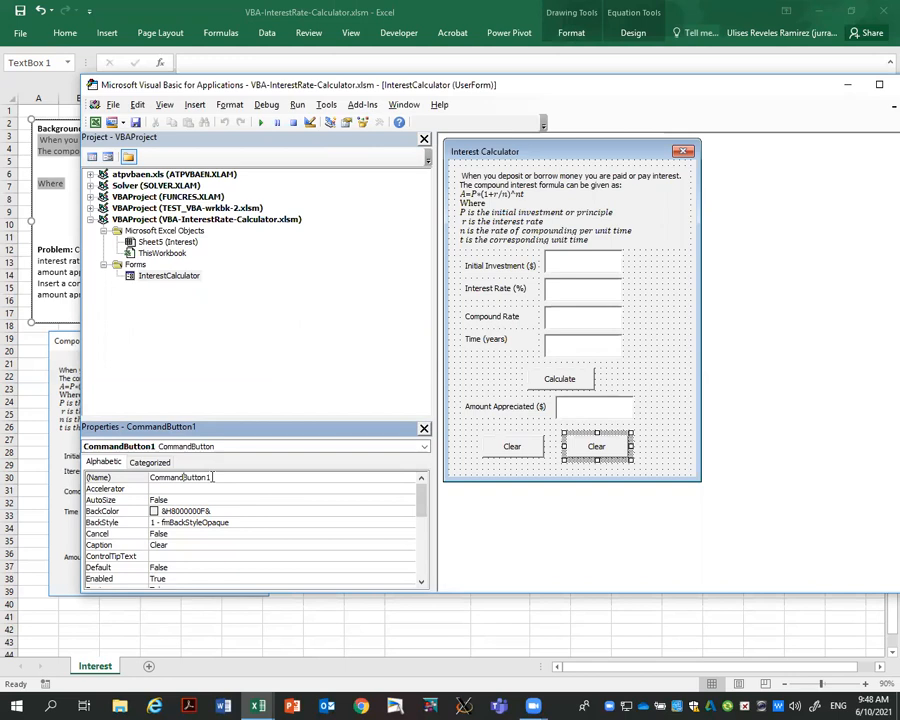
pyautogui.write('CancelButton1')
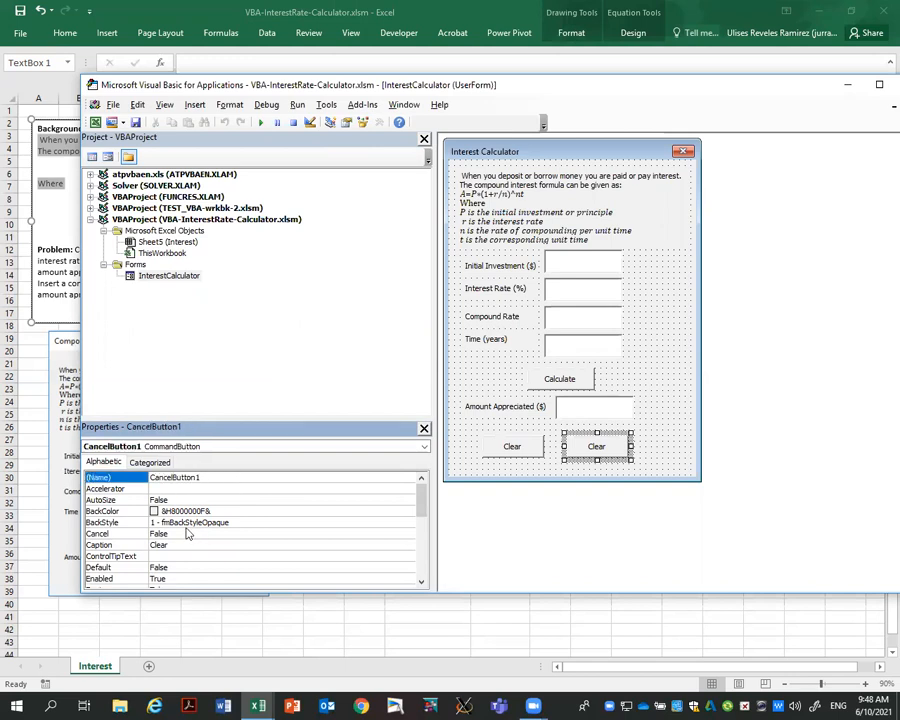
pyautogui.click(100, 544)
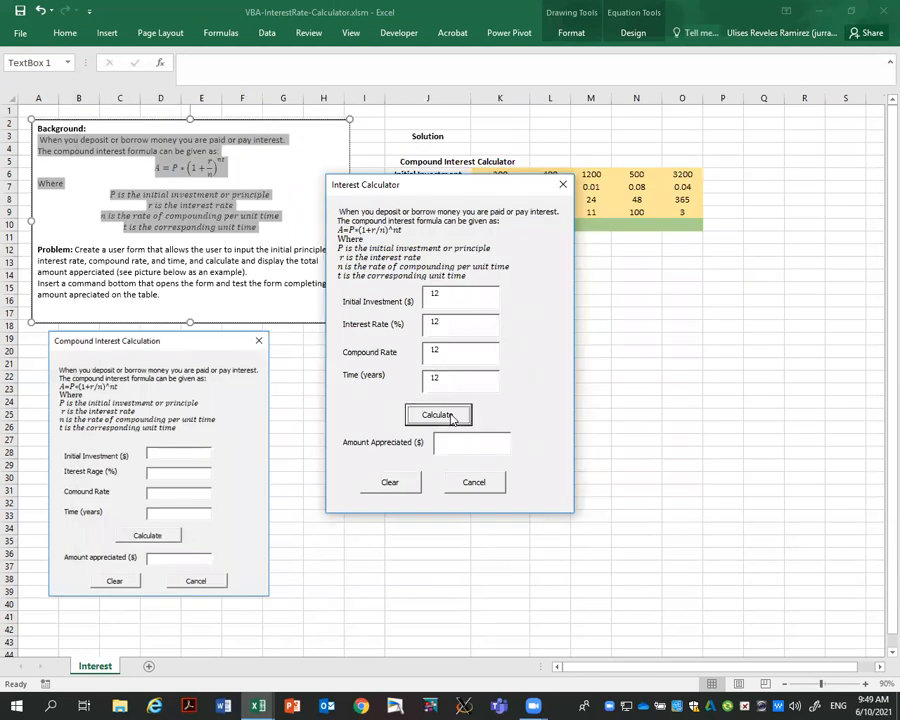
pyautogui.click(436, 414)
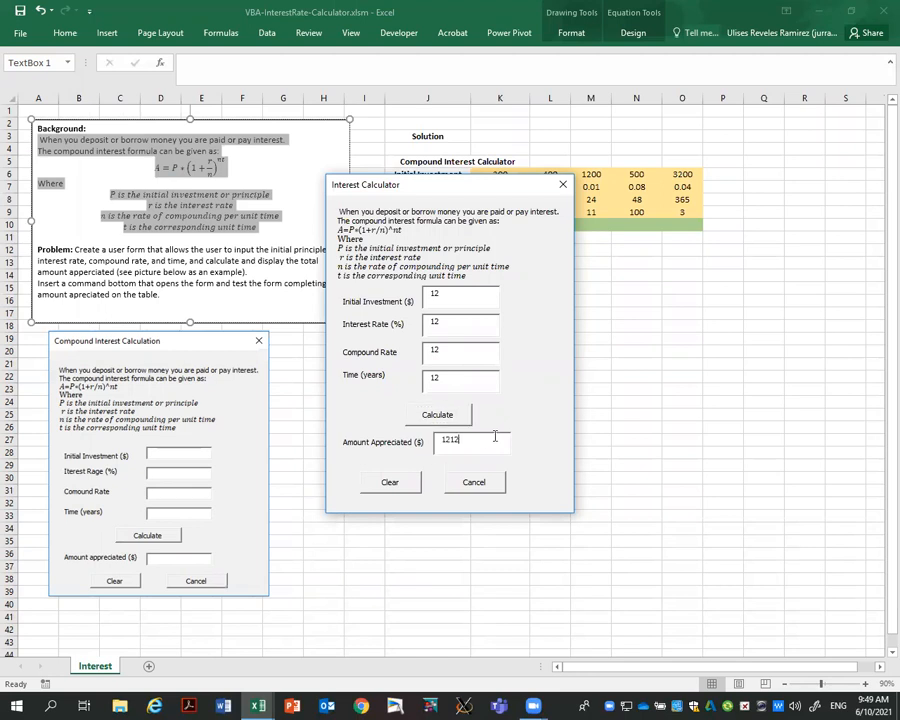
pyautogui.click(388, 482)
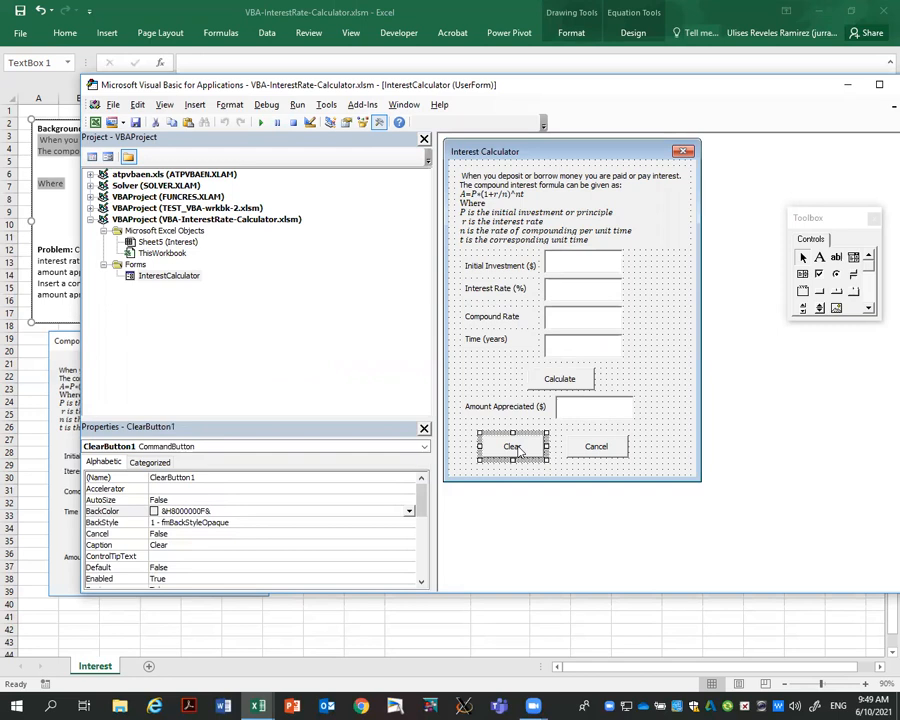
# In ClearButton1_Click, set InitialInvestment1 and InterestRate1 .Value to empty strings.
pyautogui.rightClick(512, 446)
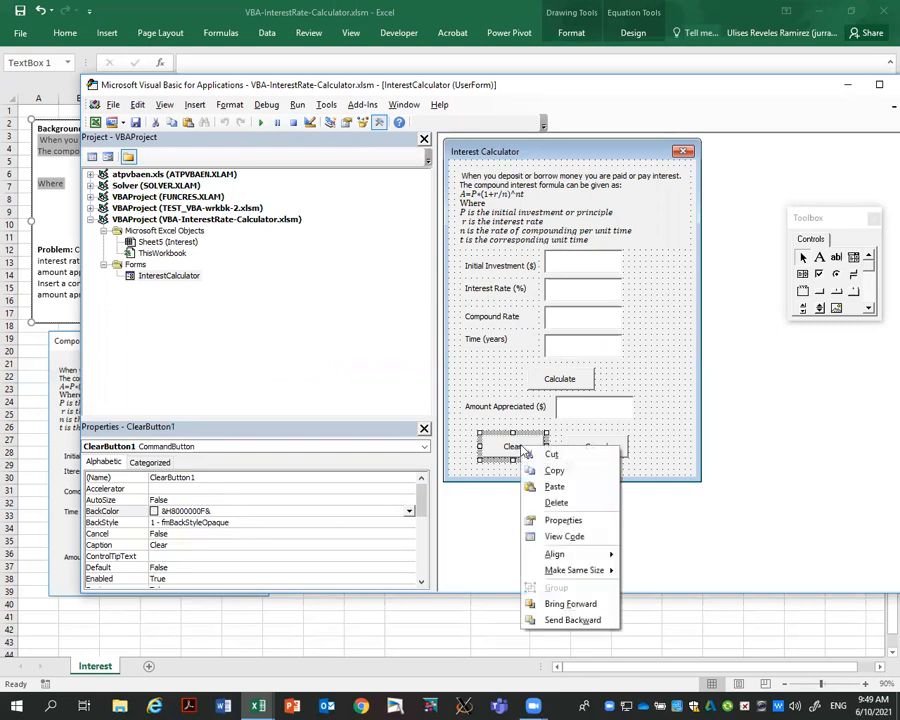
pyautogui.click(564, 536)
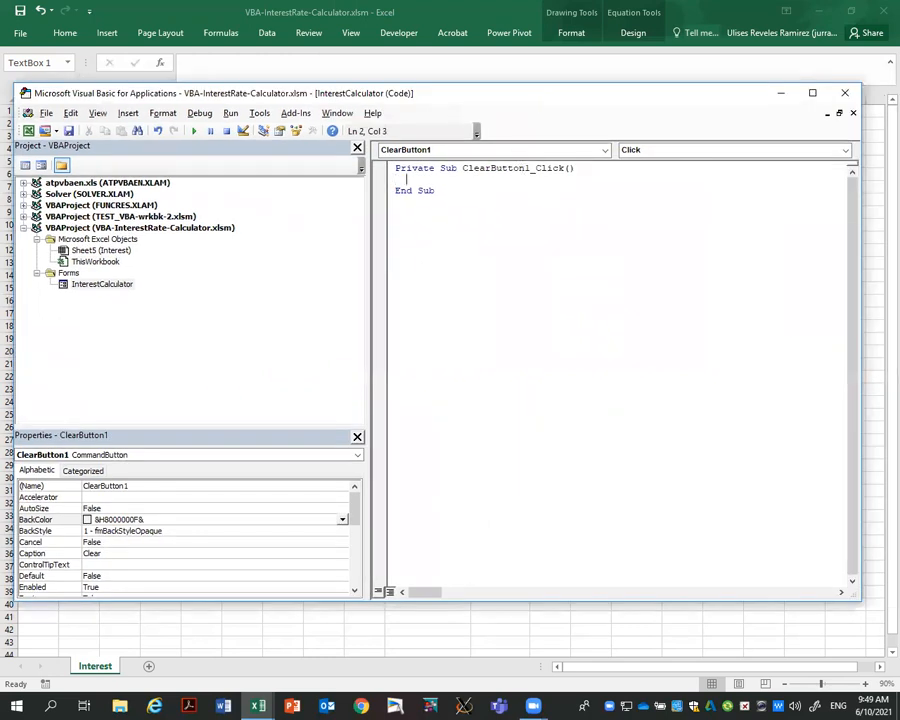
pyautogui.write('Initial')
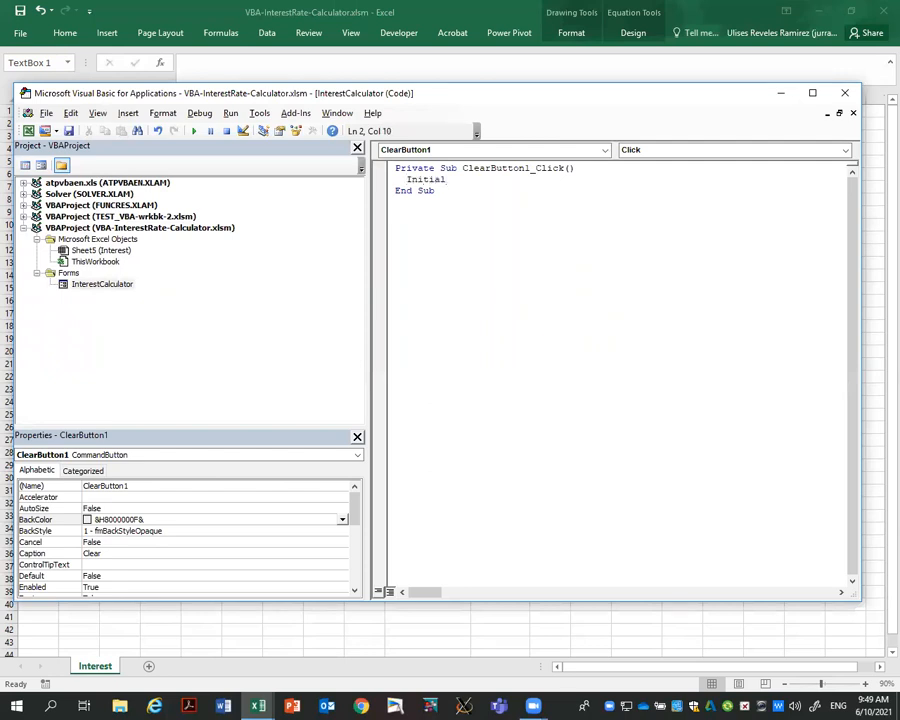
pyautogui.write('Investmen')
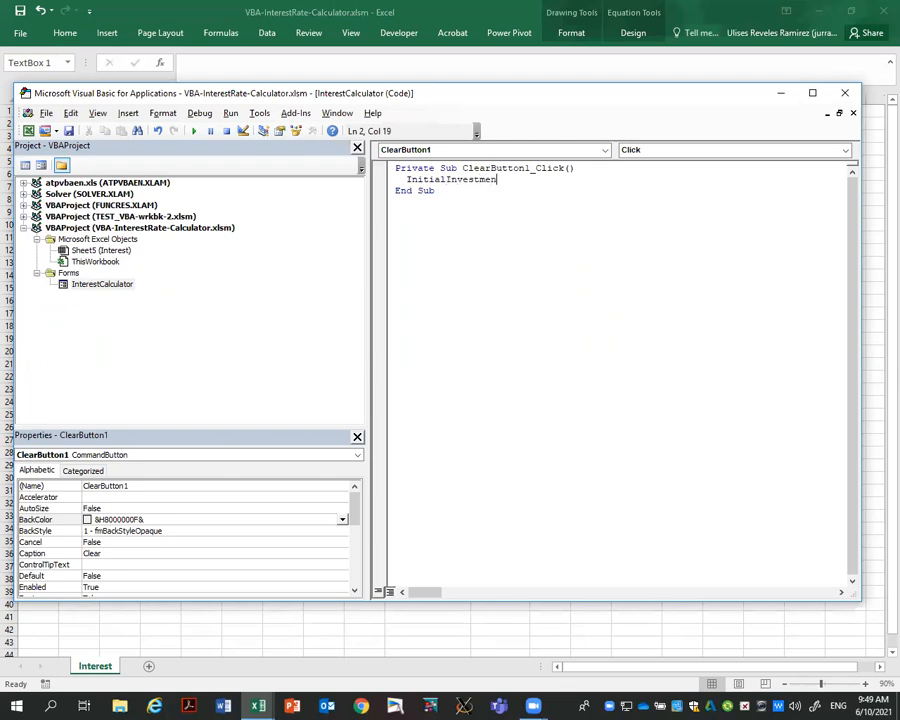
pyautogui.write('.v')
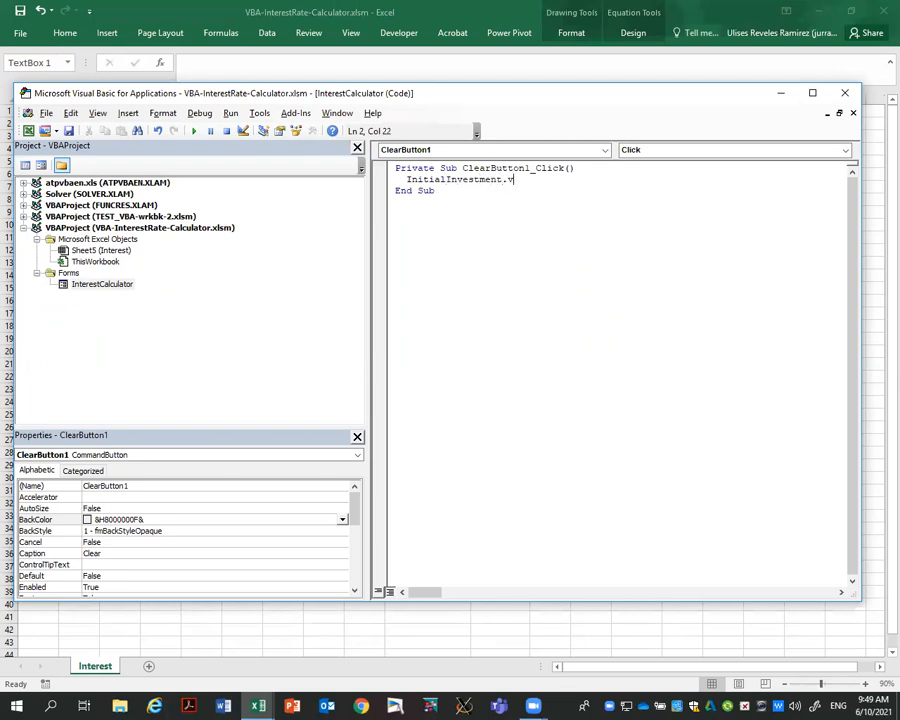
pyautogui.write('alue')
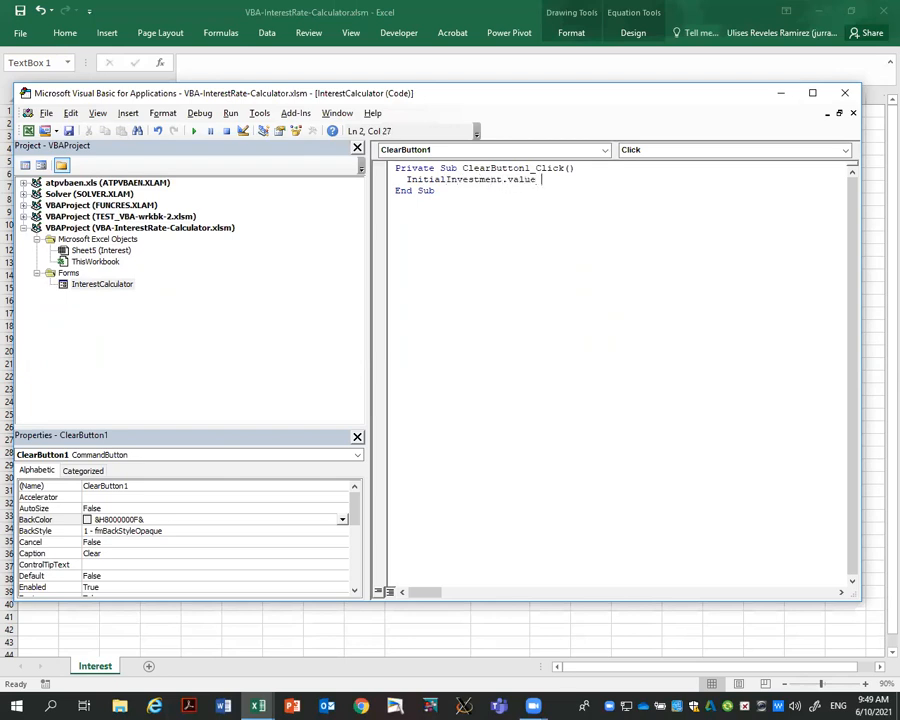
pyautogui.press('BackSpace')
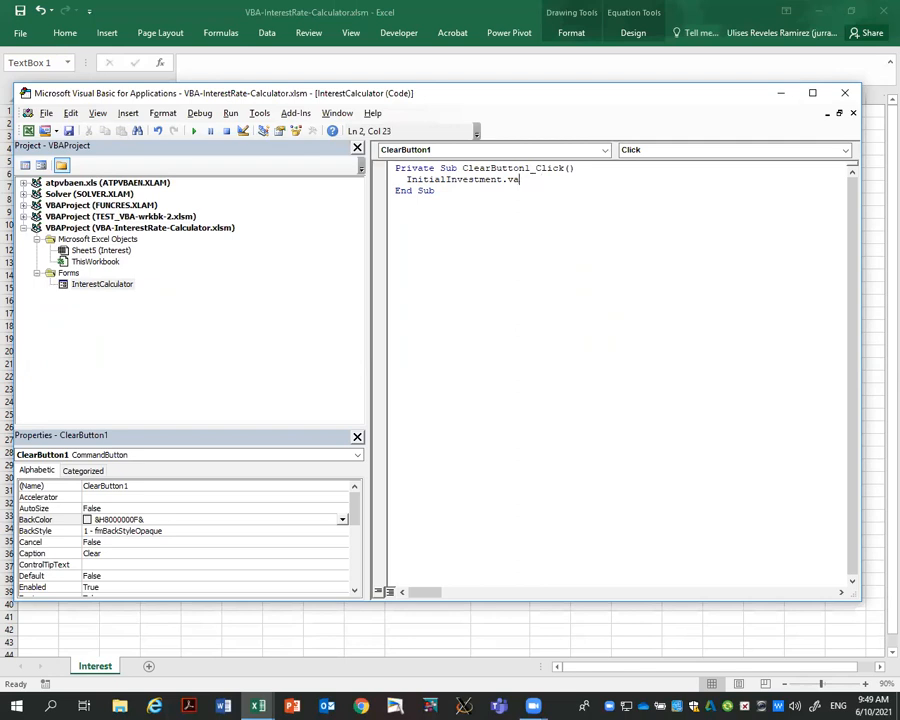
pyautogui.write('.')
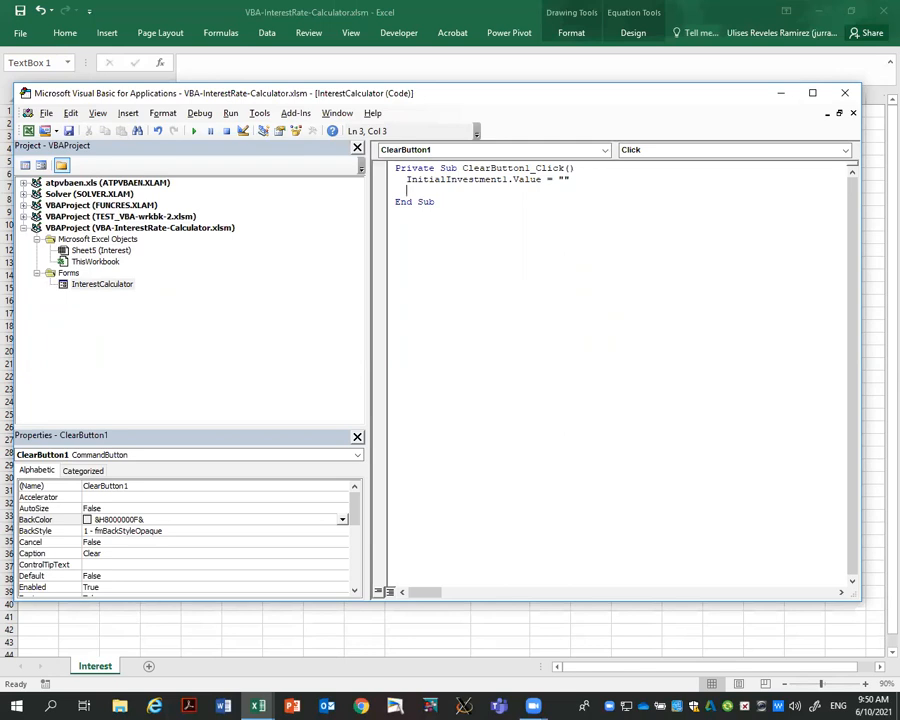
pyautogui.write('Interest')
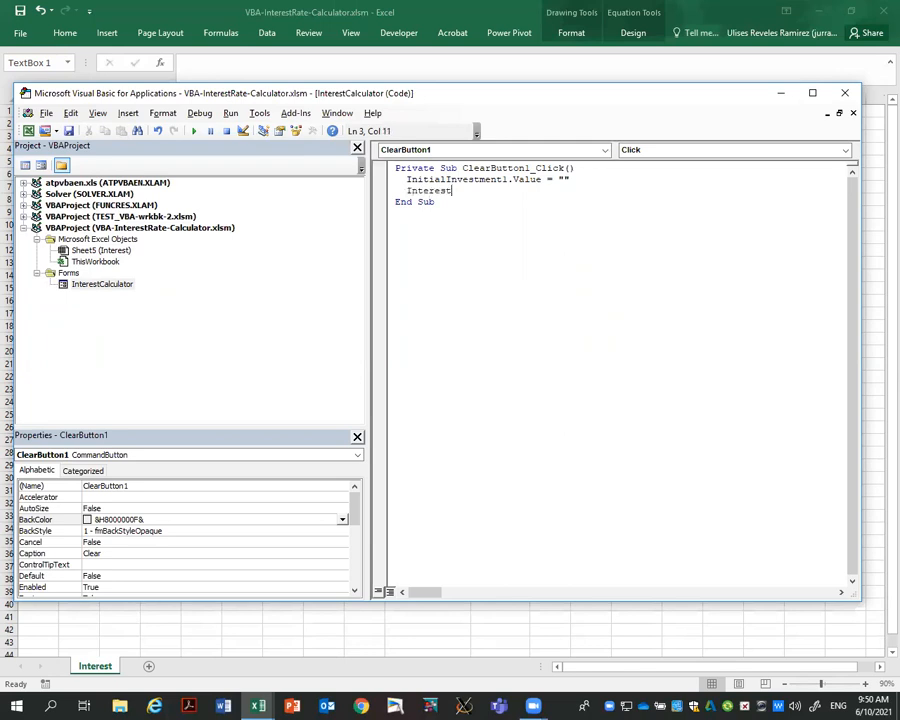
pyautogui.write('Rate1.Value = "')
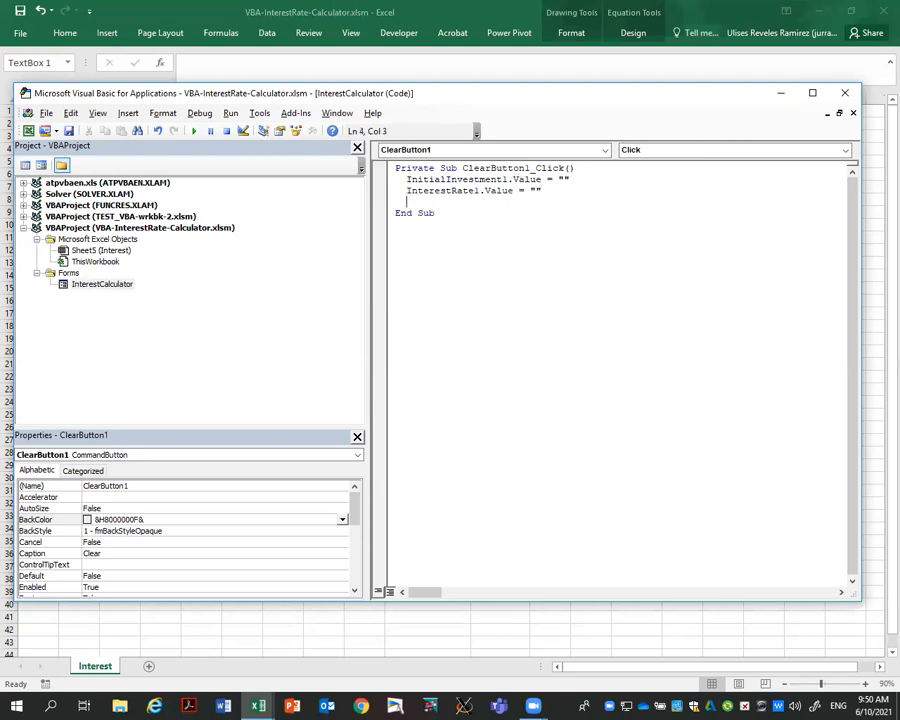
# Also empty CompoundRate1, Time1 and AmountAppreciated1, then run the form again.
pyautogui.write('Compu')
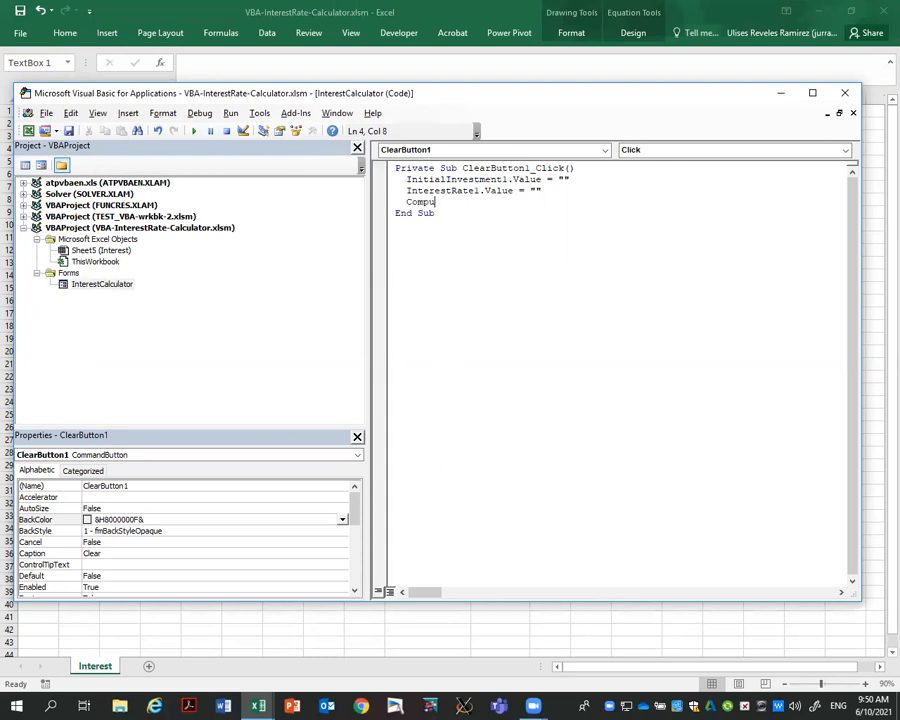
pyautogui.write('nd')
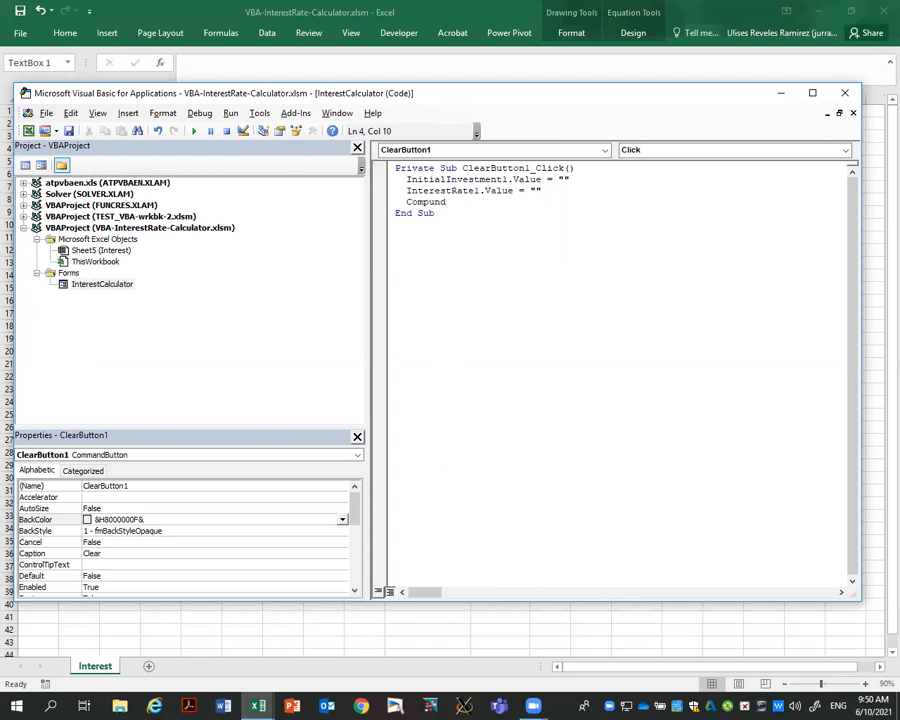
pyautogui.write('Rate1.value =')
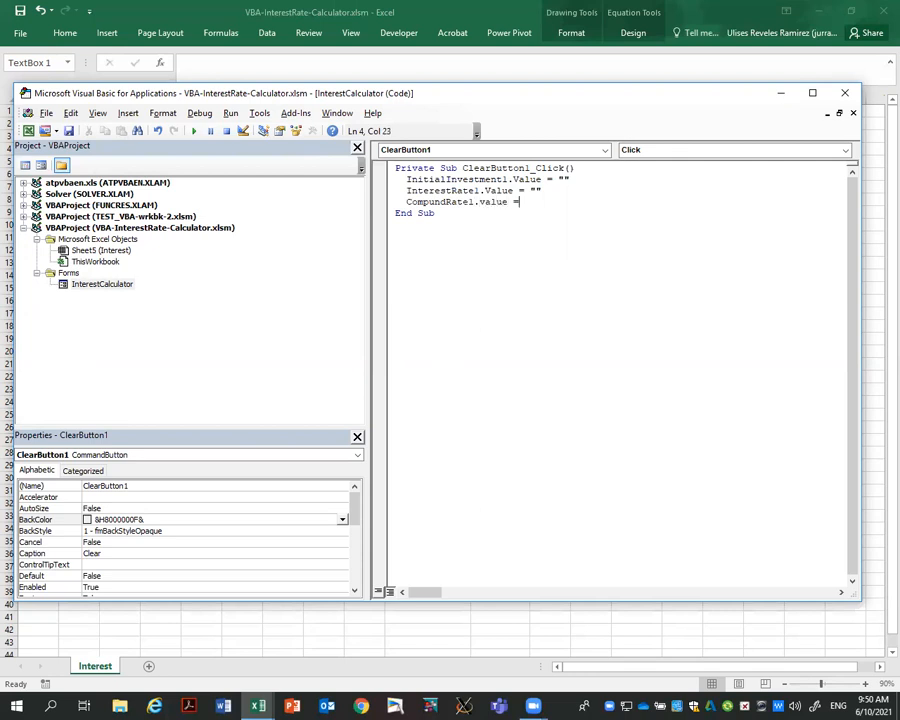
pyautogui.press('BackSpace')
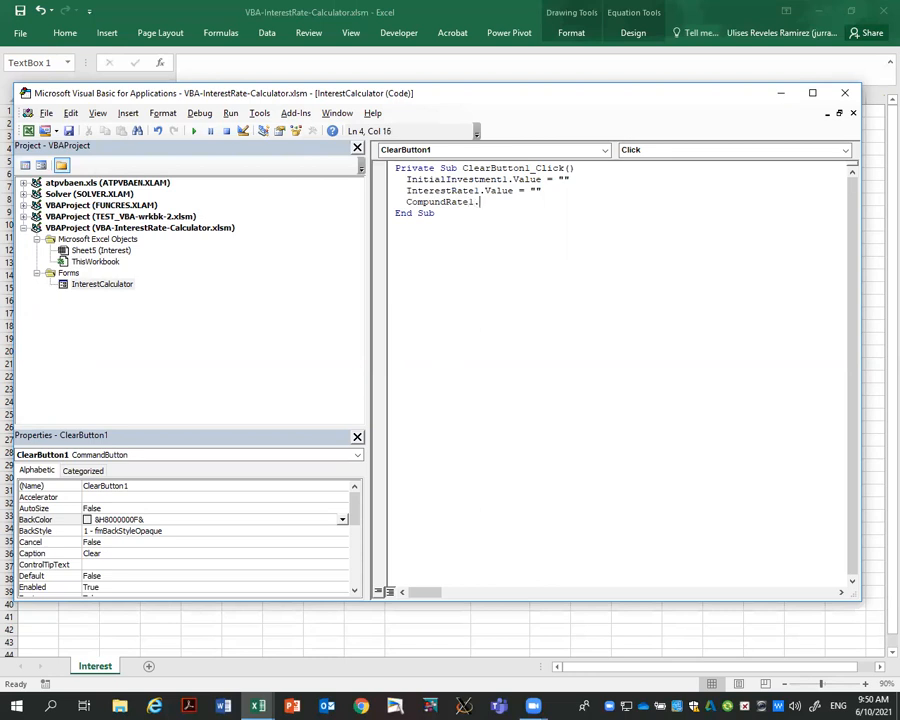
pyautogui.write('va')
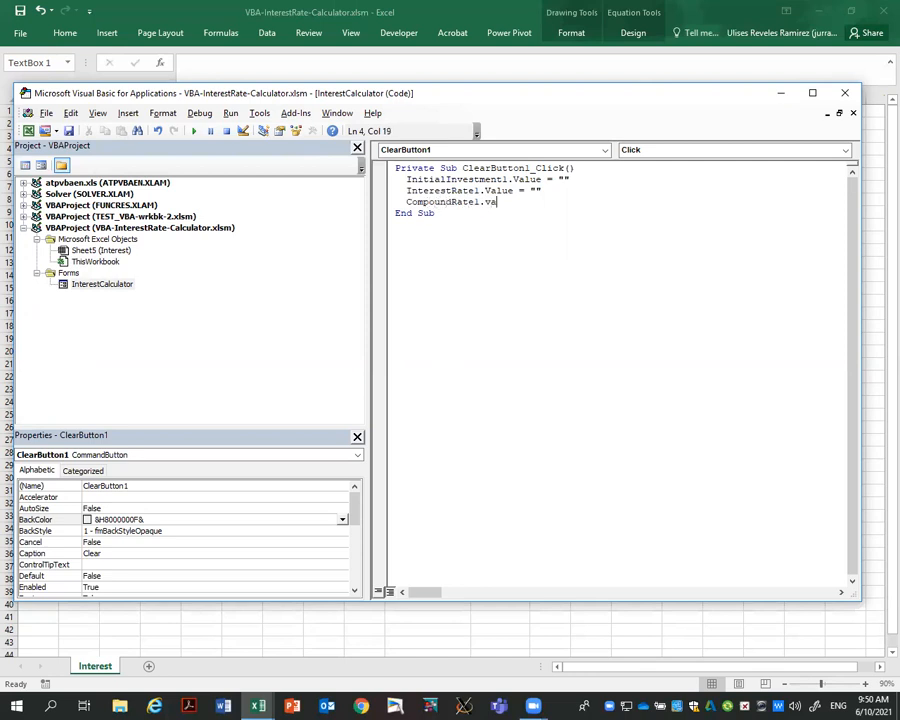
pyautogui.write('alue = "')
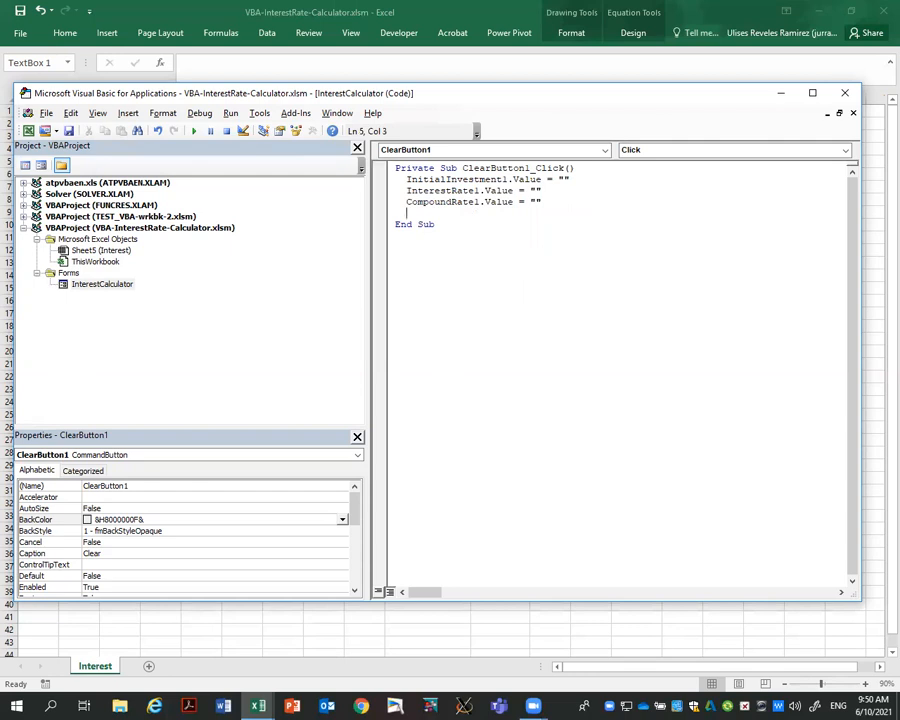
pyautogui.write('Time1.va')
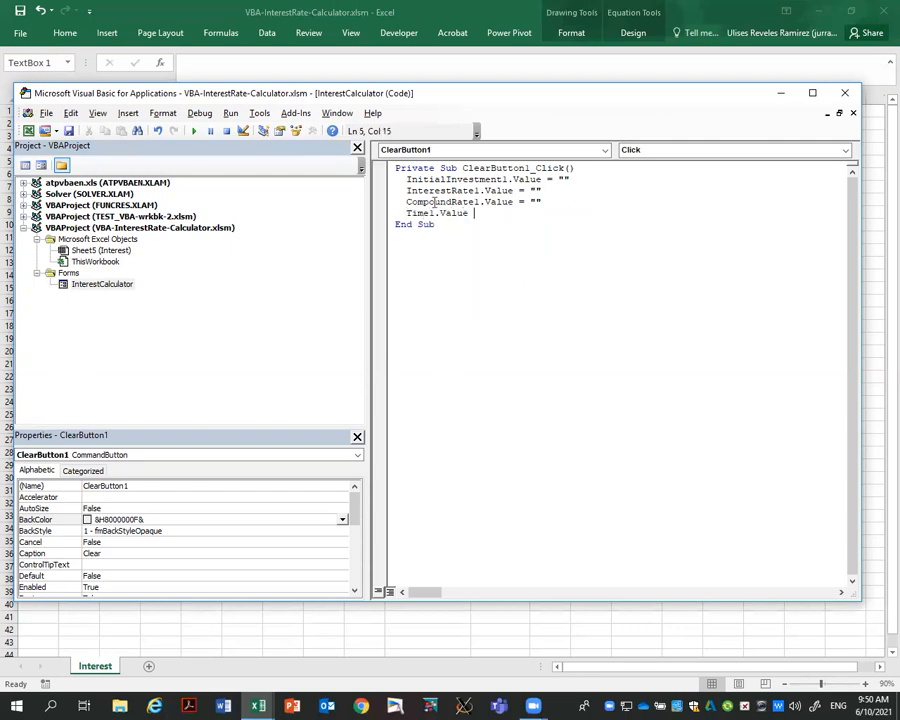
pyautogui.write('= ""')
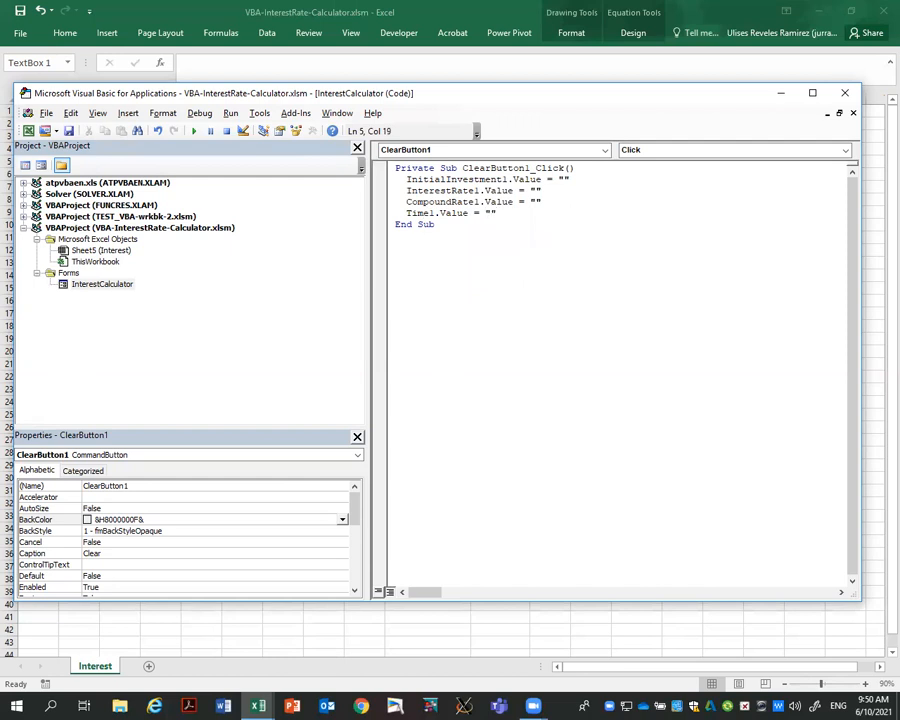
pyautogui.write('Amount:')
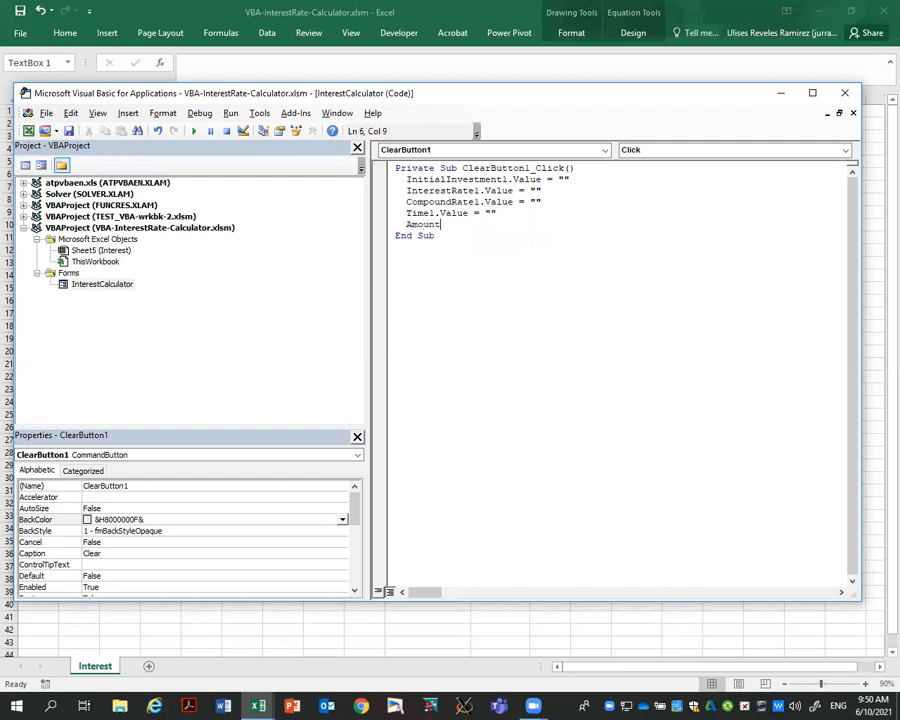
pyautogui.write('Apprec')
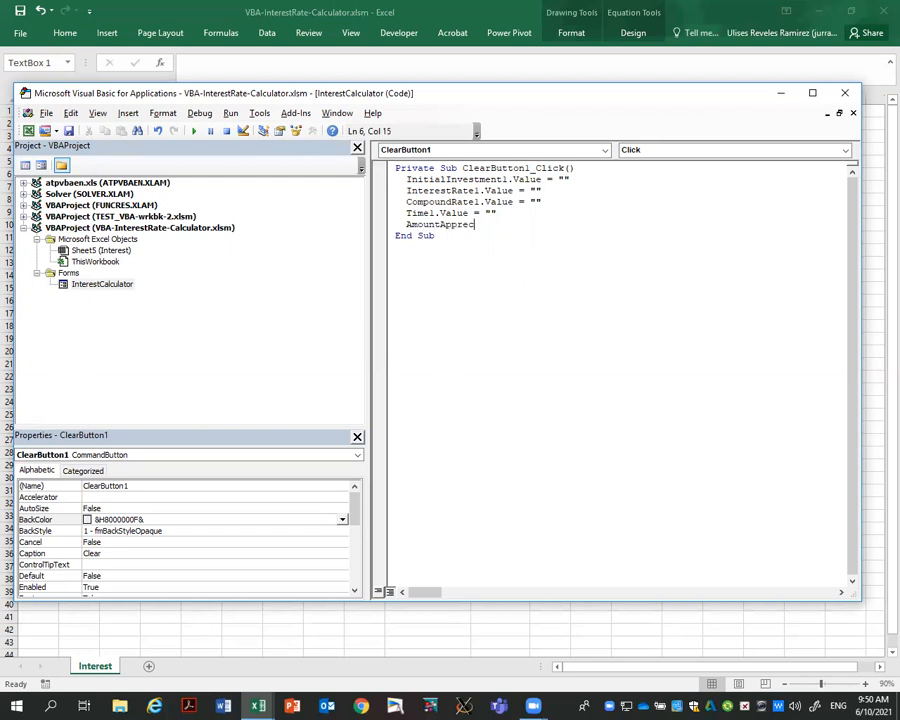
pyautogui.write('iated1')
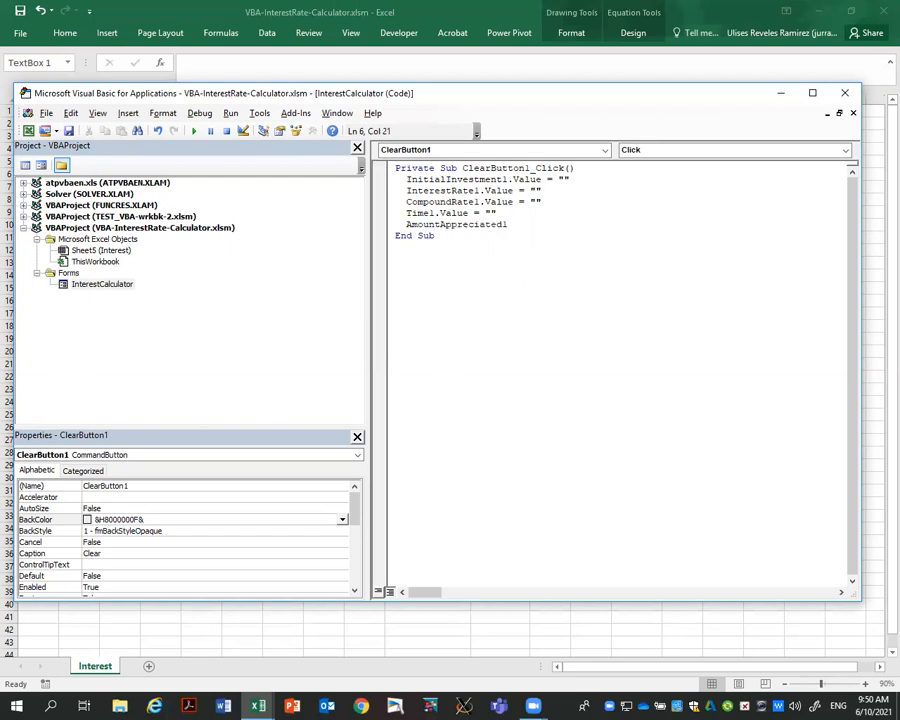
pyautogui.write('.val')
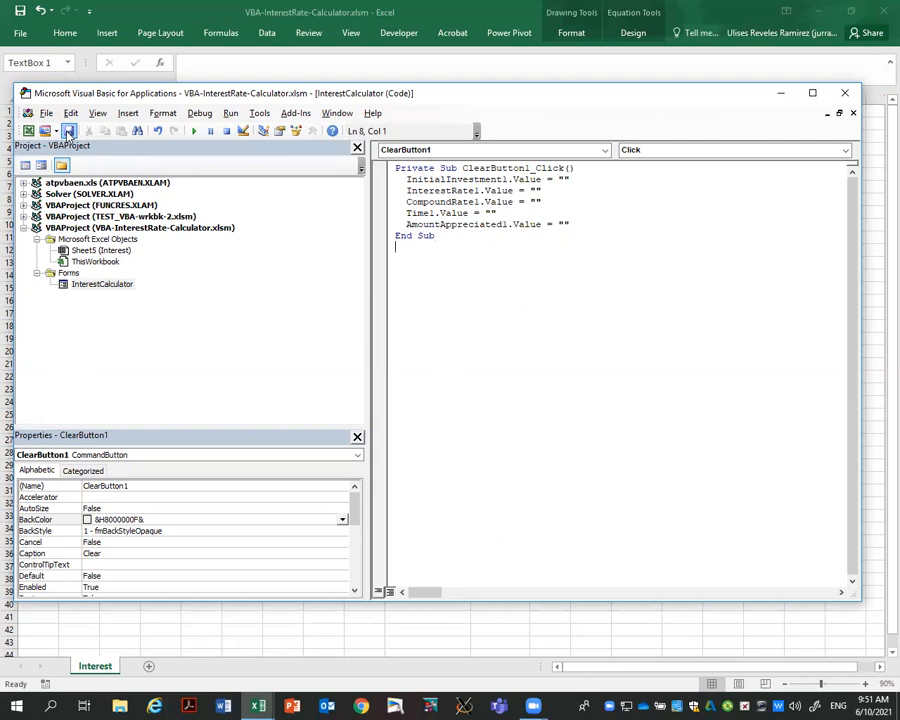
pyautogui.doubleClick(102, 284)
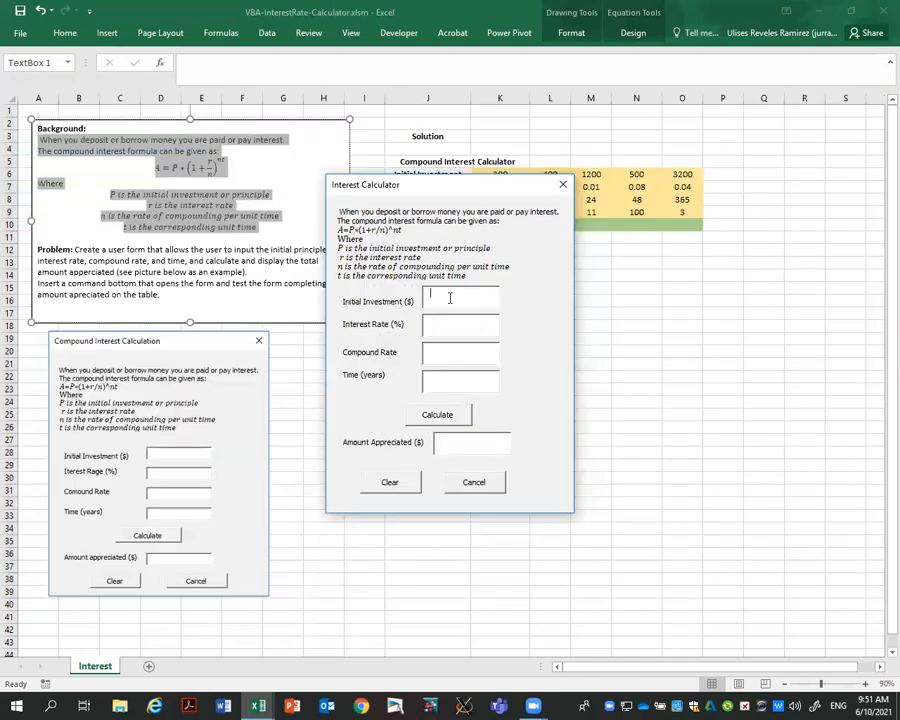
pyautogui.write('1000')
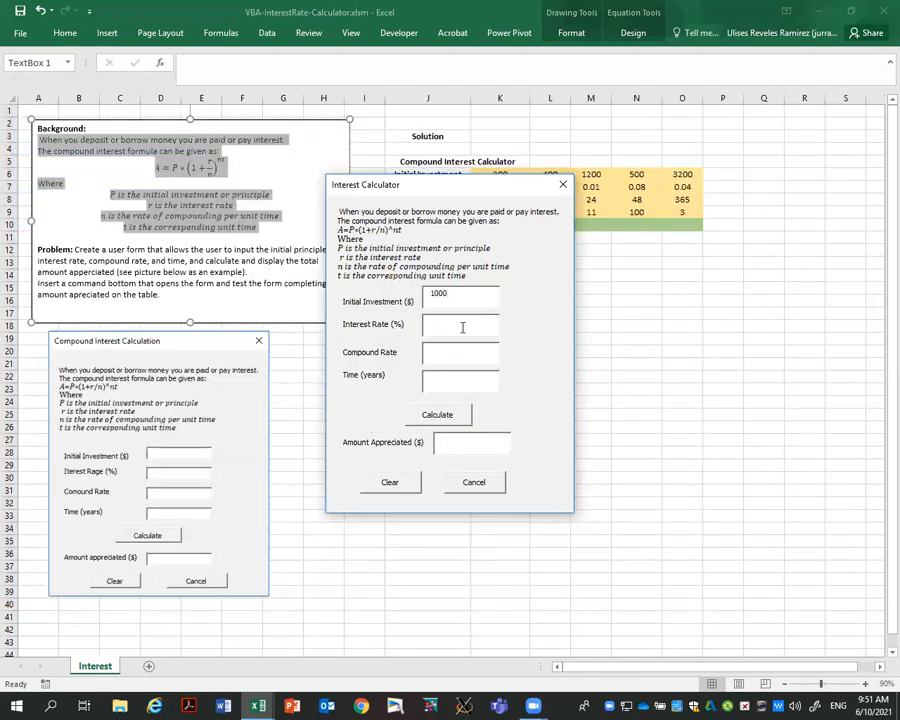
pyautogui.write('5')
pyautogui.write('12')
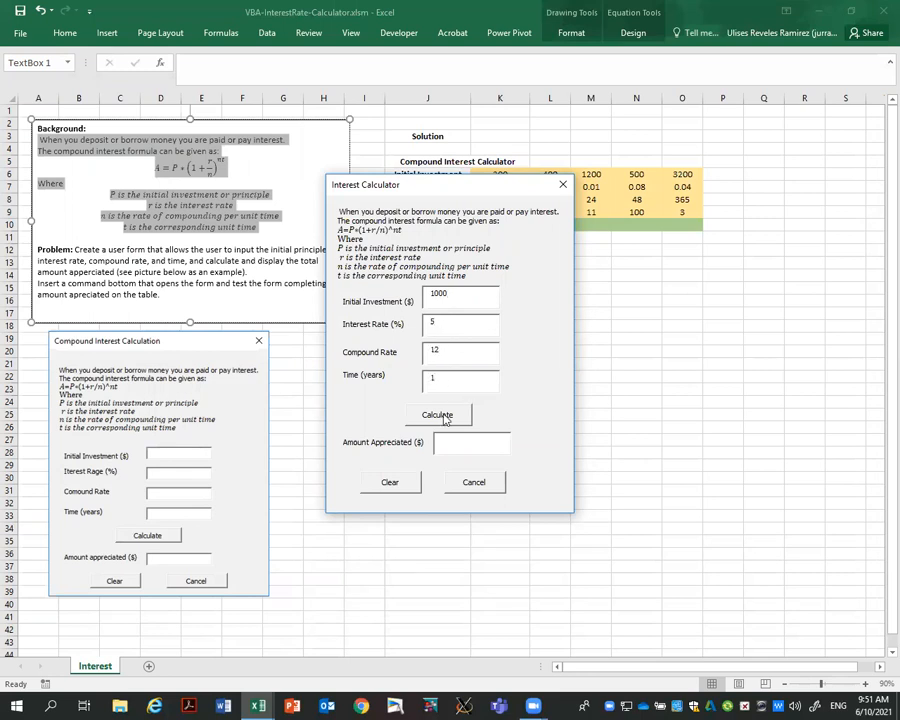
pyautogui.click(436, 414)
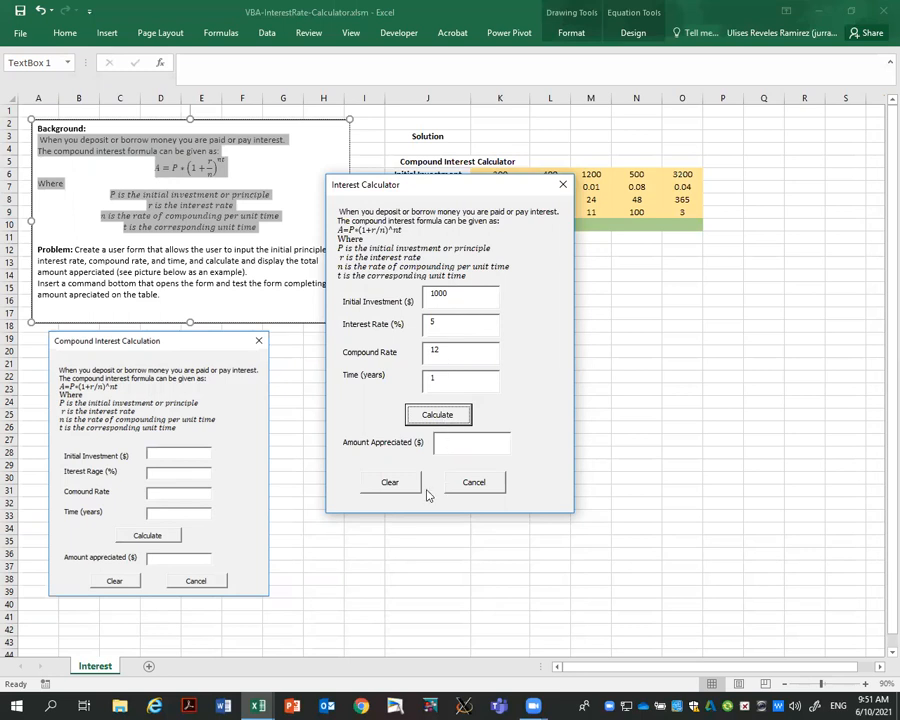
pyautogui.moveTo(400, 488)
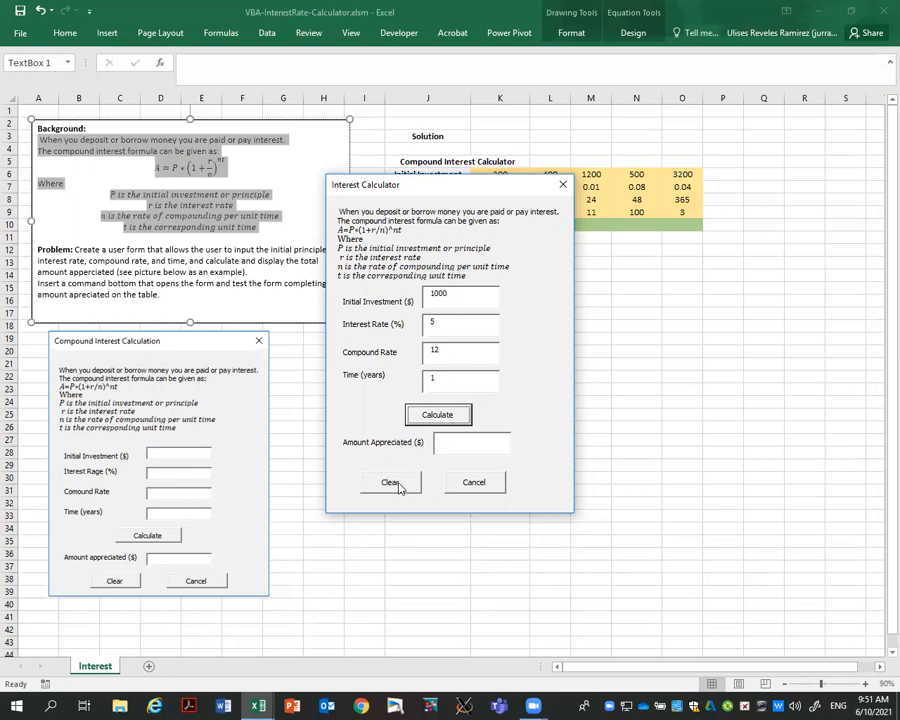
pyautogui.click(390, 482)
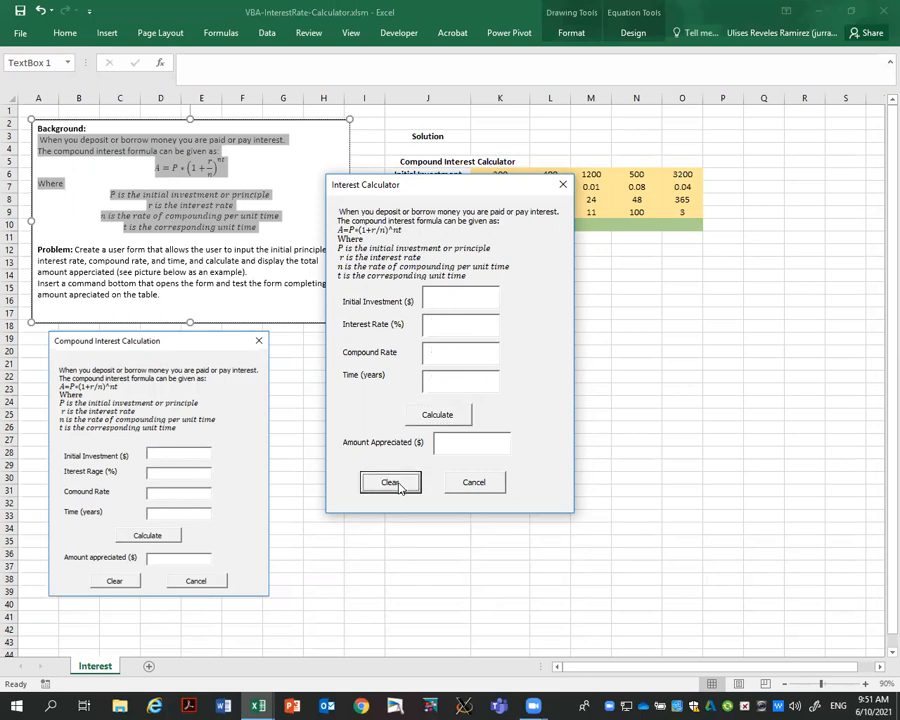
pyautogui.moveTo(482, 482)
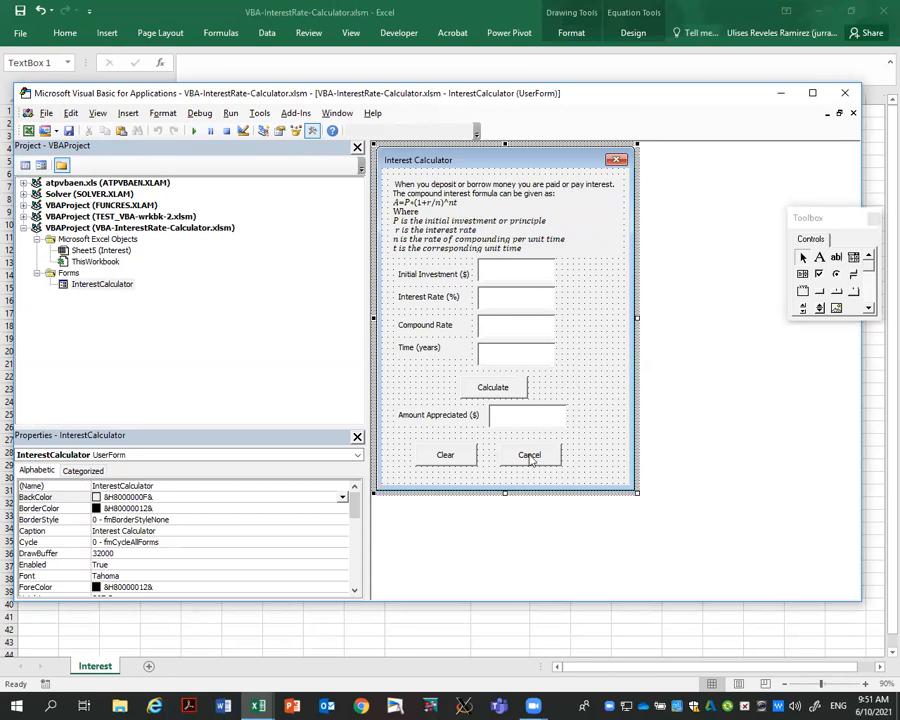
# In CancelButton1_Click, write 'Unload Me' so Cancel closes the form.
pyautogui.click(528, 456)
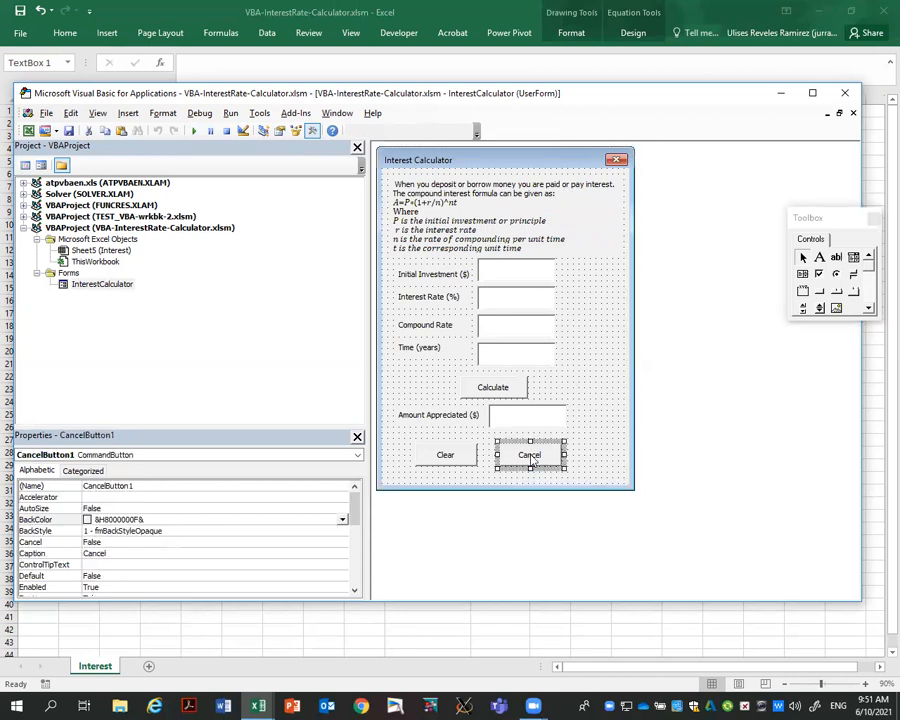
pyautogui.doubleClick(528, 456)
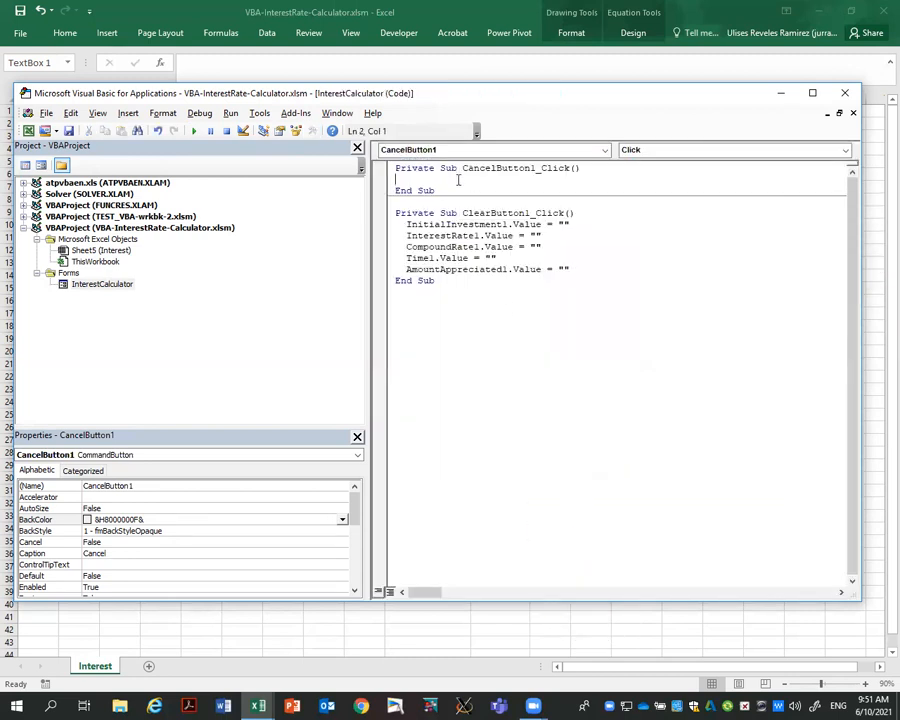
pyautogui.write('Unload')
pyautogui.write('100')
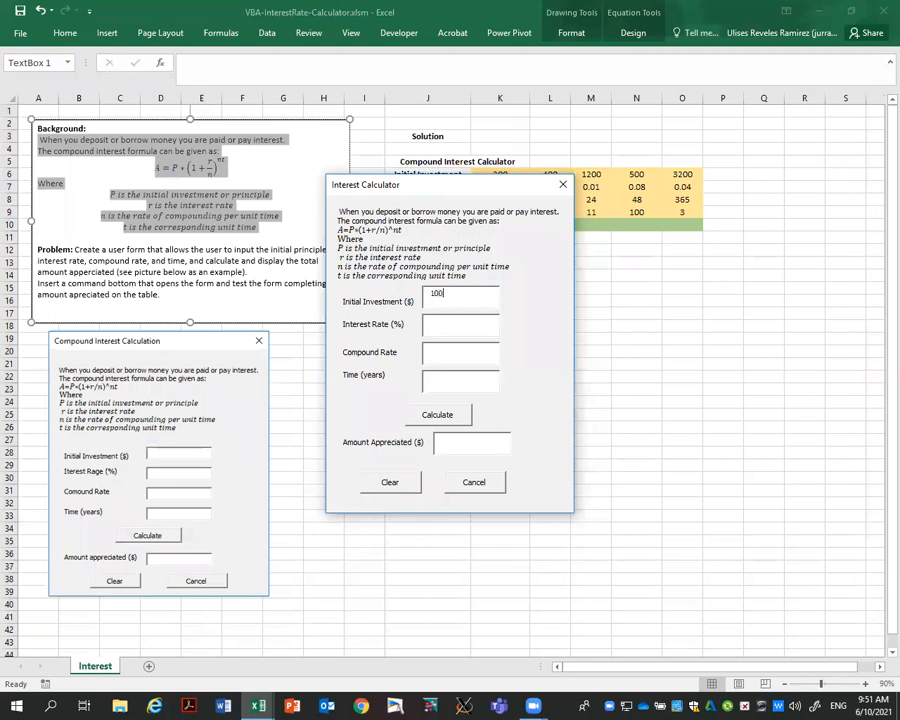
# Enter the test values in the running form and calculate the appreciated amount.
pyautogui.write('5')
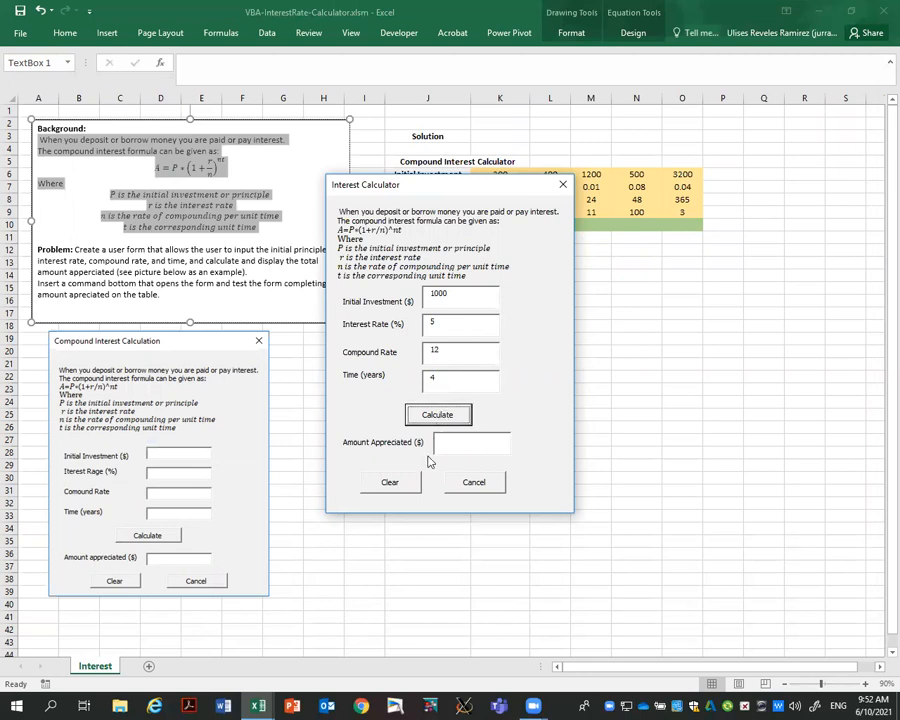
pyautogui.click(390, 482)
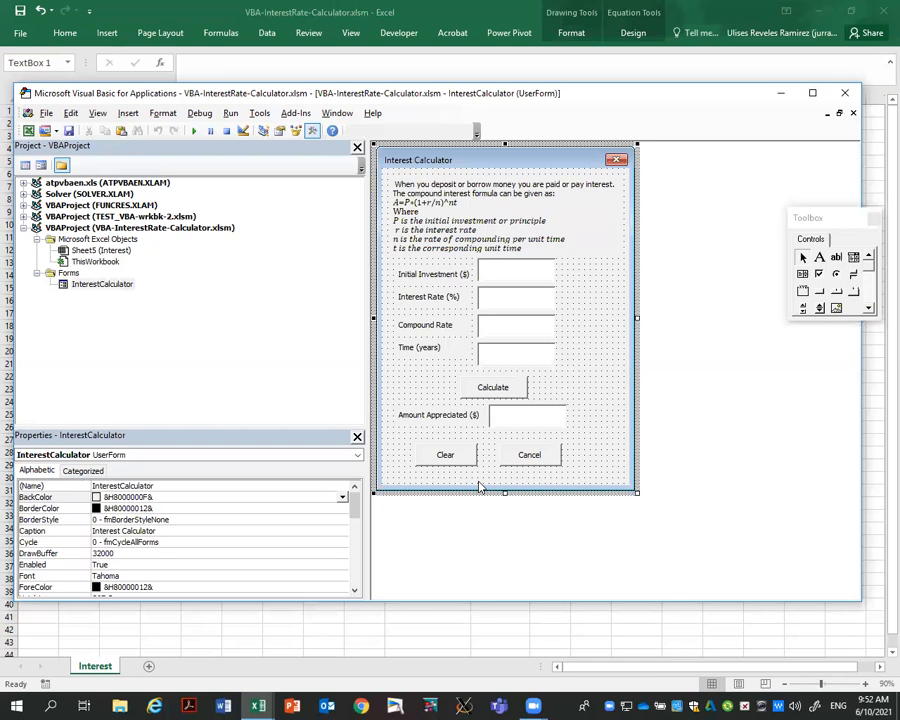
# In CalculateButton1_Click, read P from InitialInvestment1 and r from InterestRate1.
pyautogui.rightClick(492, 388)
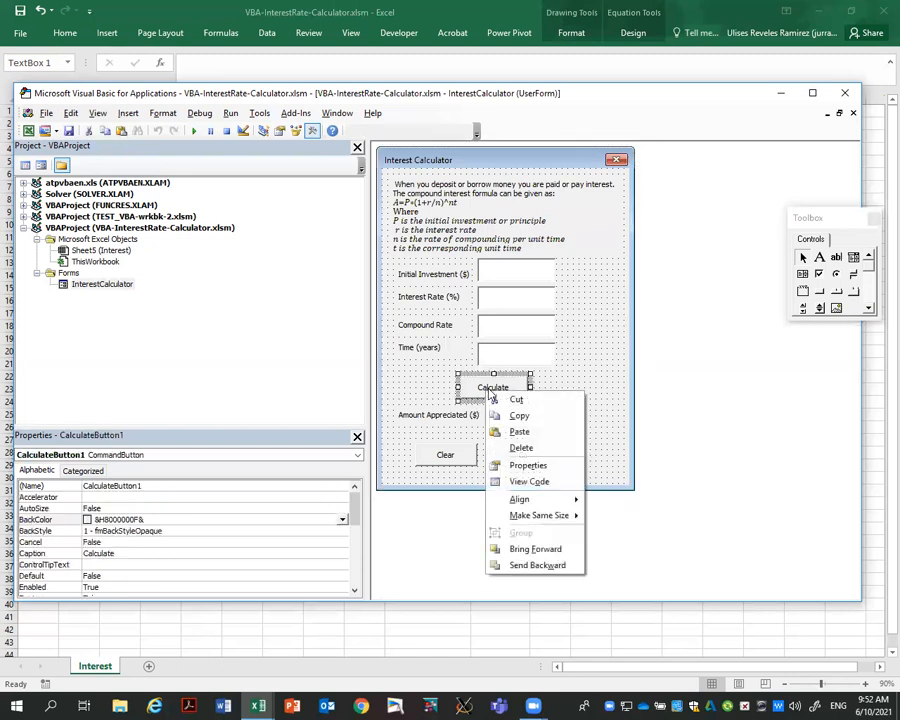
pyautogui.click(528, 480)
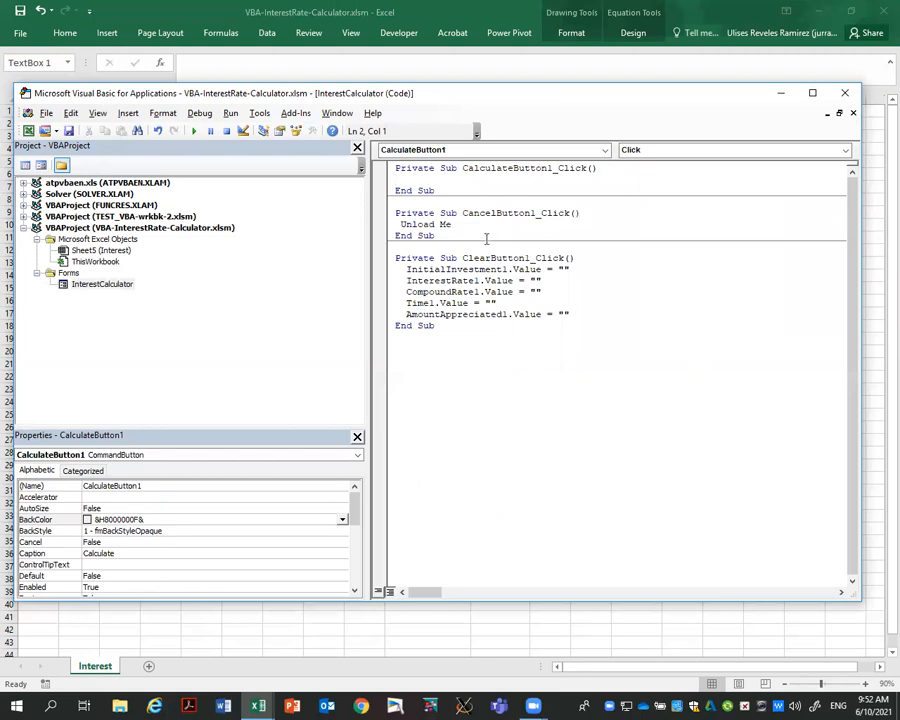
pyautogui.click(408, 178)
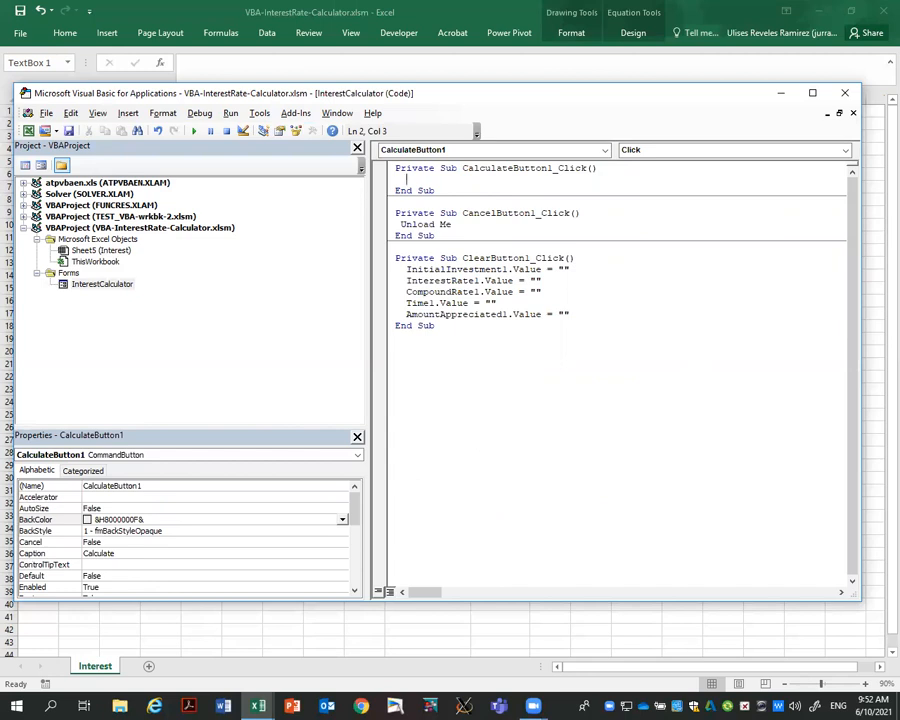
pyautogui.write('P =')
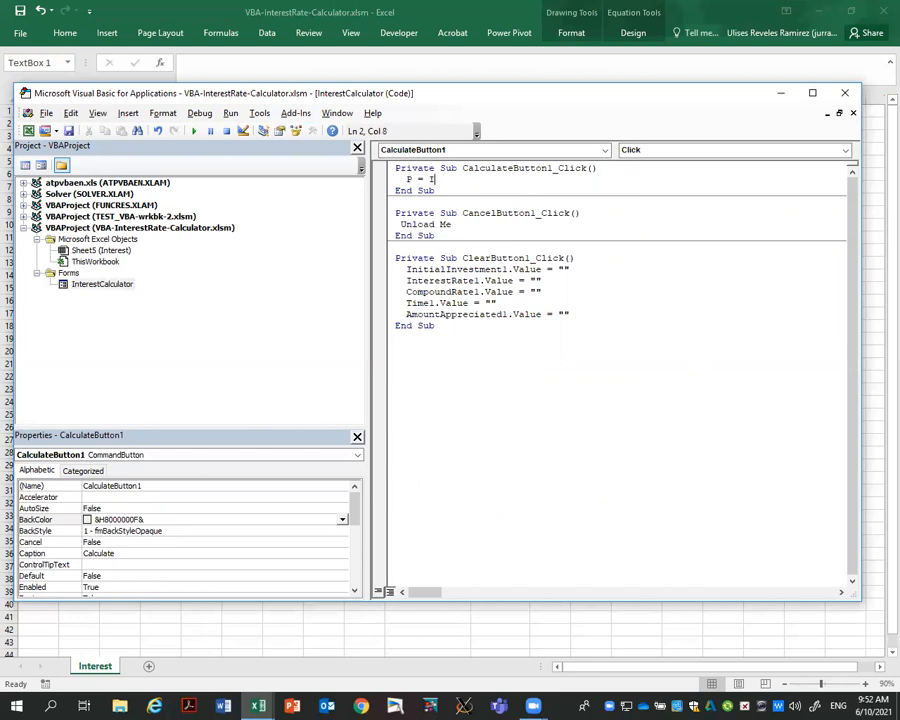
pyautogui.write('Initiali')
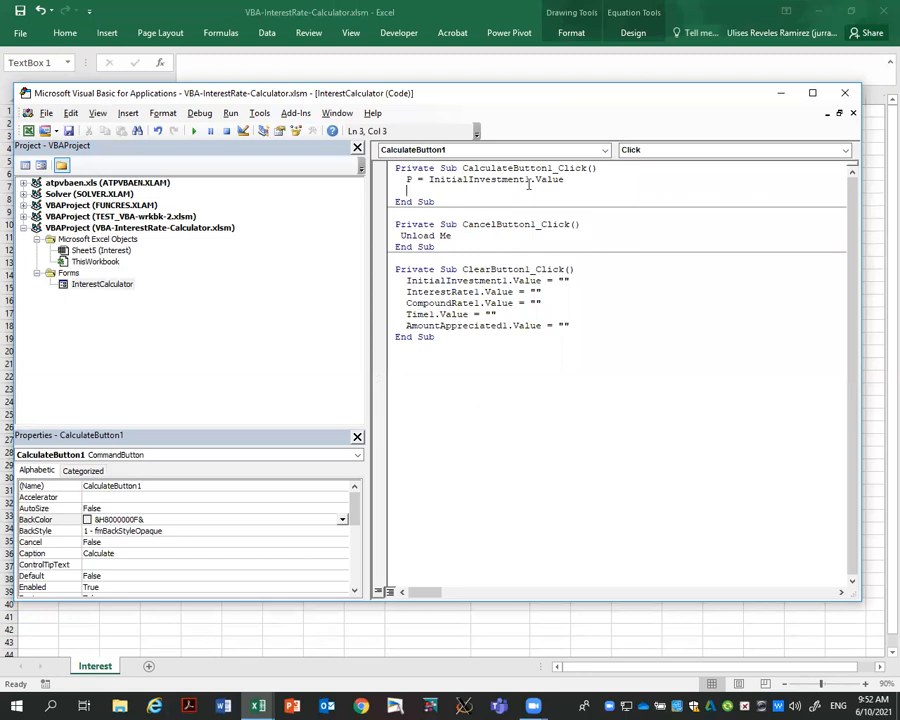
pyautogui.write('r =')
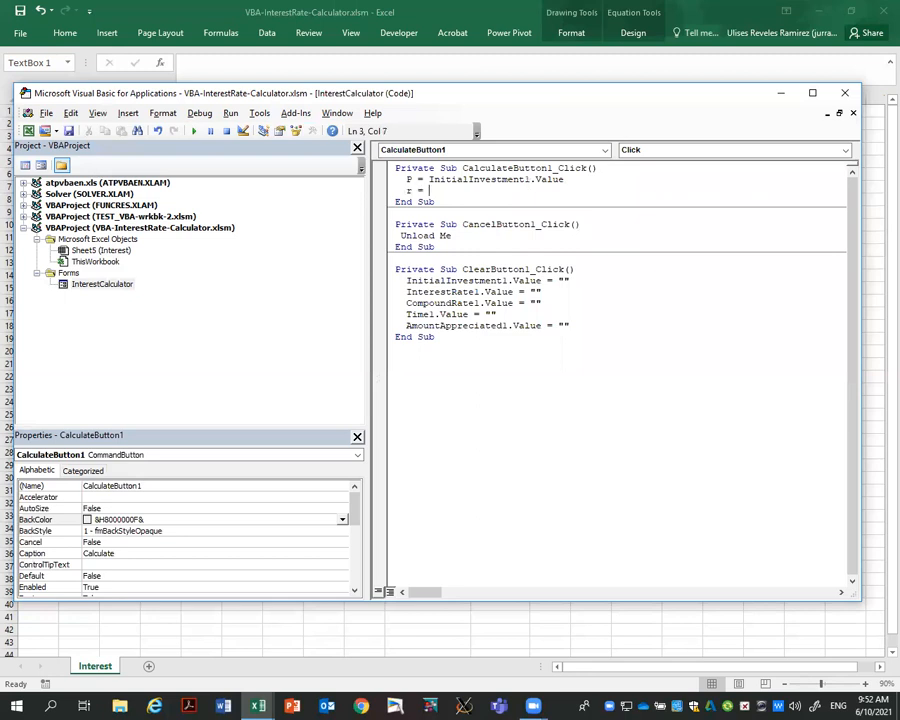
pyautogui.write('InterestRate1.Value')
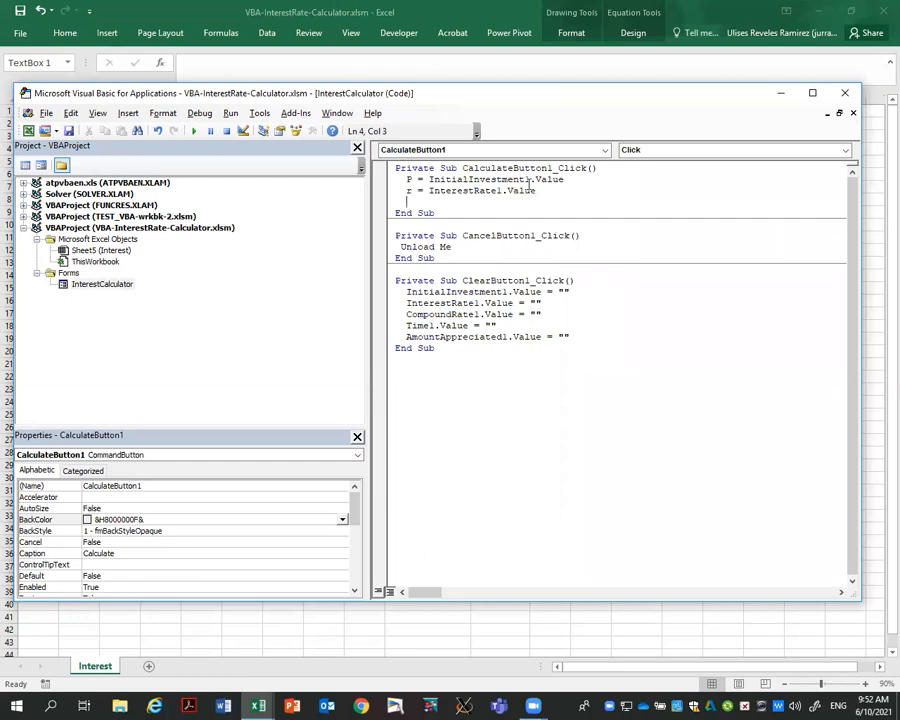
# Add r = r/100, n from CompoundRate1 and t from Time1 values.
pyautogui.write('r =')
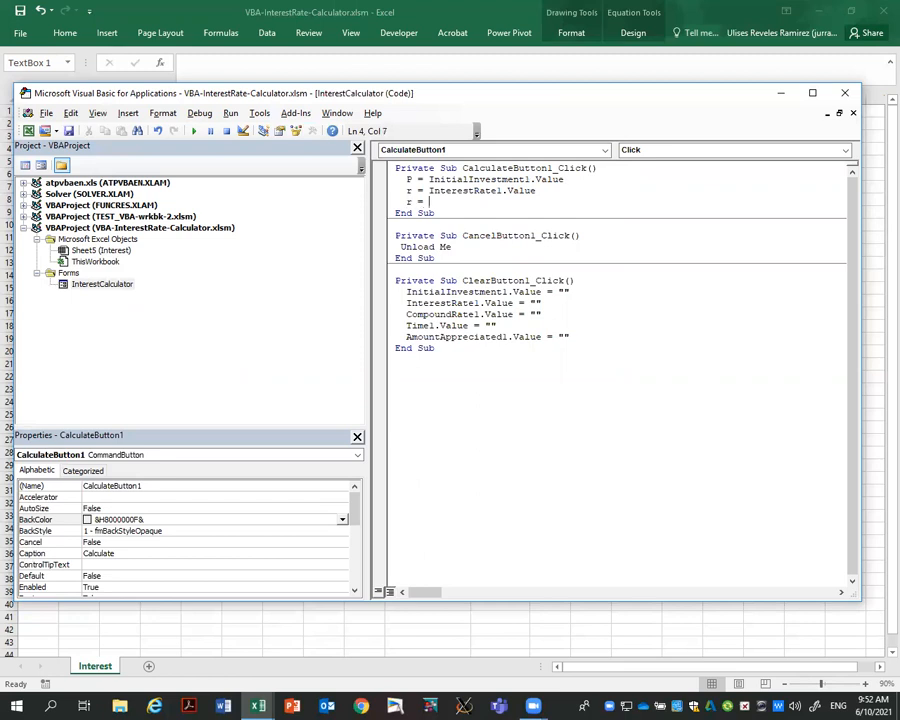
pyautogui.write('r/10')
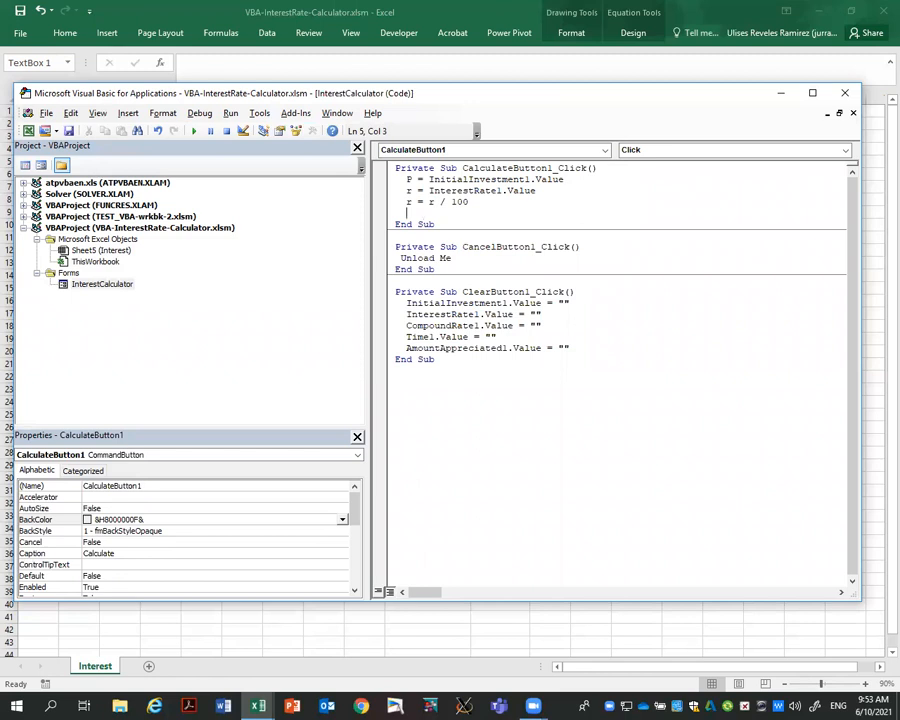
pyautogui.write('n =')
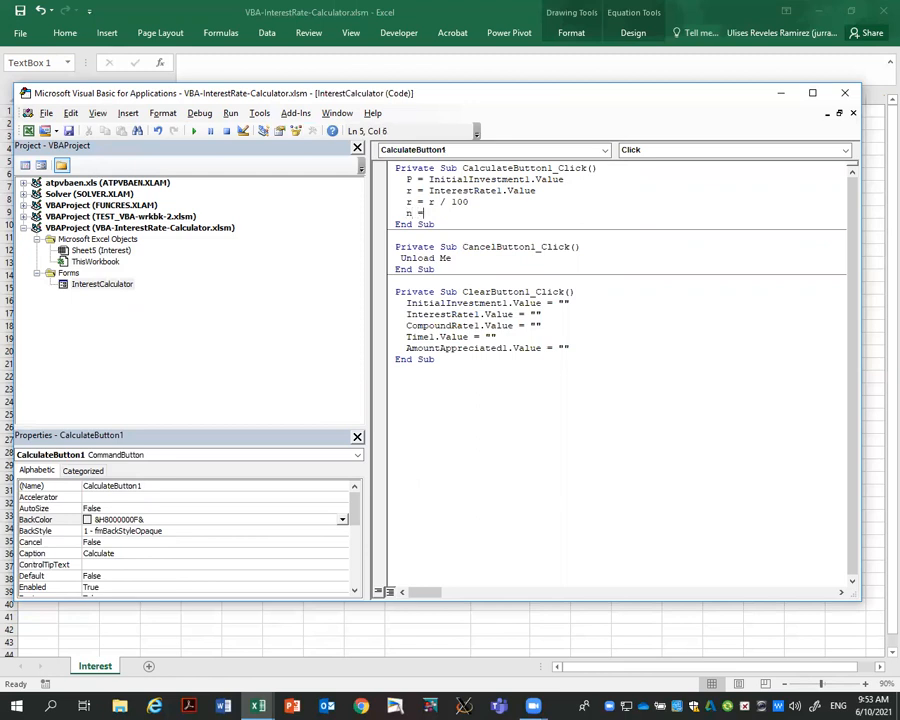
pyautogui.write('CompoundRate1.Value')
pyautogui.write('t =')
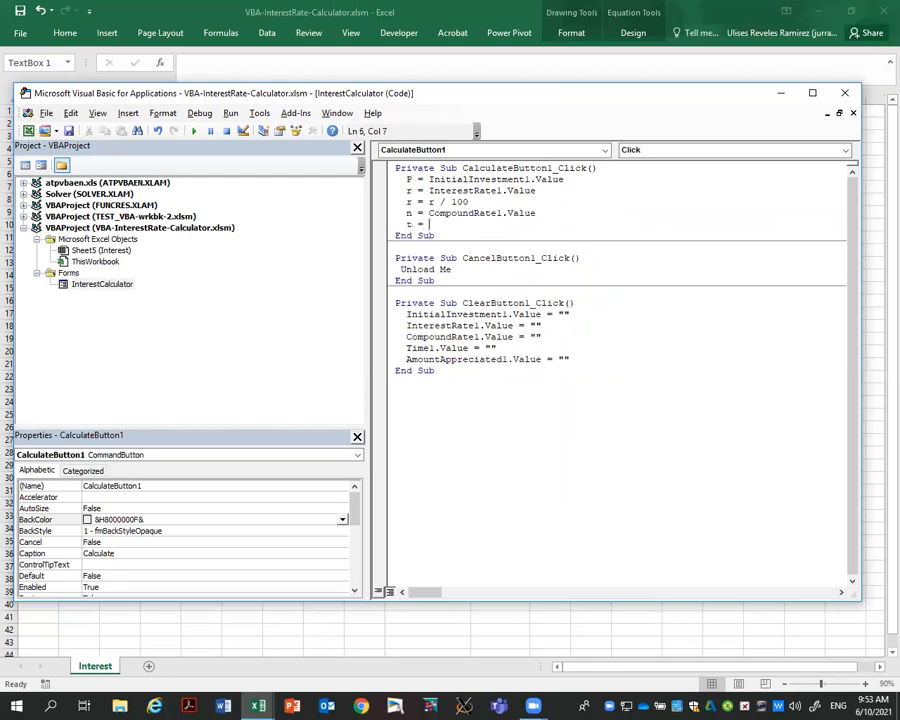
pyautogui.write('Tim')
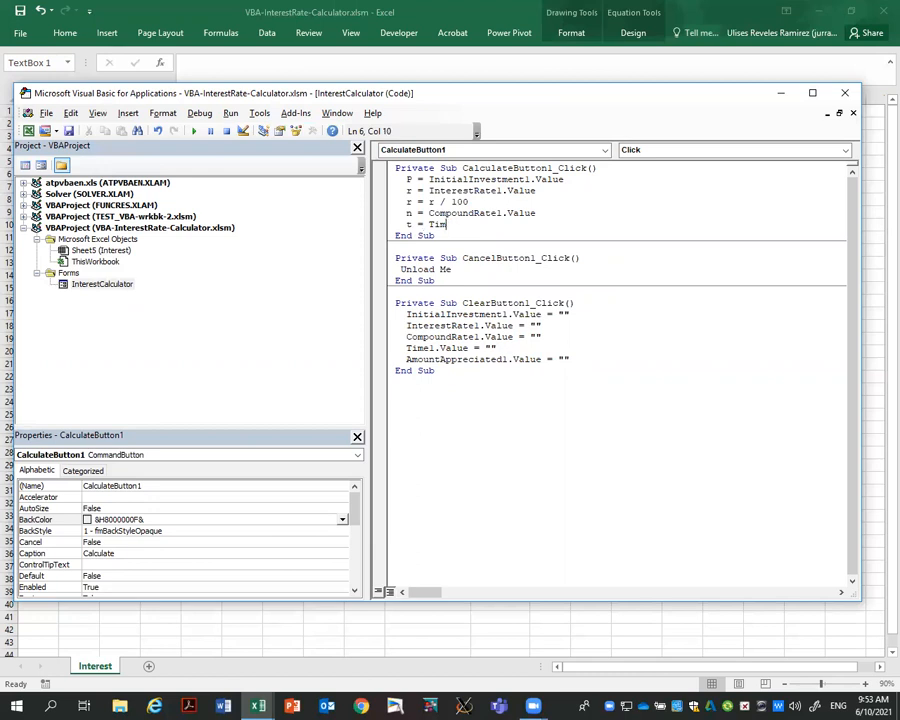
pyautogui.write('.Value')
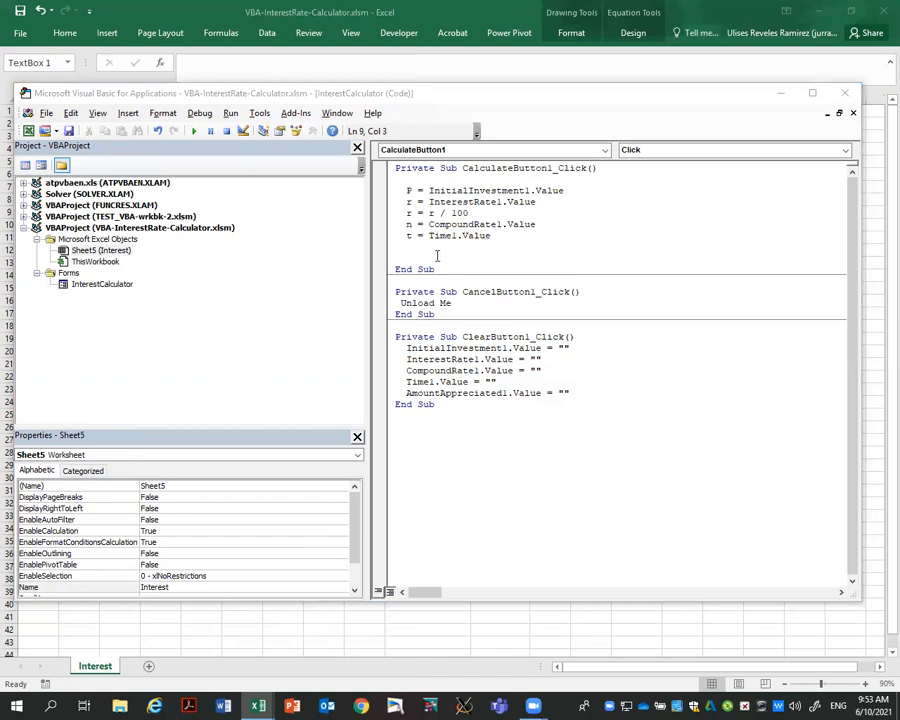
# Write the formula A = P * (1 + r/n) ^ (n*t) below the assignments.
pyautogui.write('A =')
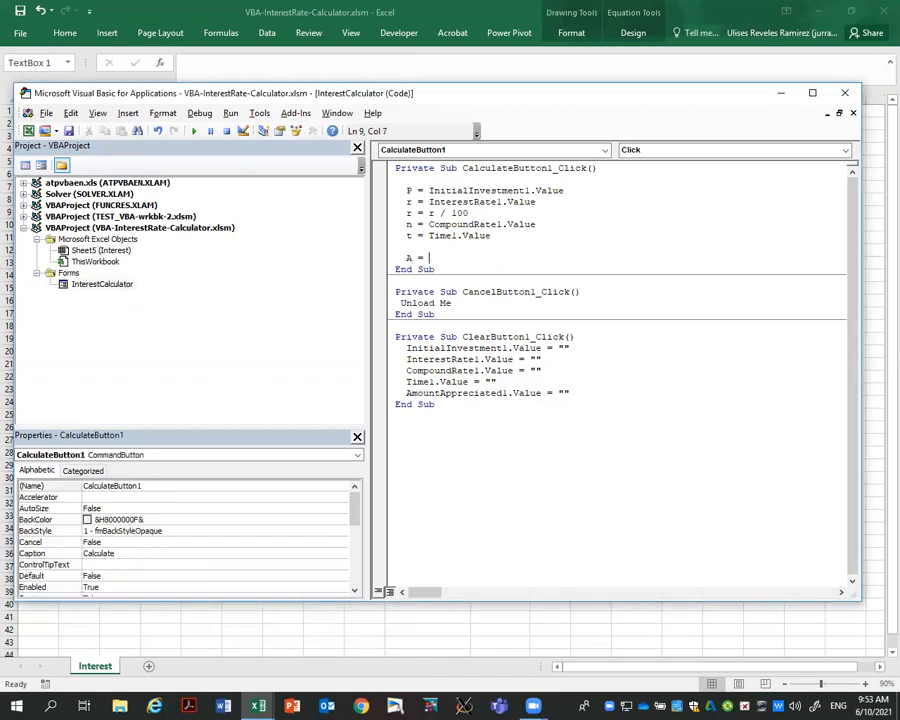
pyautogui.write('P *')
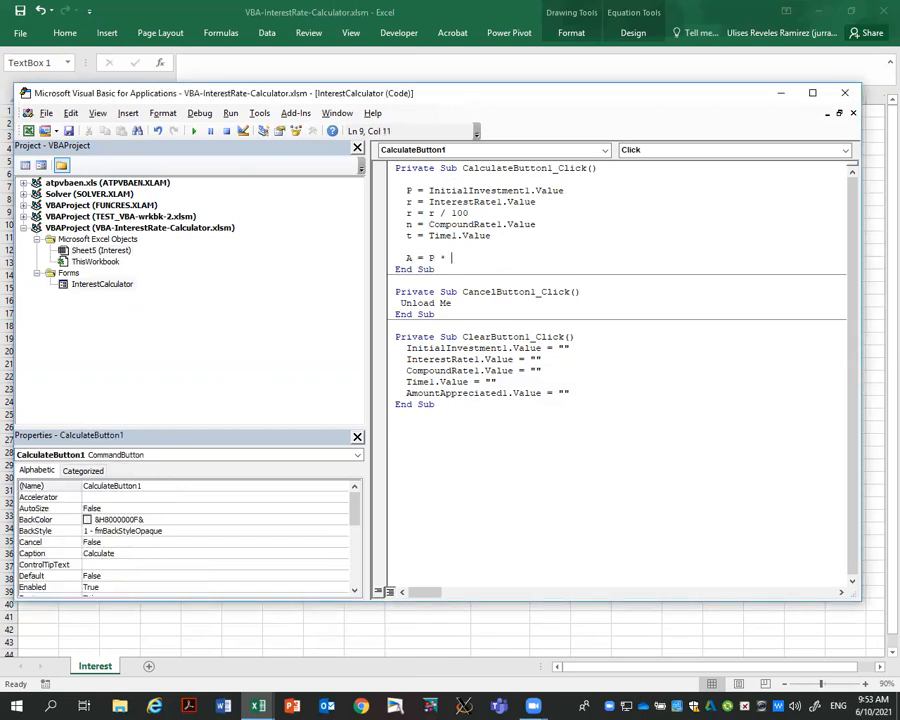
pyautogui.write('( 1 +')
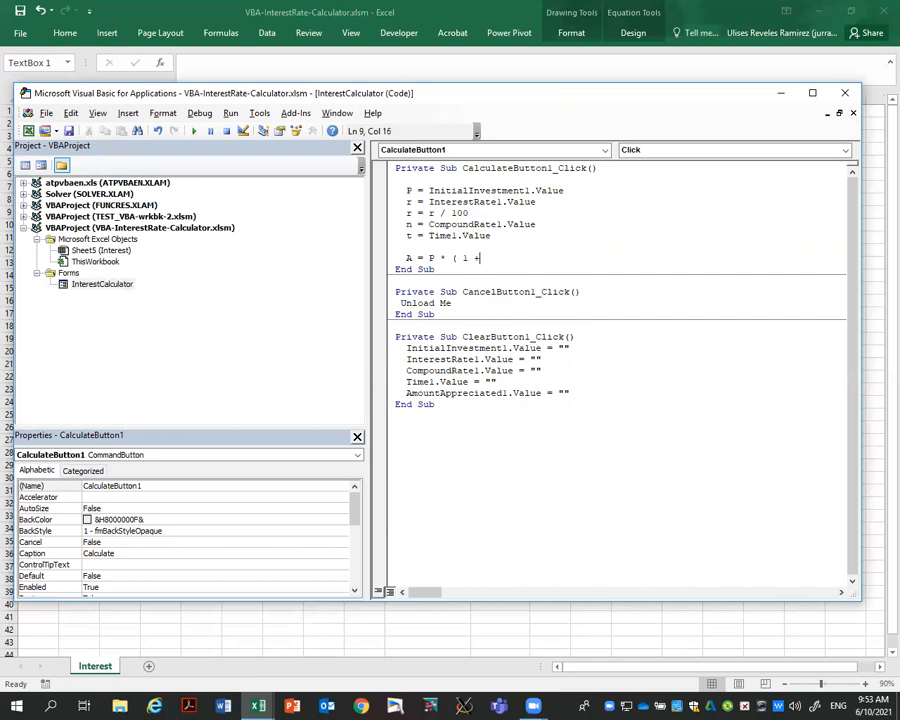
pyautogui.write('r/n')
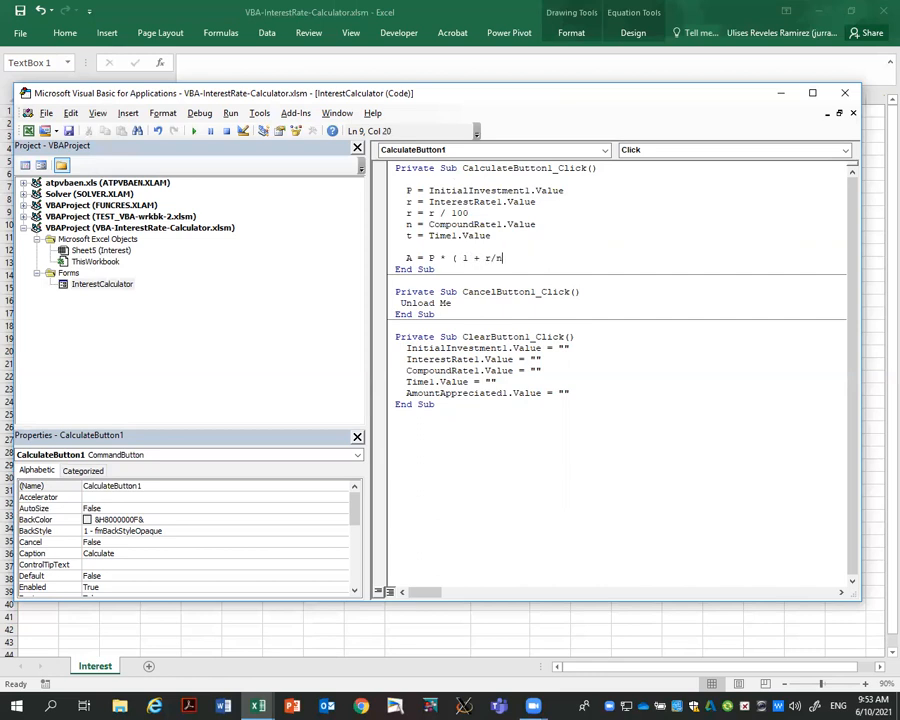
pyautogui.write(')^')
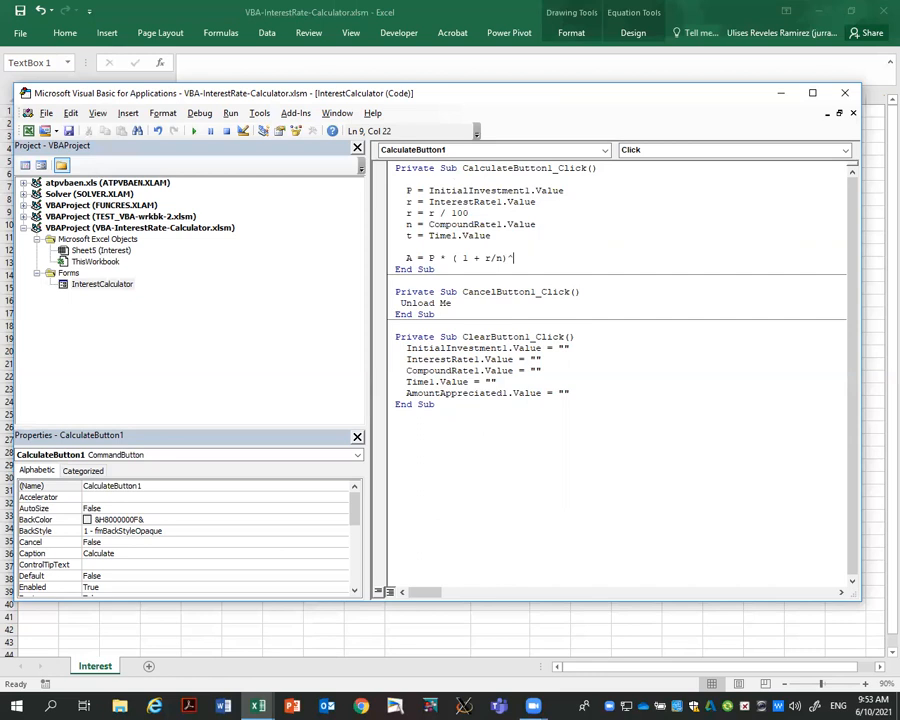
pyautogui.write('(n*')
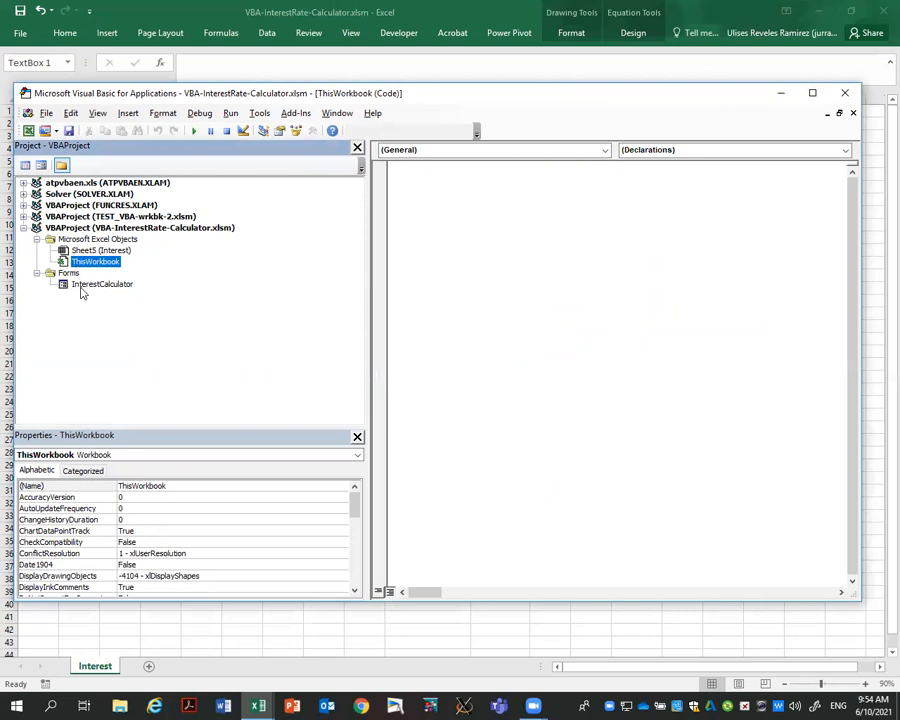
# In the Calculate code, assign AmountAppreciated1.Value = A.
pyautogui.rightClick(492, 388)
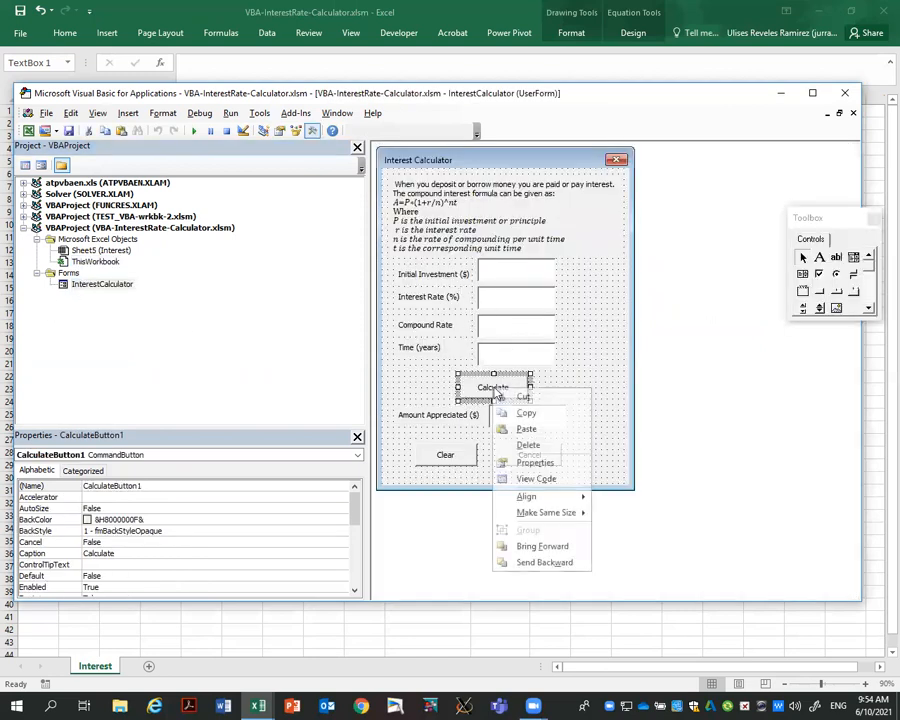
pyautogui.click(536, 478)
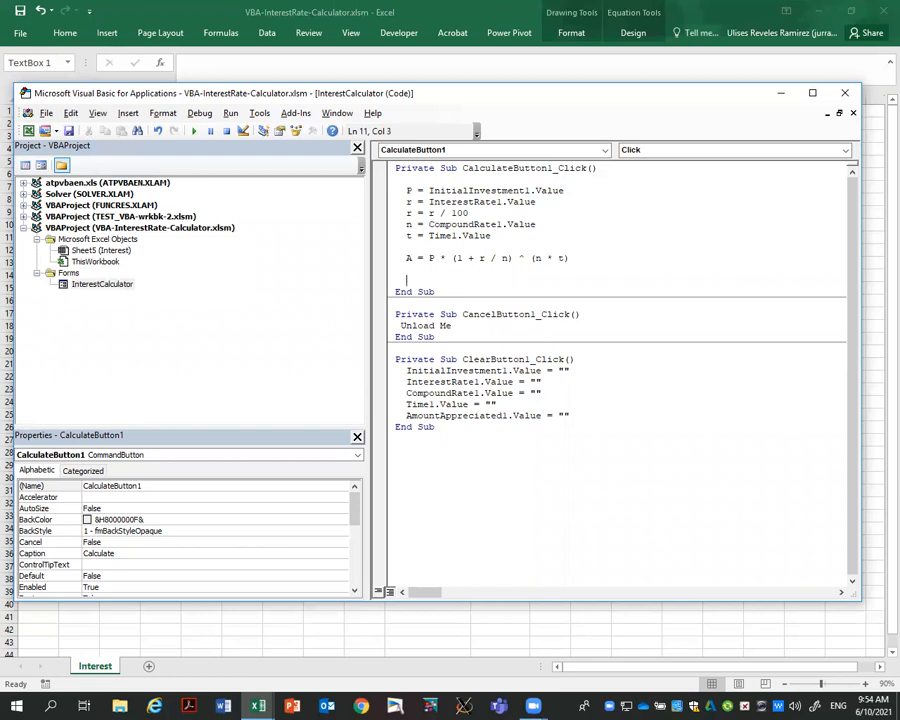
pyautogui.write('AmountAp')
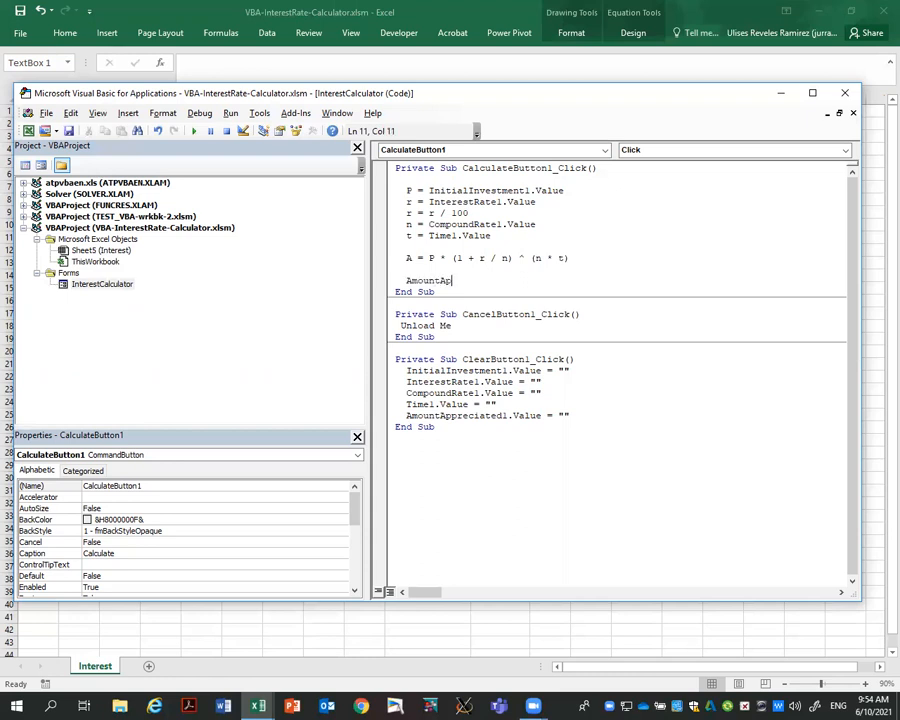
pyautogui.write('preciated1.')
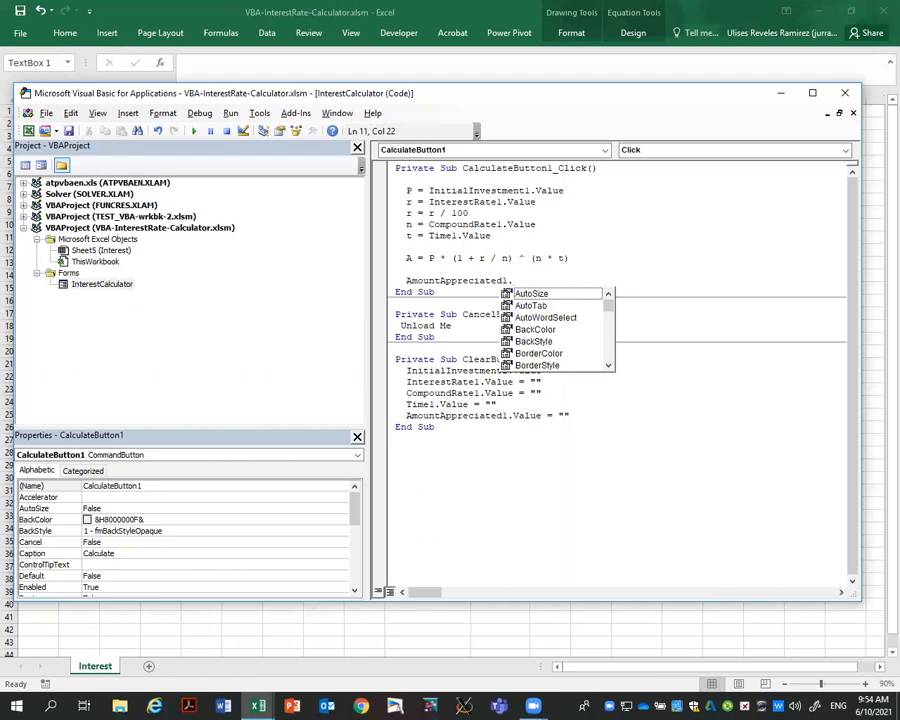
pyautogui.write('A')
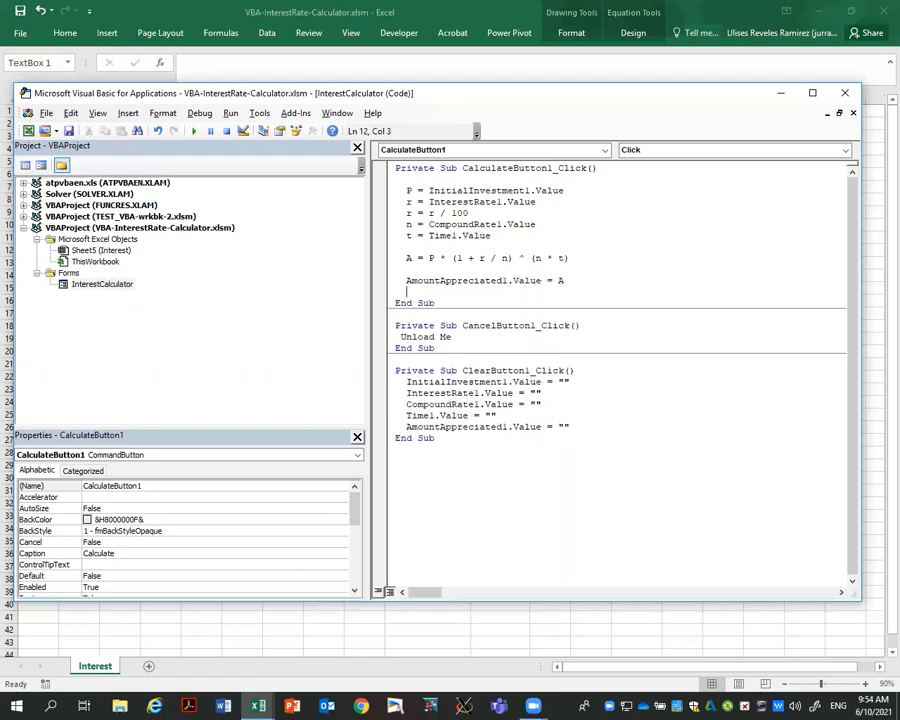
pyautogui.moveTo(358, 320)
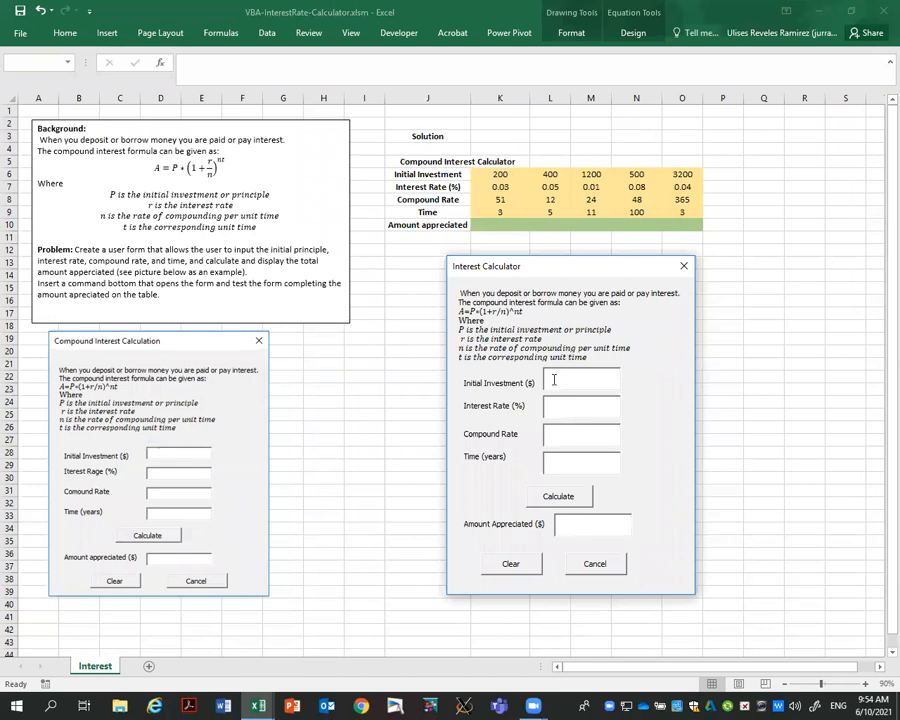
# Enter 200, 51 and 3 years in the running form and calculate the amount.
pyautogui.write('200')
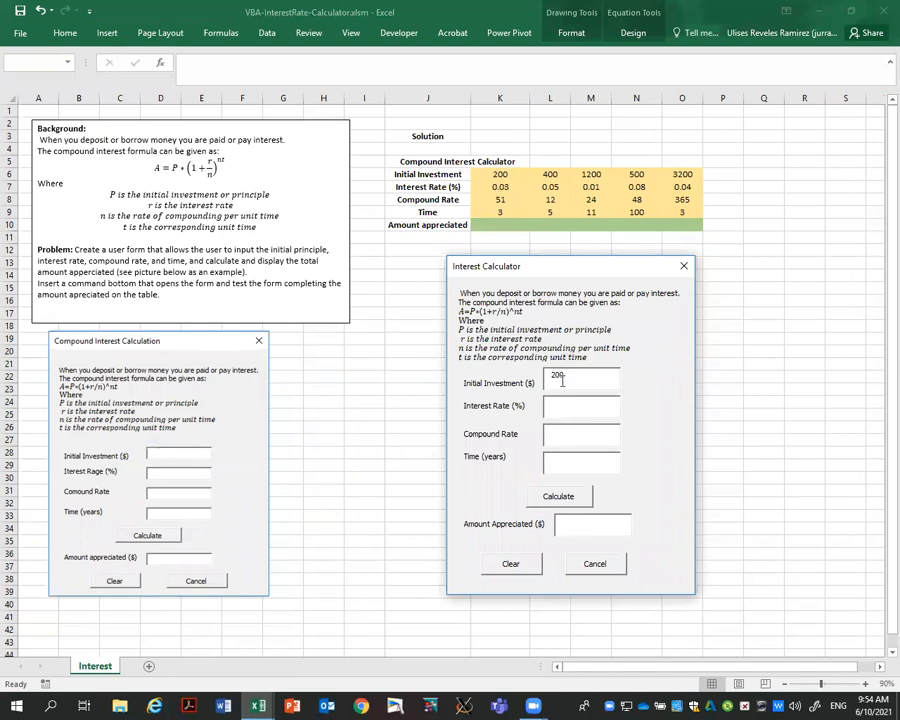
pyautogui.click(580, 404)
pyautogui.write('3')
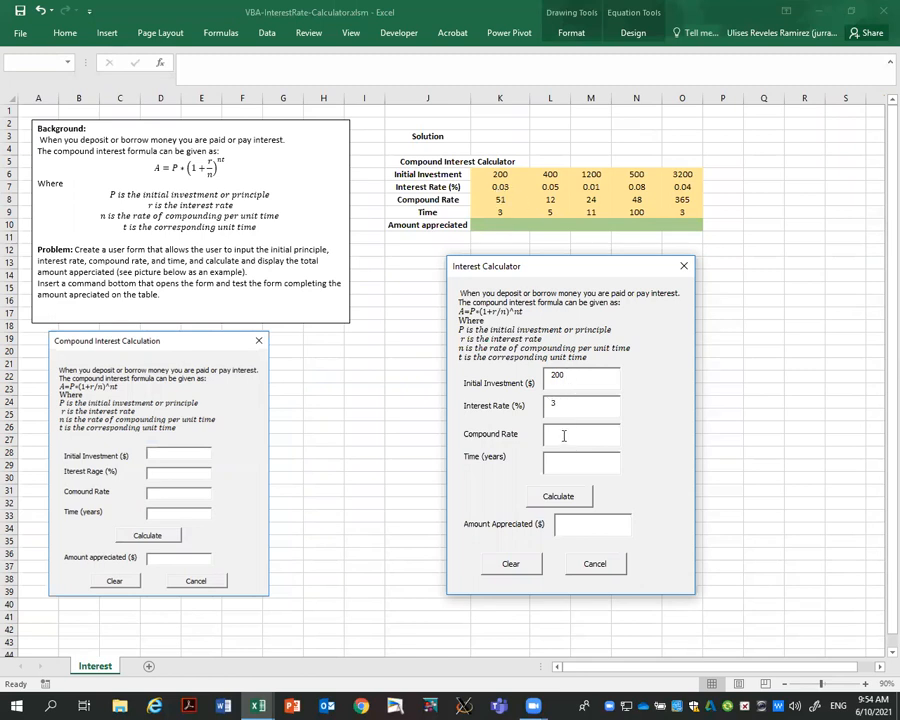
pyautogui.write('51')
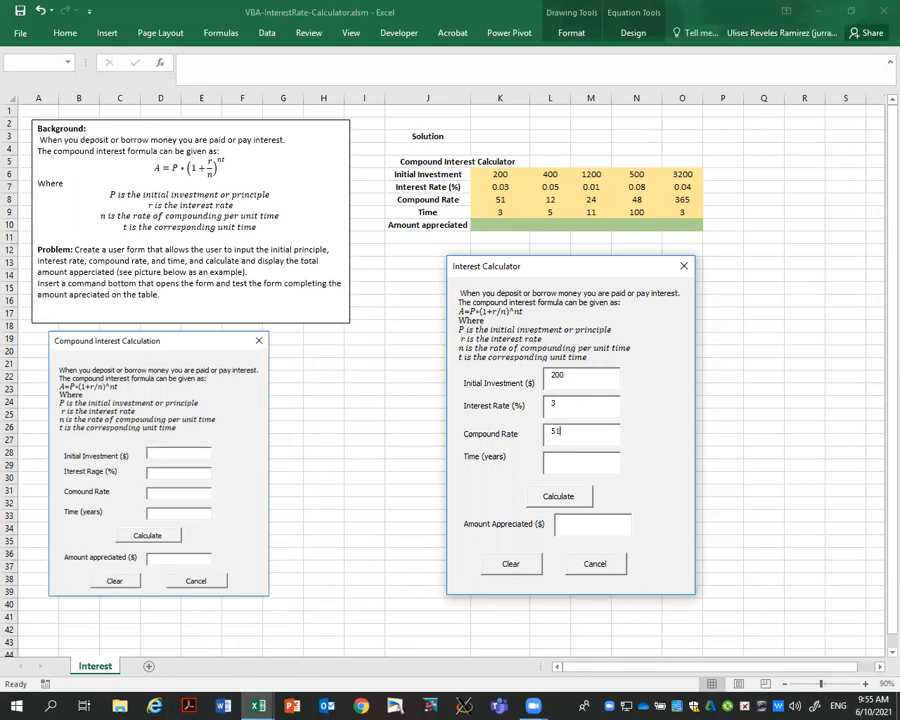
pyautogui.click(580, 464)
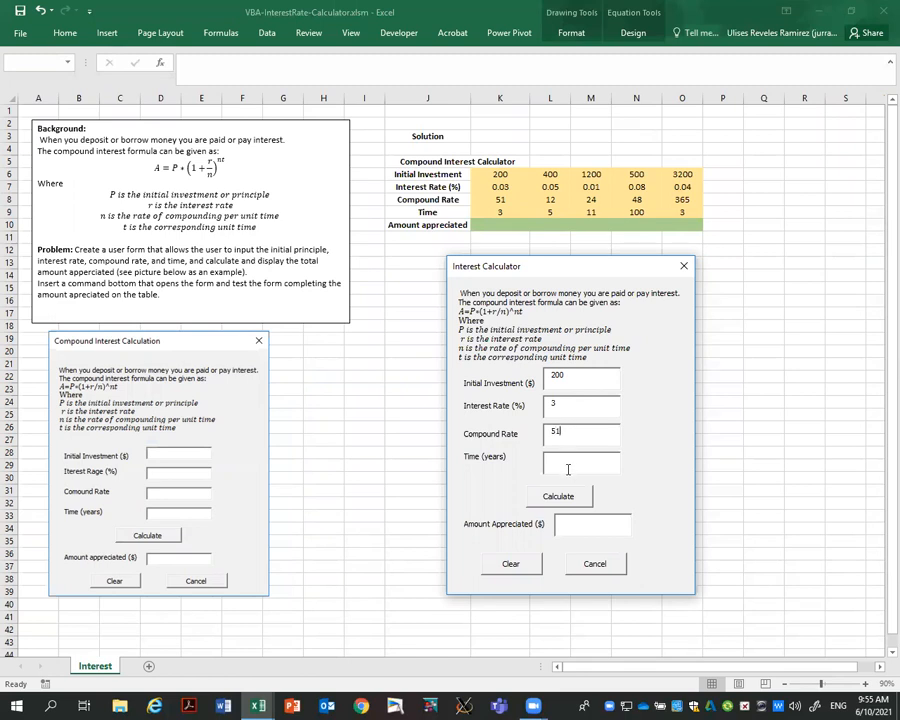
pyautogui.write('3')
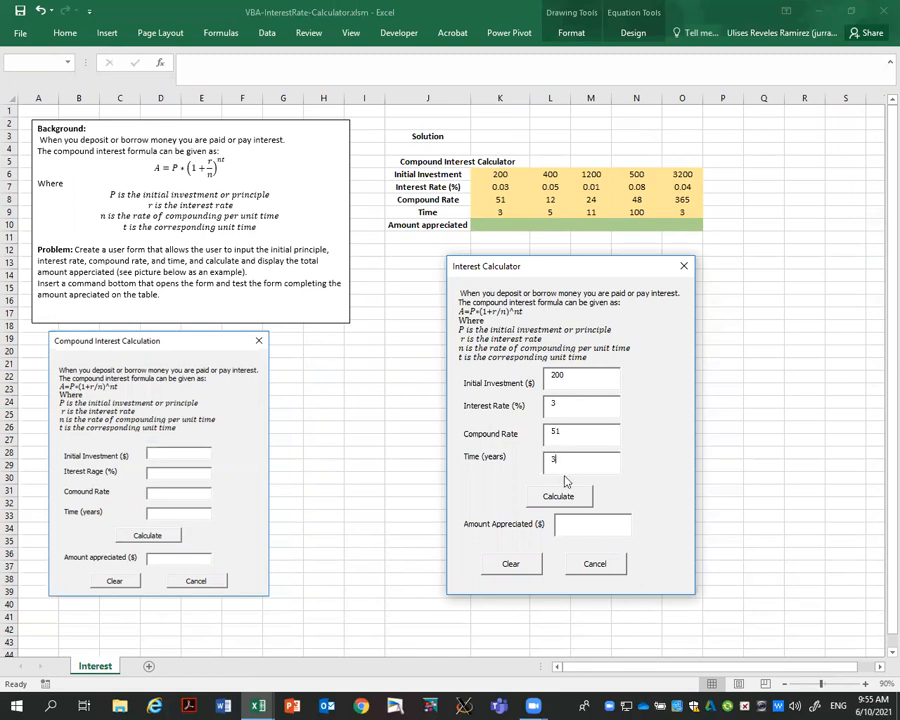
pyautogui.click(558, 496)
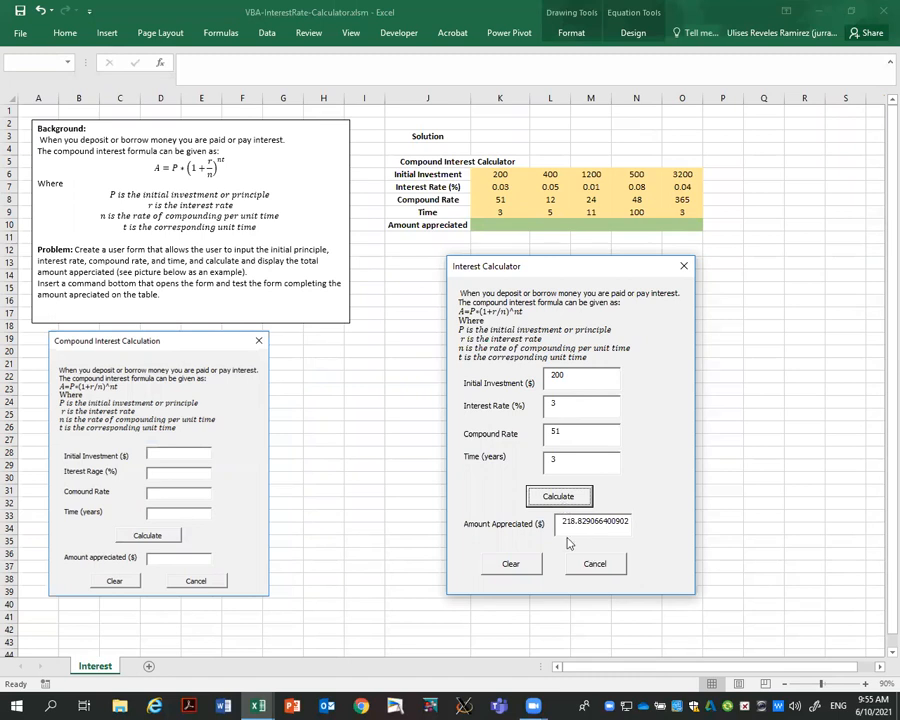
# Clear the fields, calculate again with 400 and 12, then close the form.
pyautogui.click(510, 564)
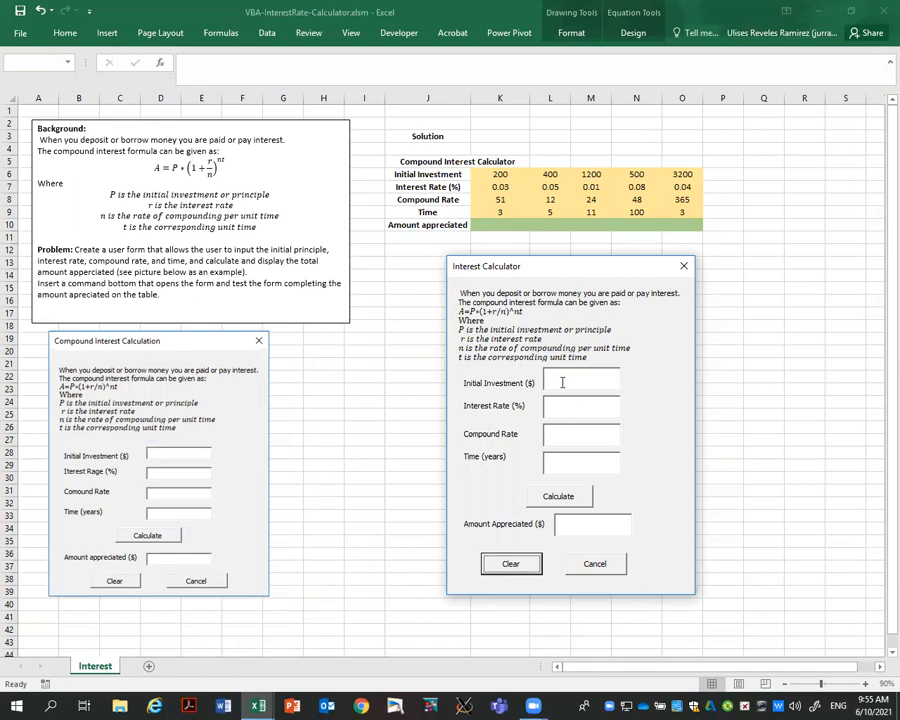
pyautogui.write('400')
pyautogui.click(582, 406)
pyautogui.write('5')
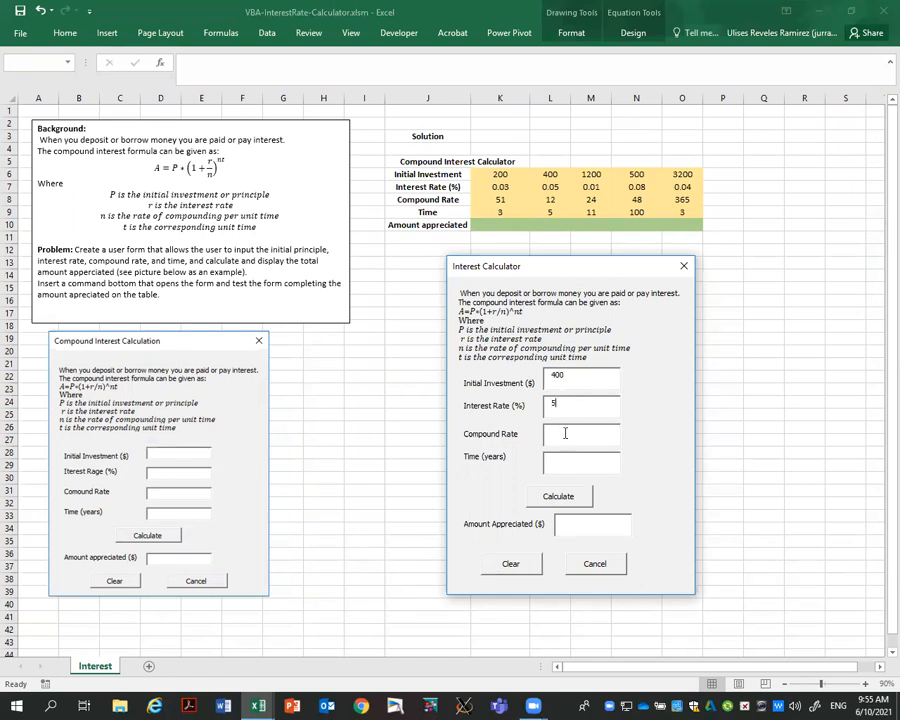
pyautogui.write('12')
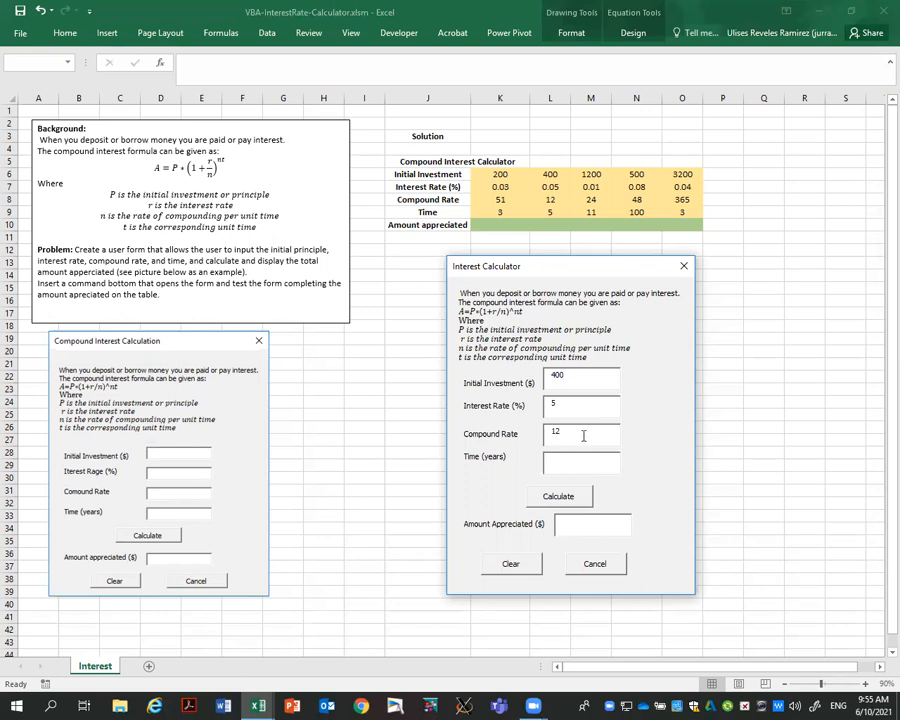
pyautogui.moveTo(566, 464)
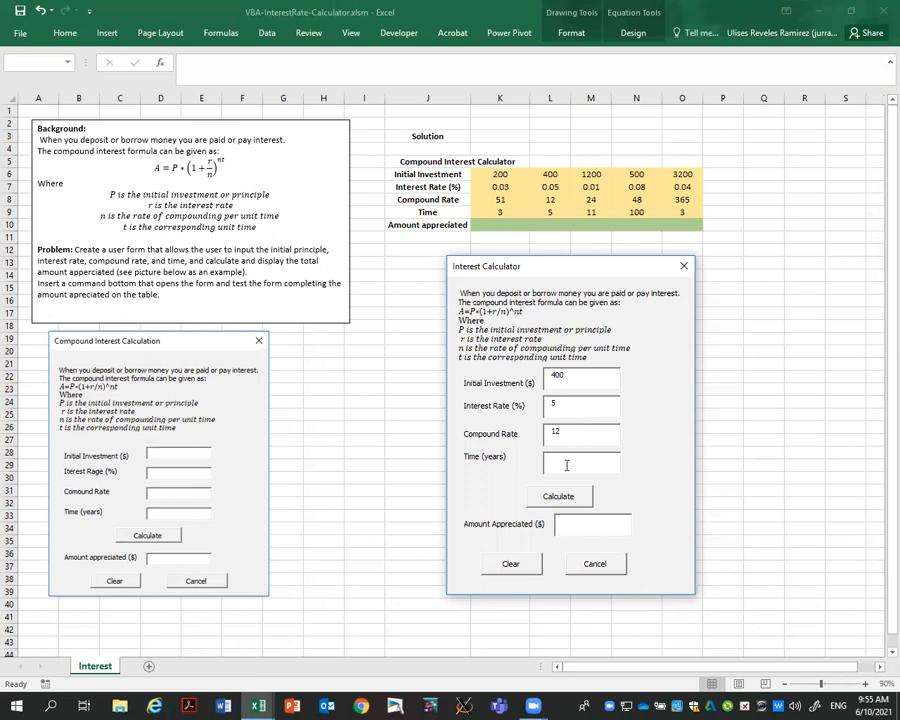
pyautogui.click(560, 496)
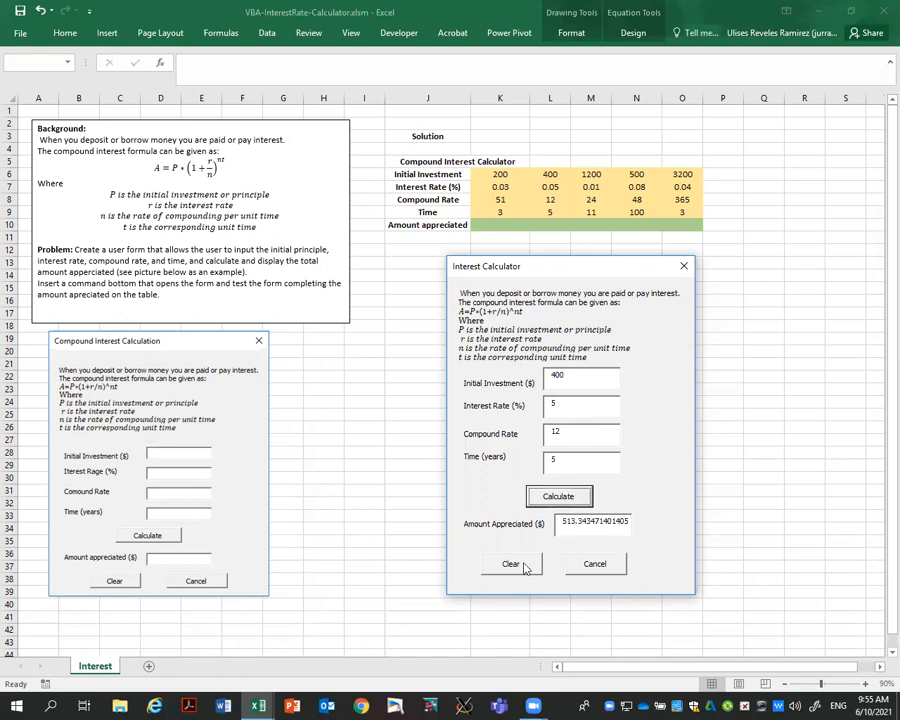
pyautogui.click(594, 564)
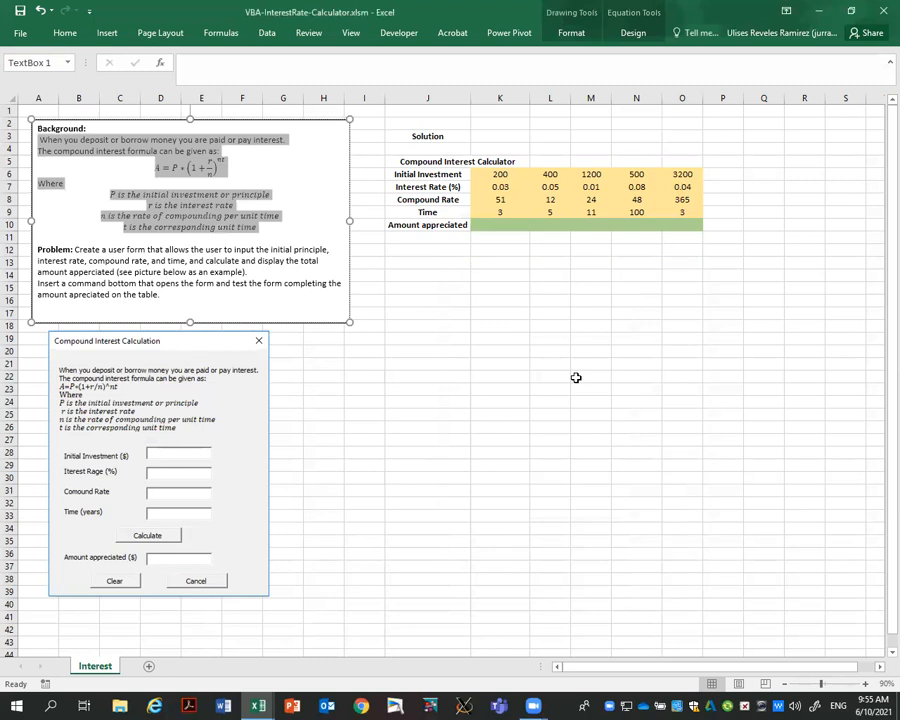
pyautogui.moveTo(416, 48)
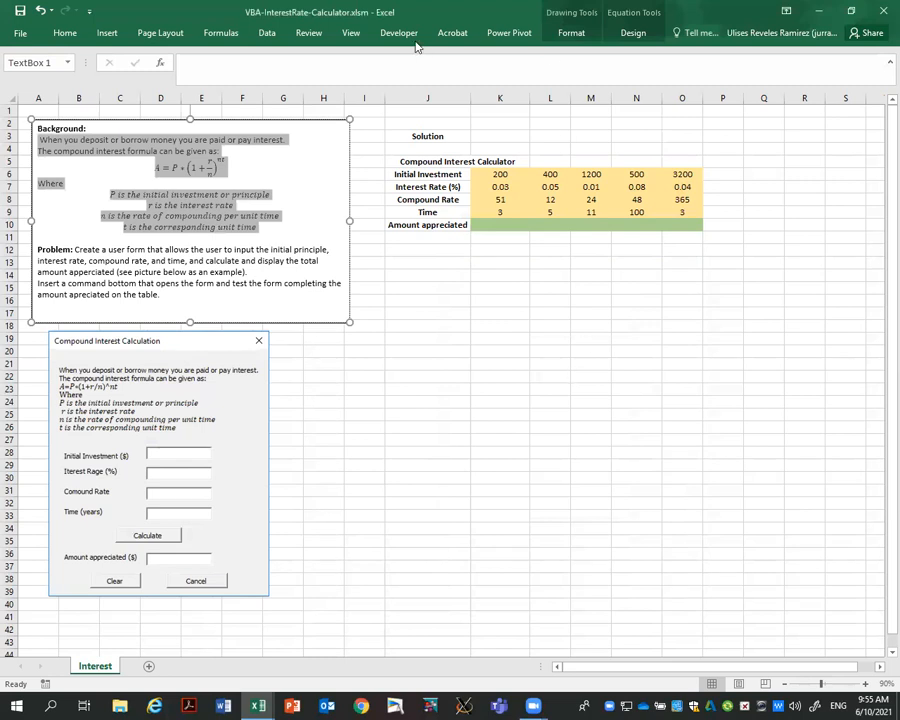
# Run the calculator form once more from the Developer tools and close it.
pyautogui.click(398, 32)
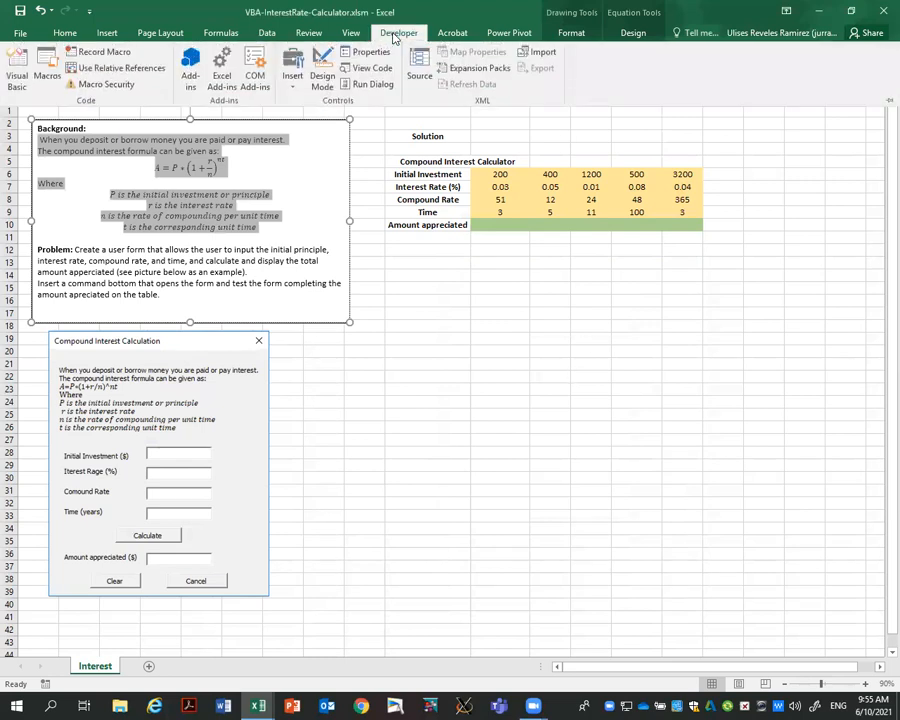
pyautogui.click(372, 68)
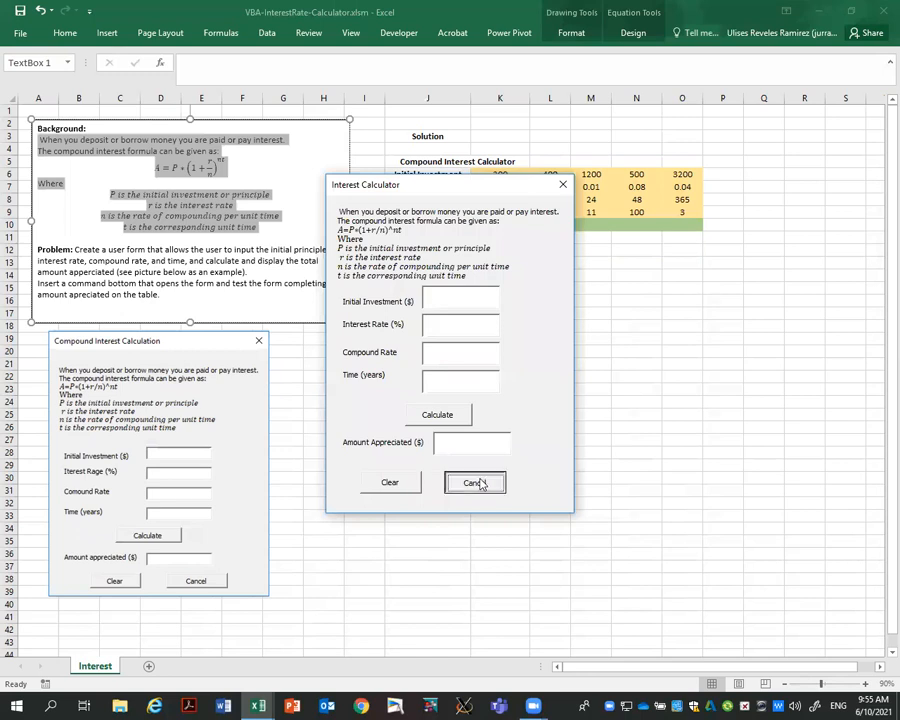
pyautogui.click(474, 482)
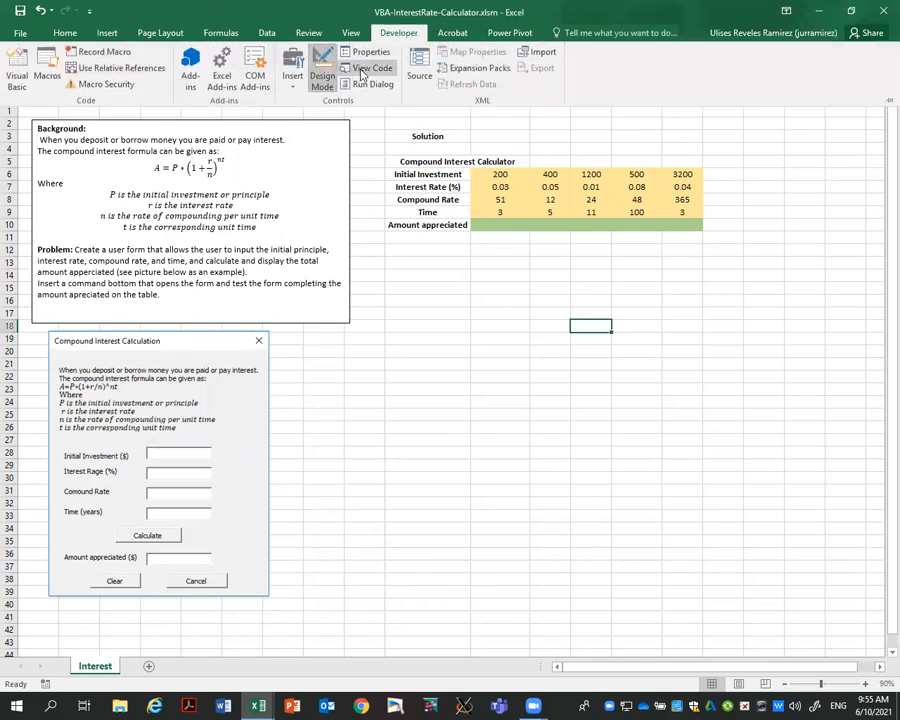
# Insert a Form Controls button labelled Interest Calculator, skipping macro assignment.
pyautogui.click(292, 68)
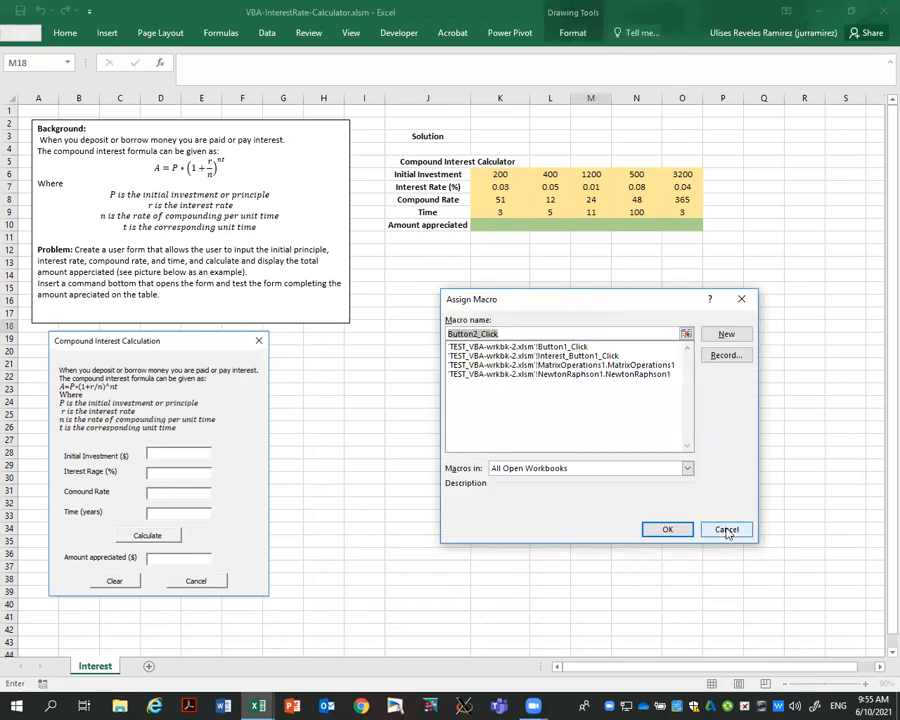
pyautogui.click(726, 528)
pyautogui.write('Interest Calculator')
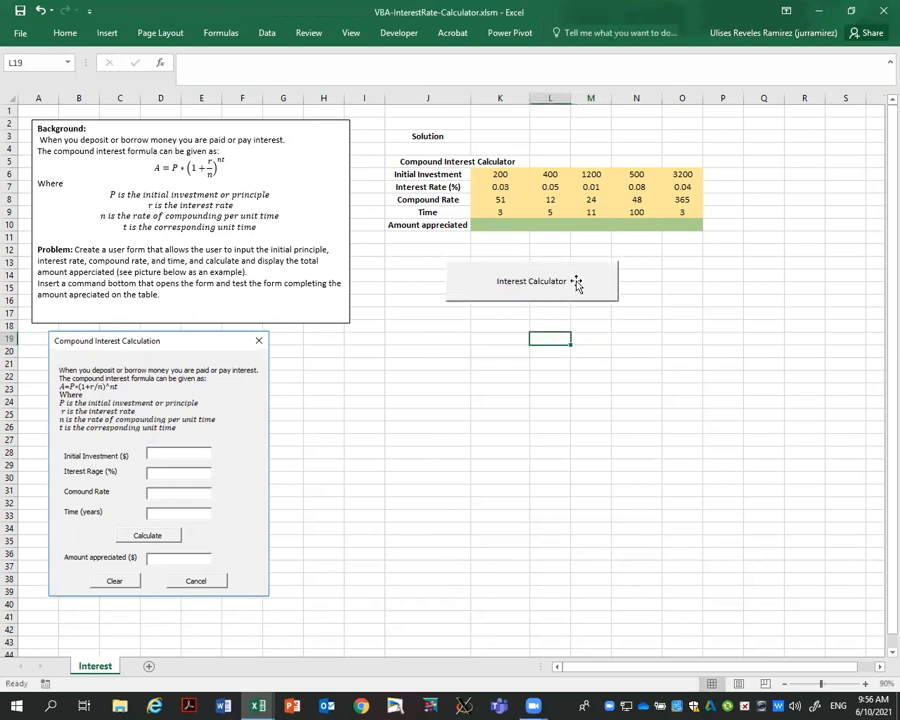
pyautogui.click(532, 280)
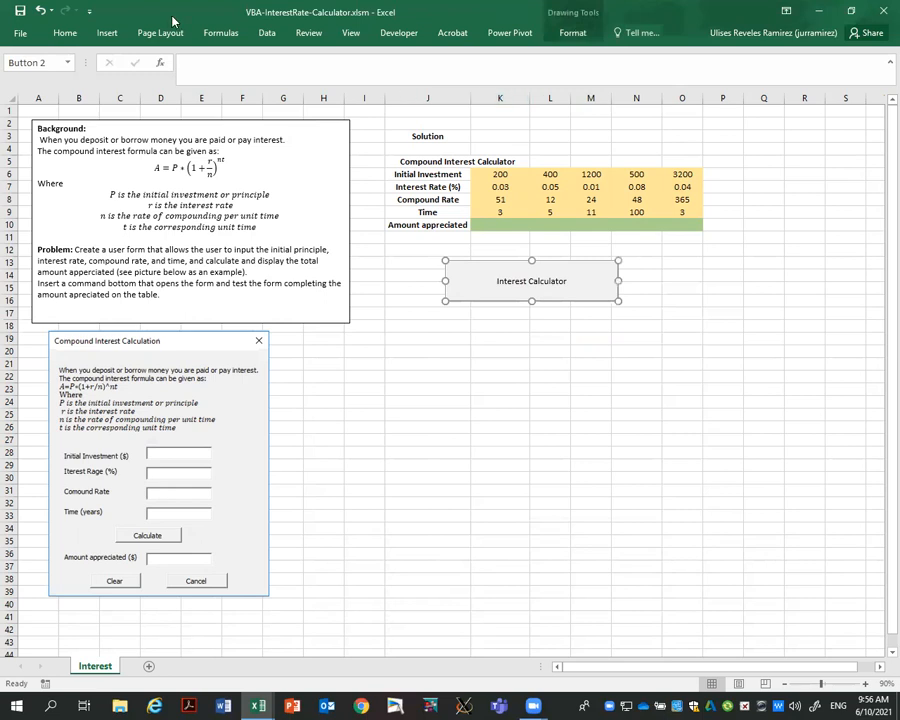
# Give the button a Button2_Click macro running InterestCalculator.Show and return to the sheet.
pyautogui.click(398, 32)
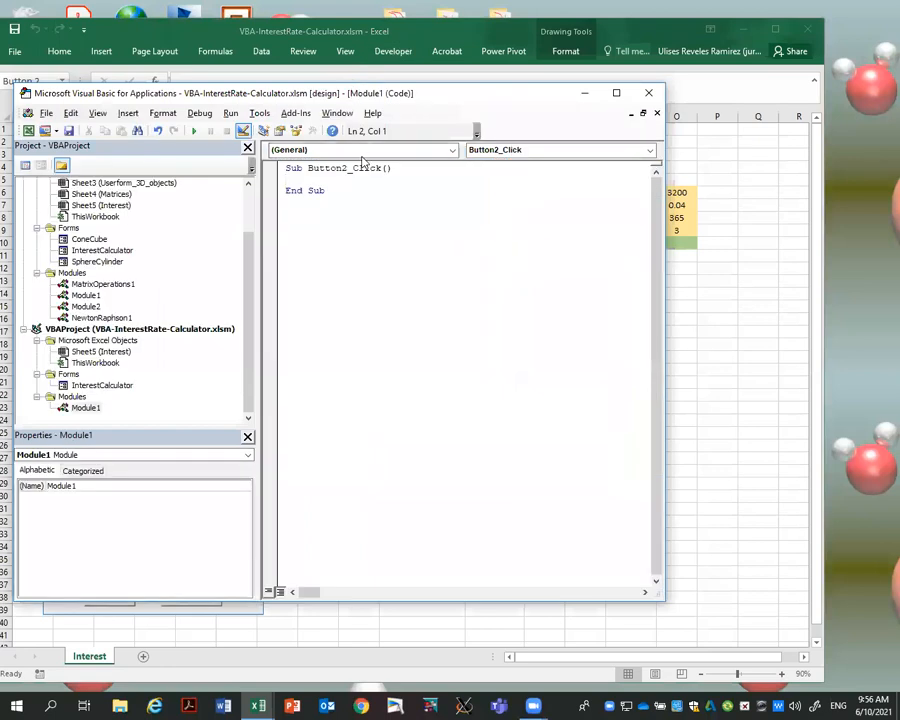
pyautogui.click(296, 178)
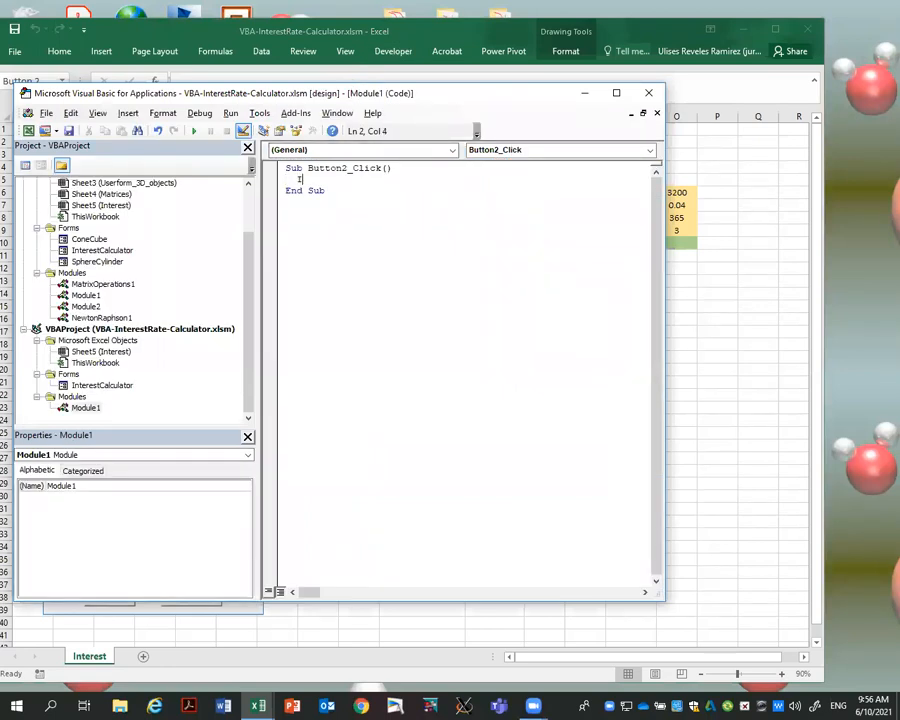
pyautogui.write('Interest')
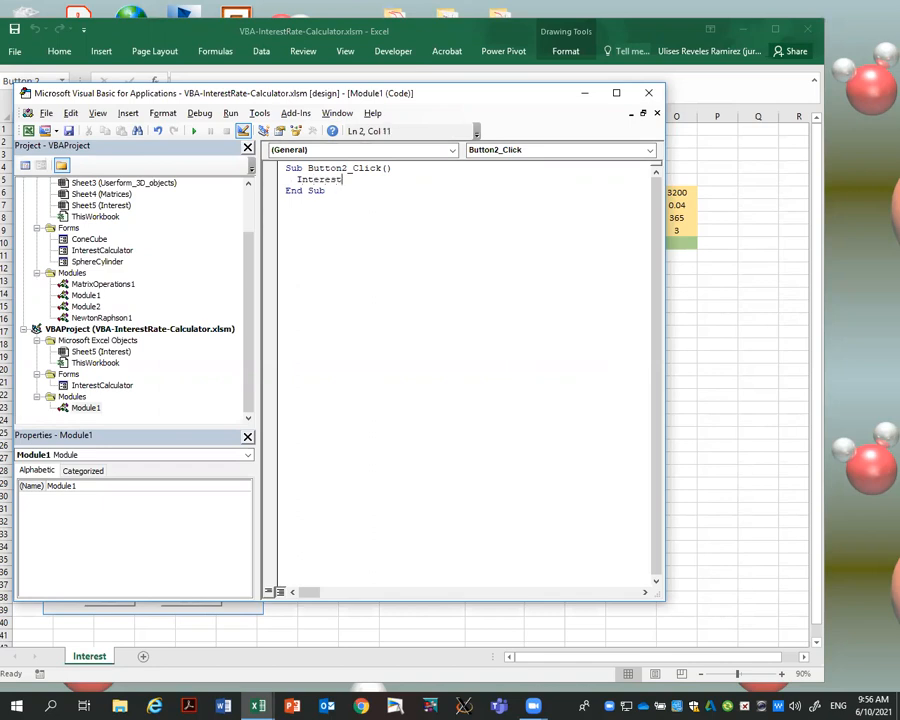
pyautogui.write('Calculatr')
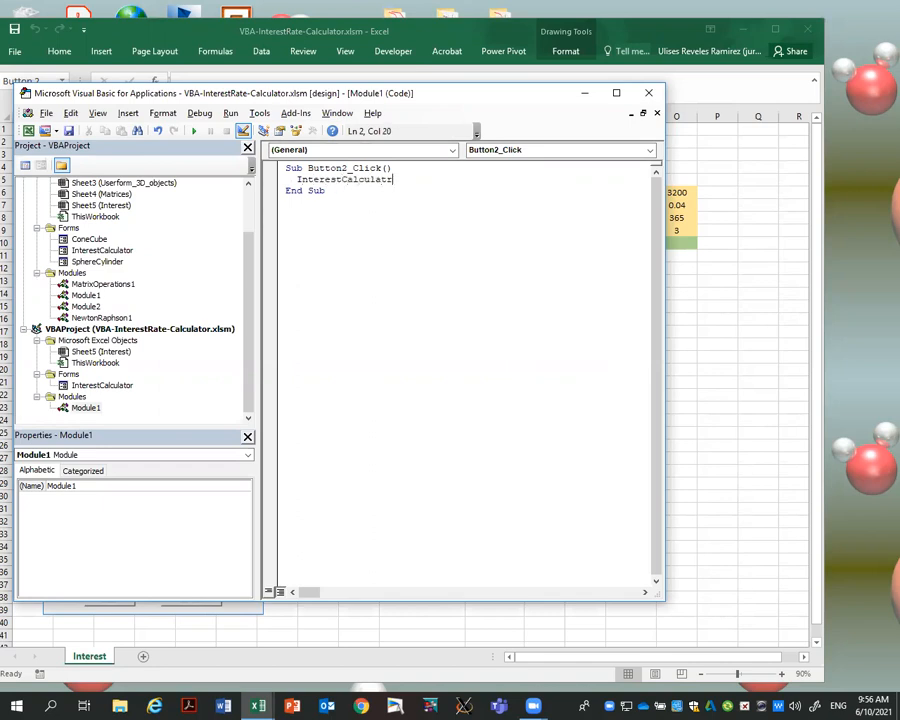
pyautogui.write('.show')
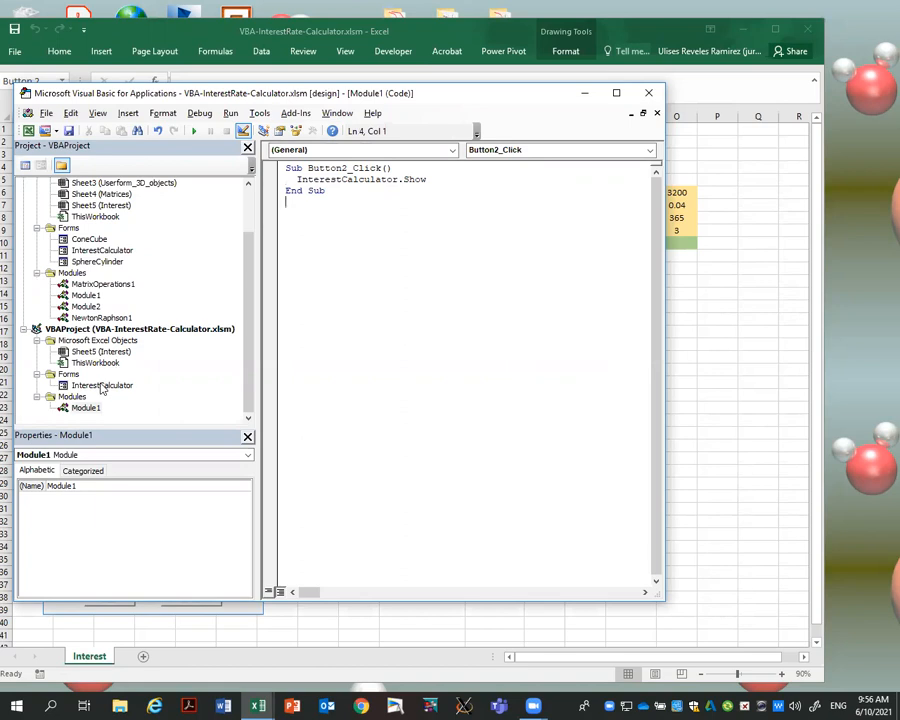
pyautogui.click(68, 132)
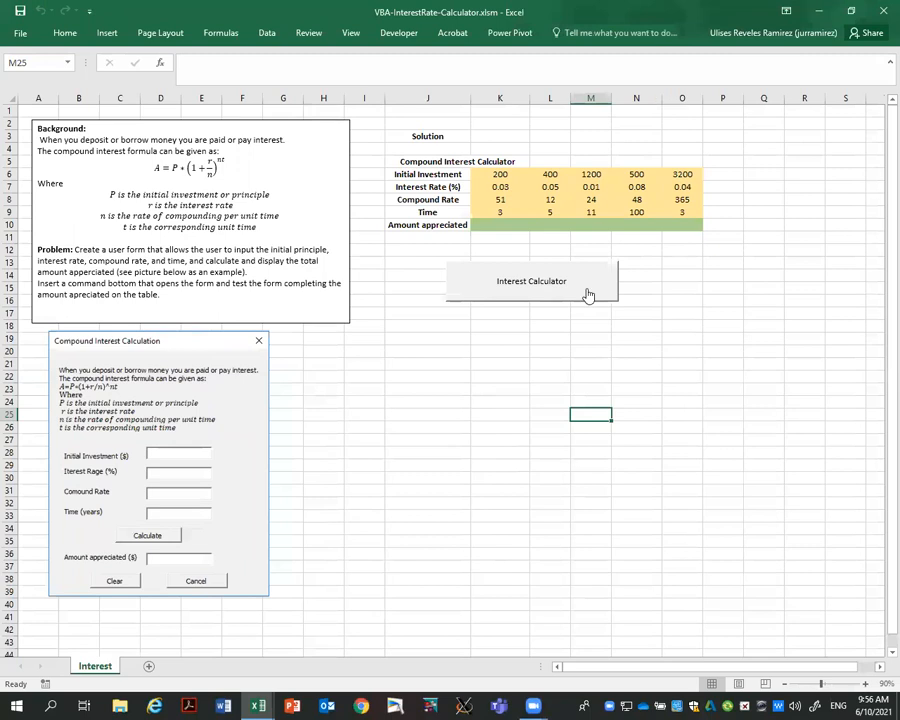
# Launch the form from the sheet button and calculate for 1200, 1%, 24, 11 years.
pyautogui.click(532, 280)
pyautogui.write('1200')
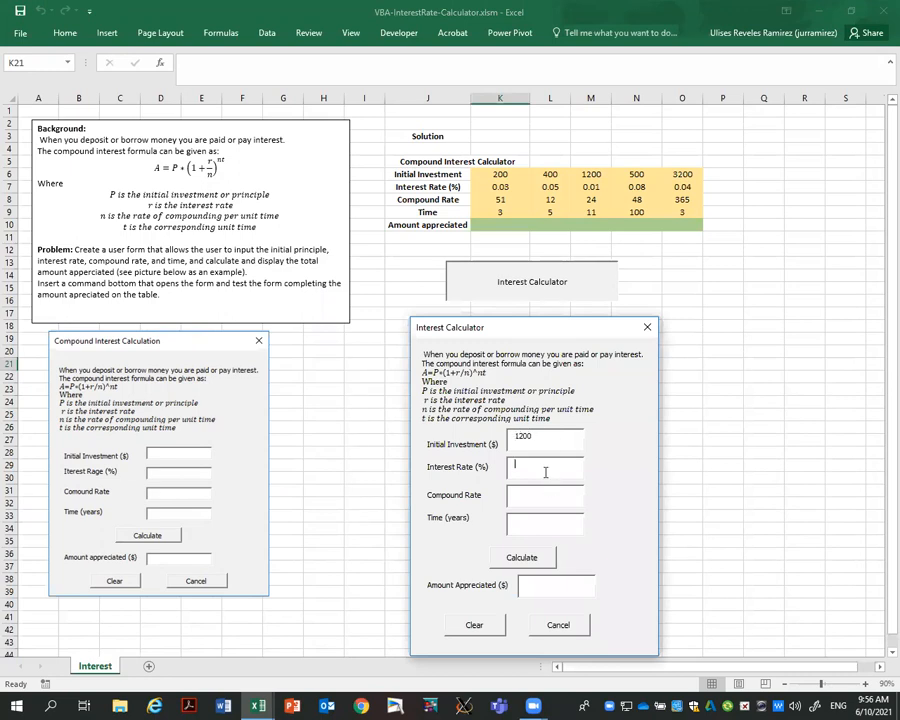
pyautogui.write('1')
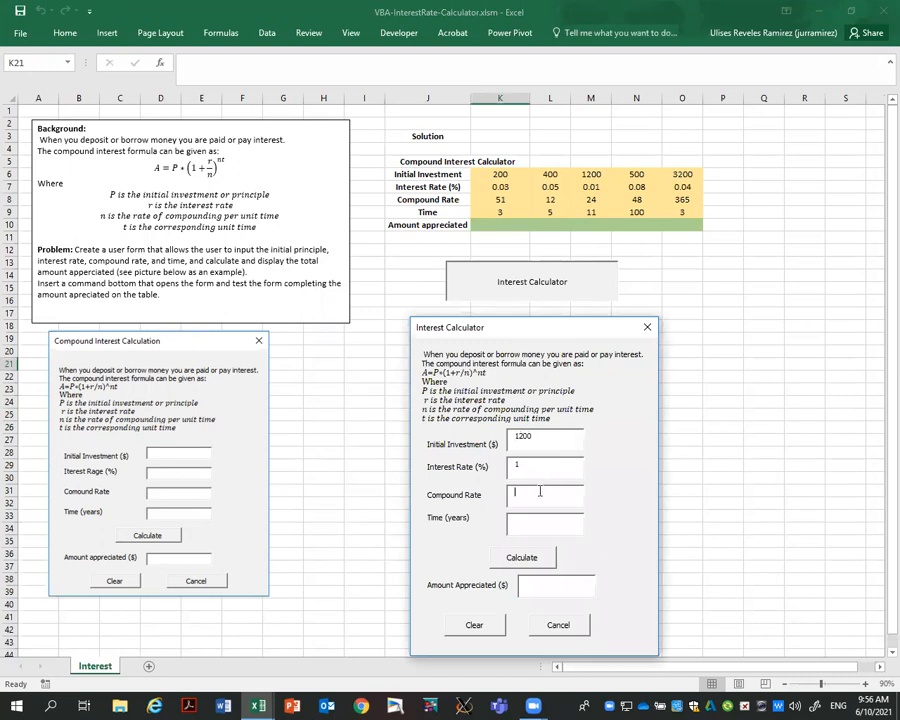
pyautogui.write('24')
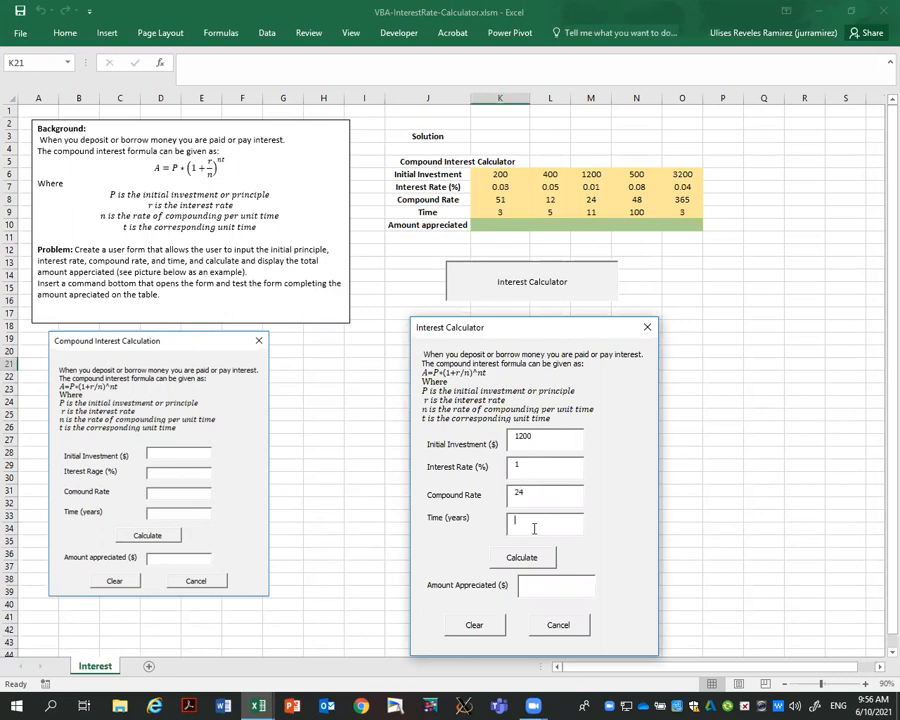
pyautogui.write('11')
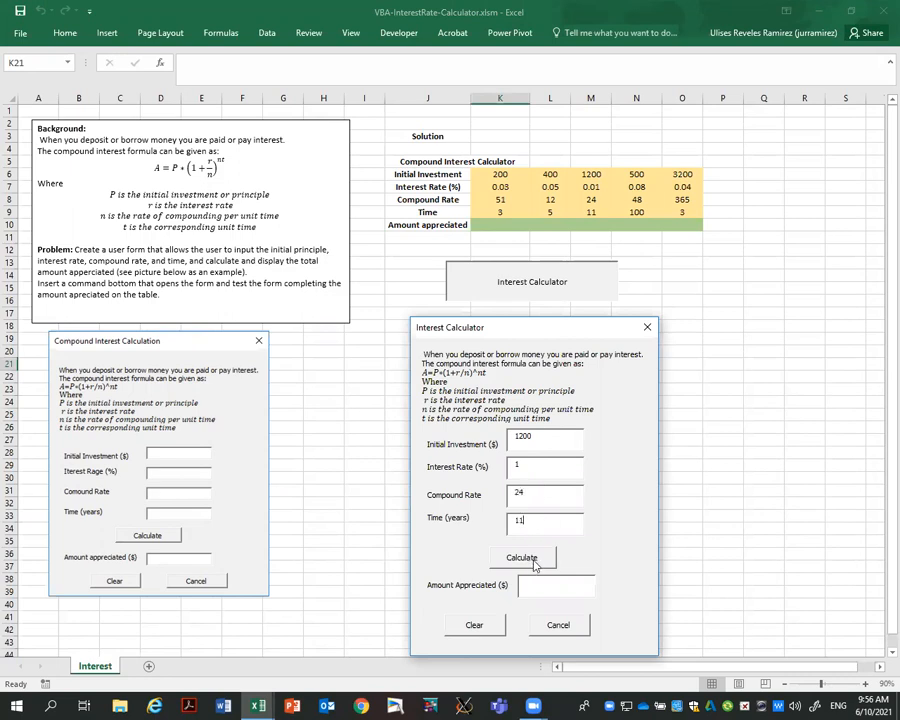
pyautogui.click(520, 556)
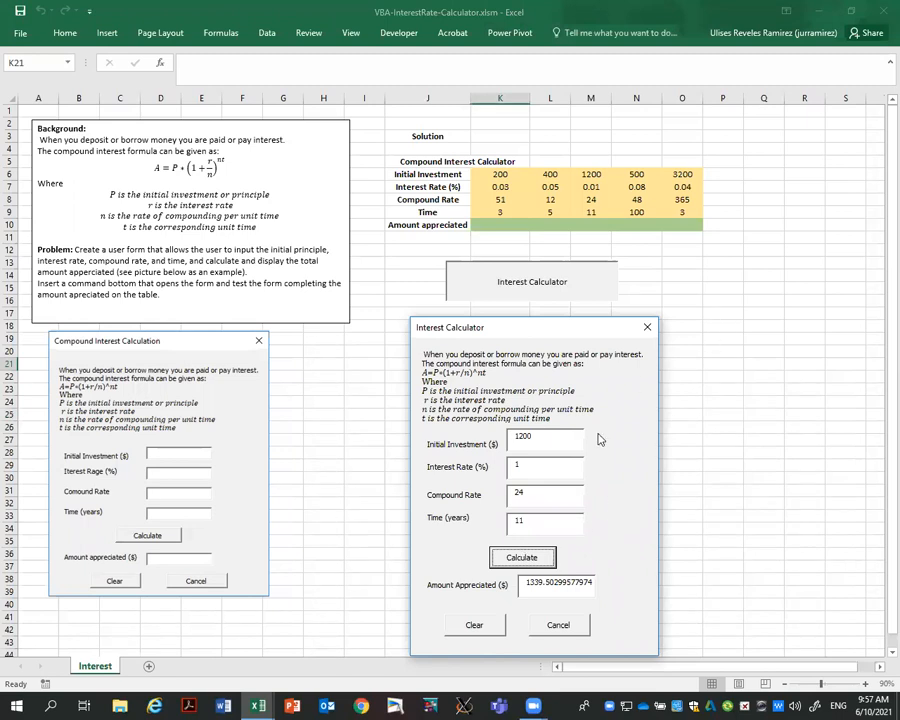
pyautogui.moveTo(562, 40)
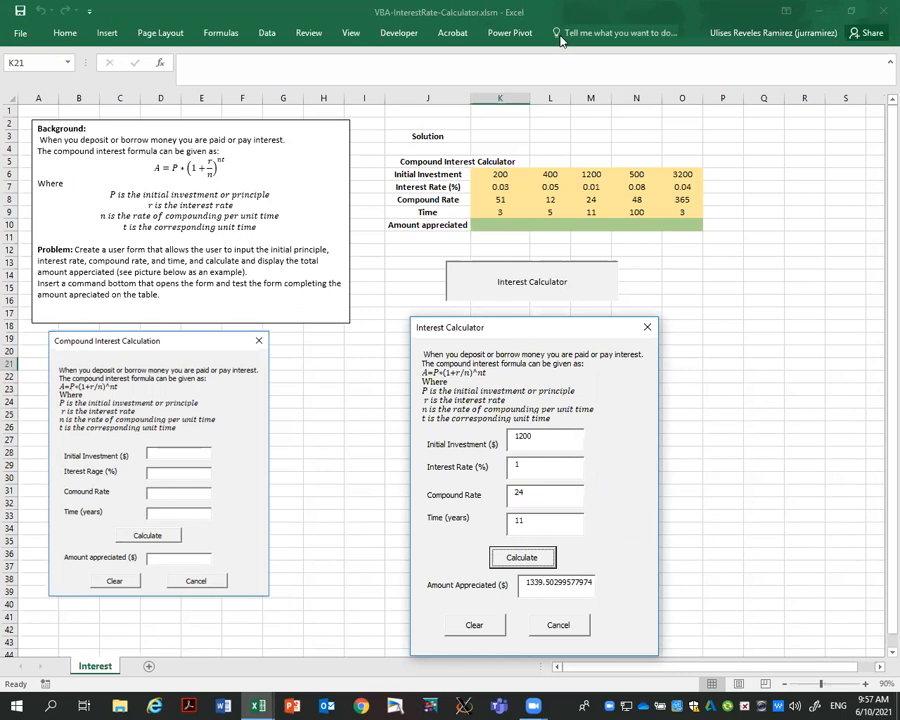